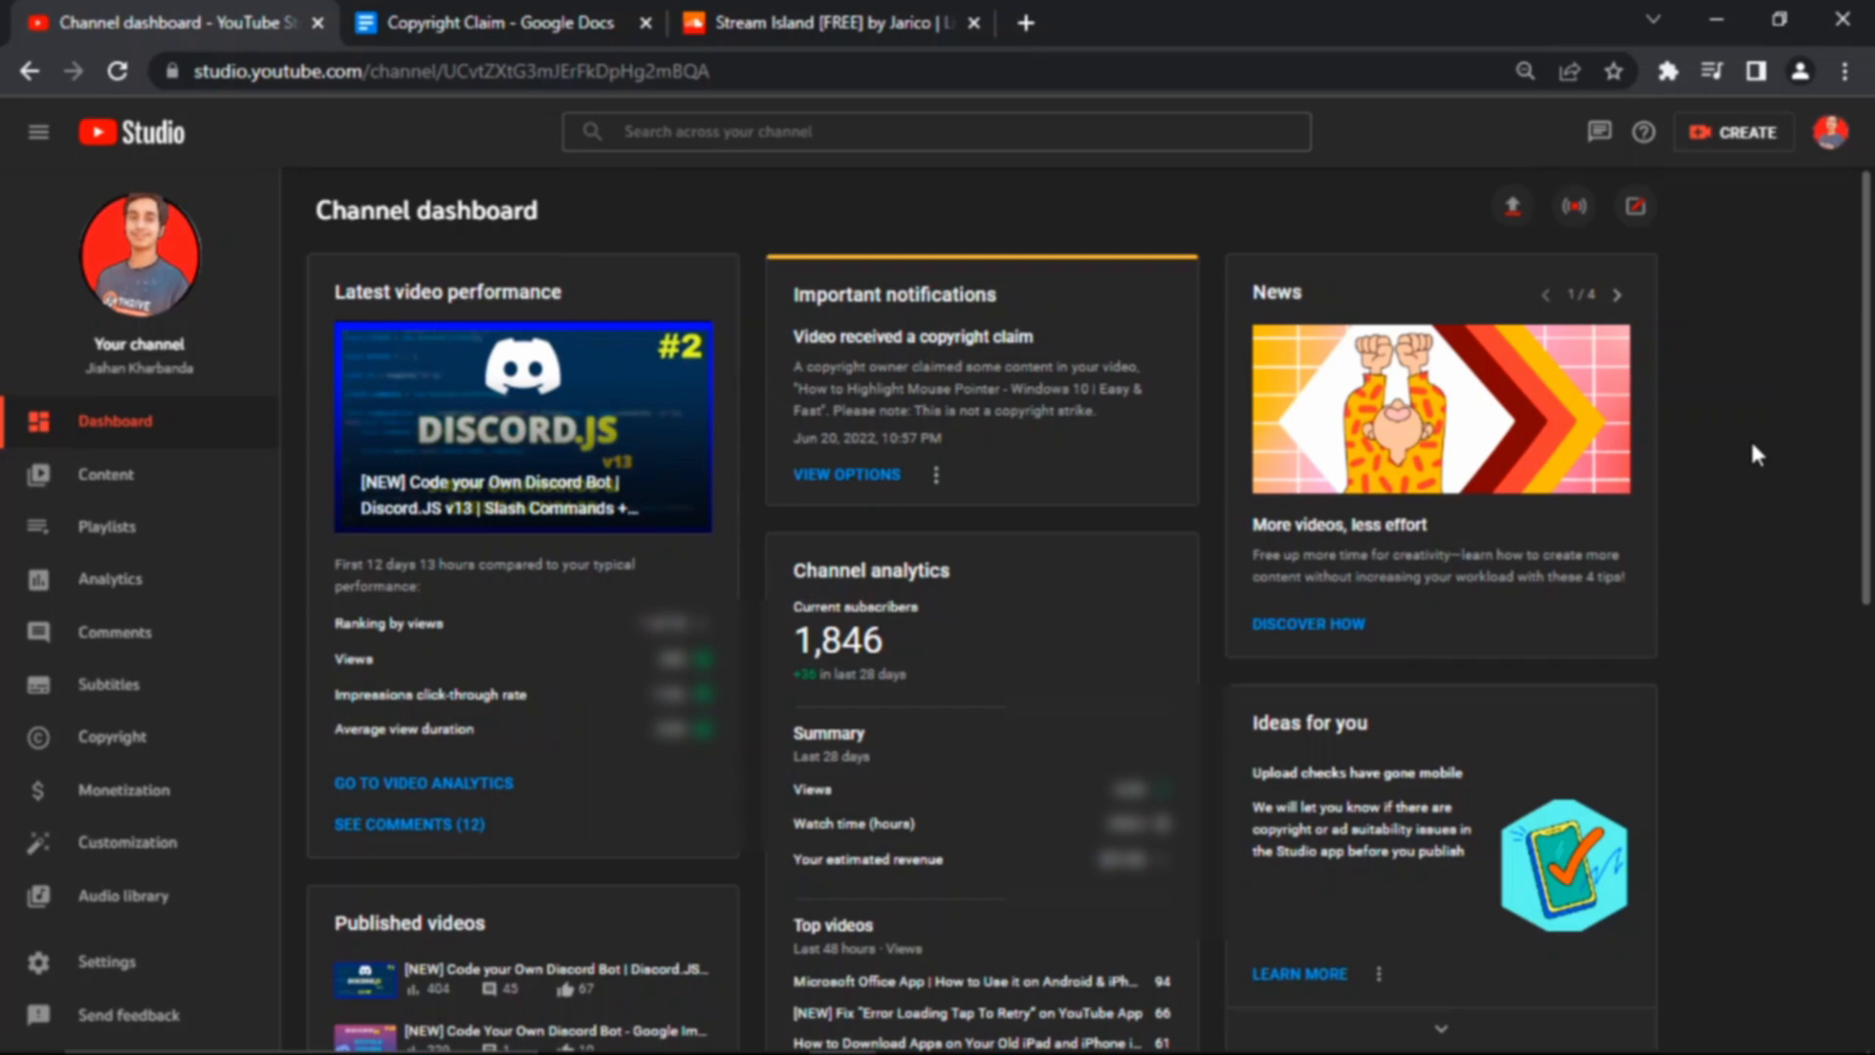
pyautogui.moveTo(873, 466)
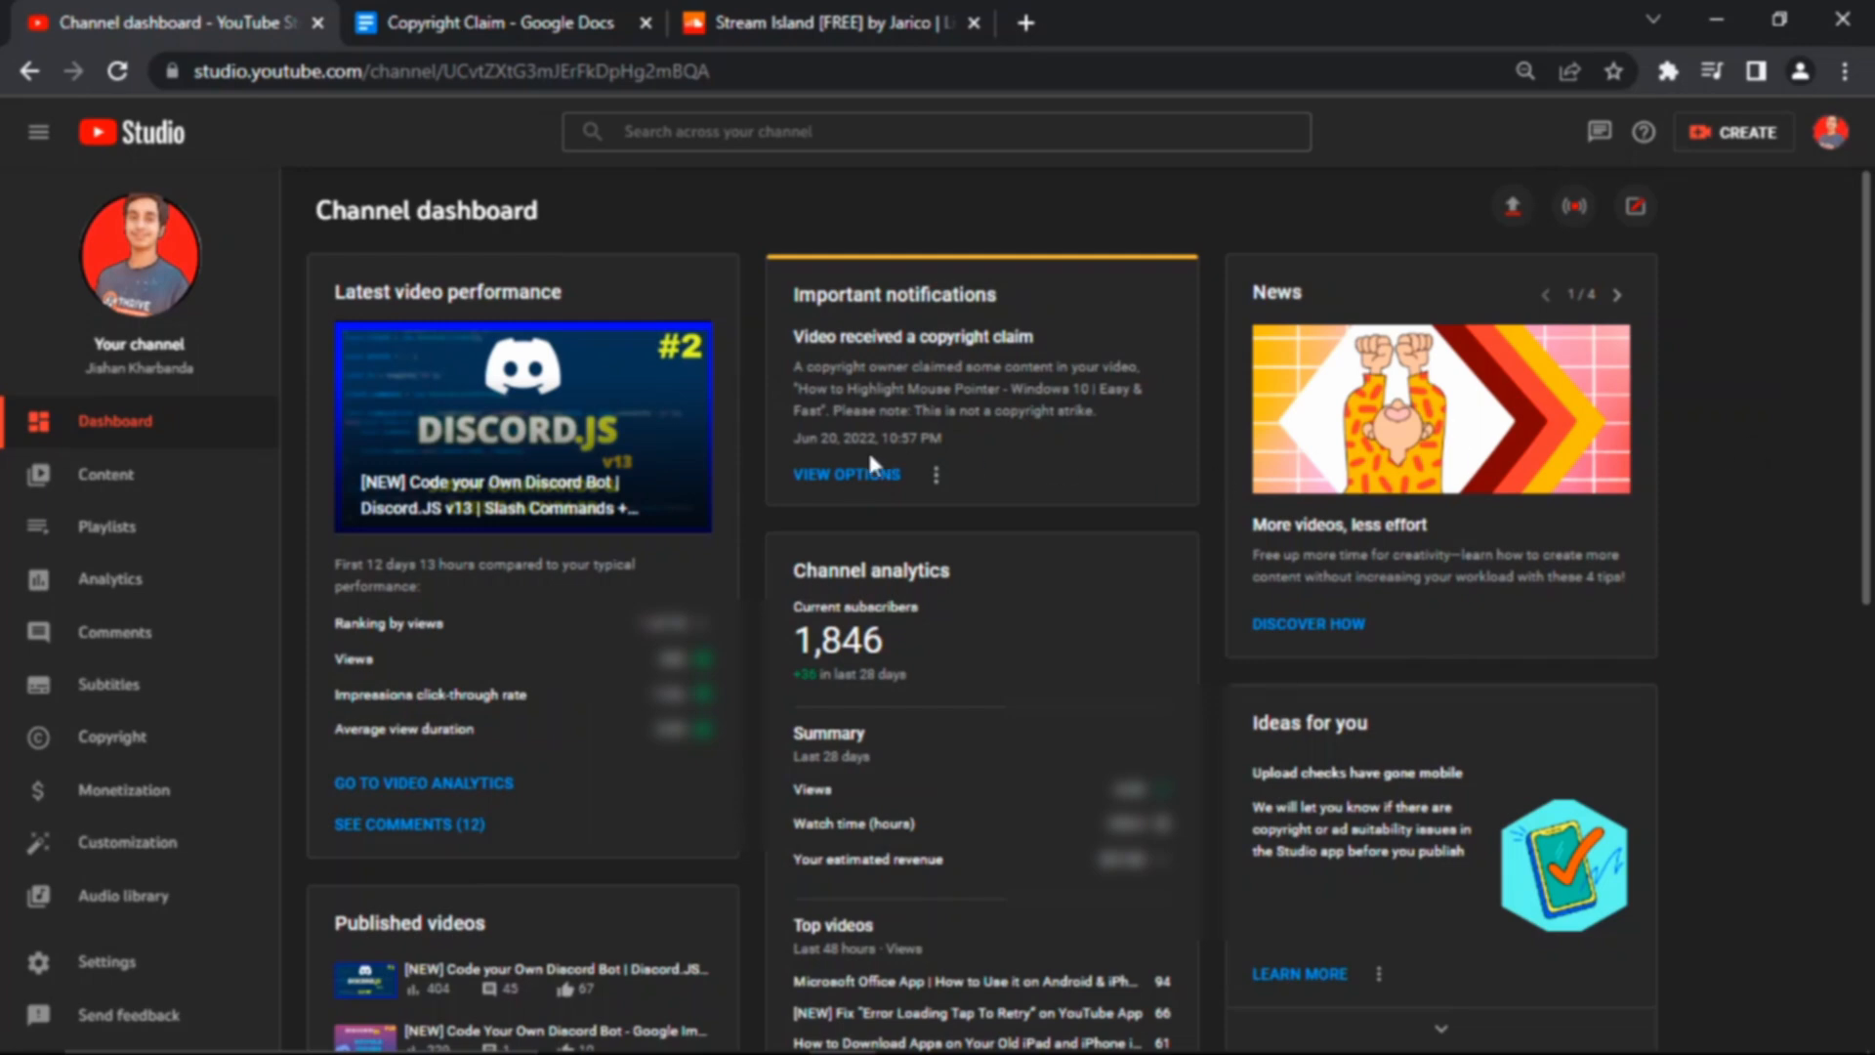
# Step: View the Island by Jarico claim details and preview the claimed part of the video
pyautogui.click(846, 475)
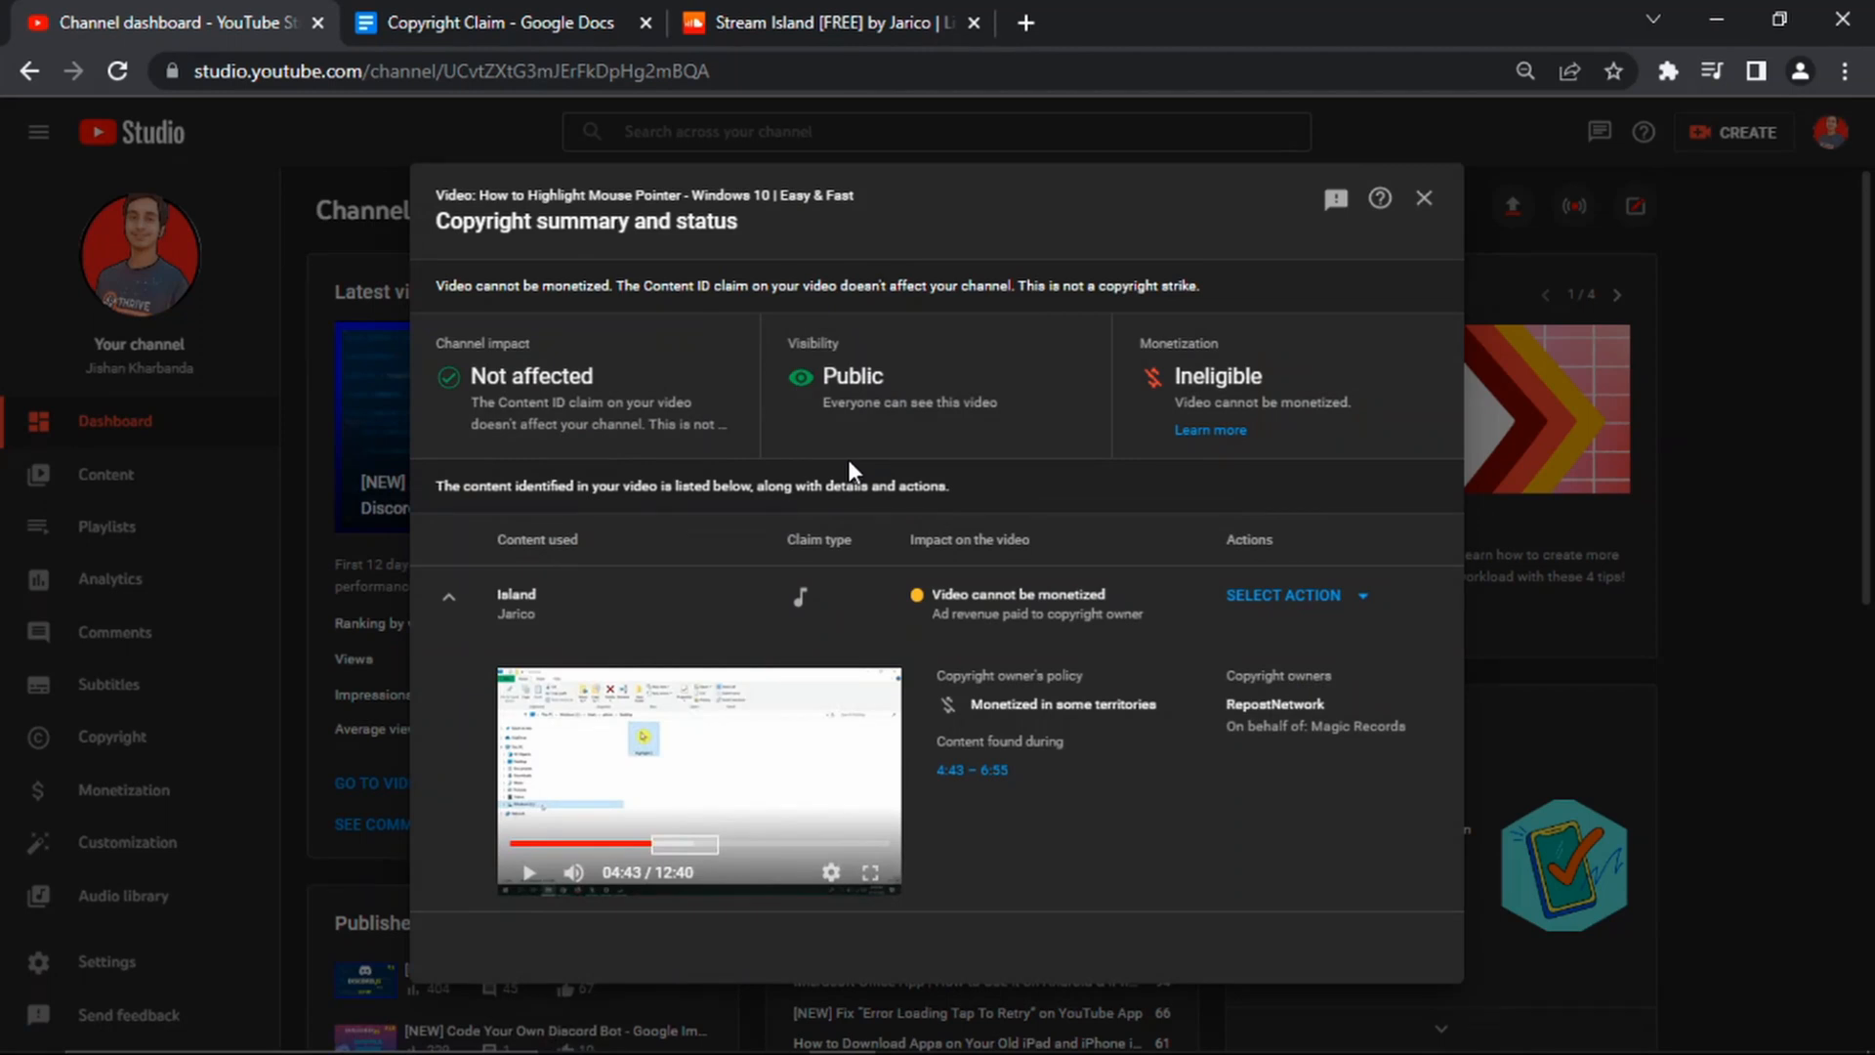
pyautogui.moveTo(684, 394)
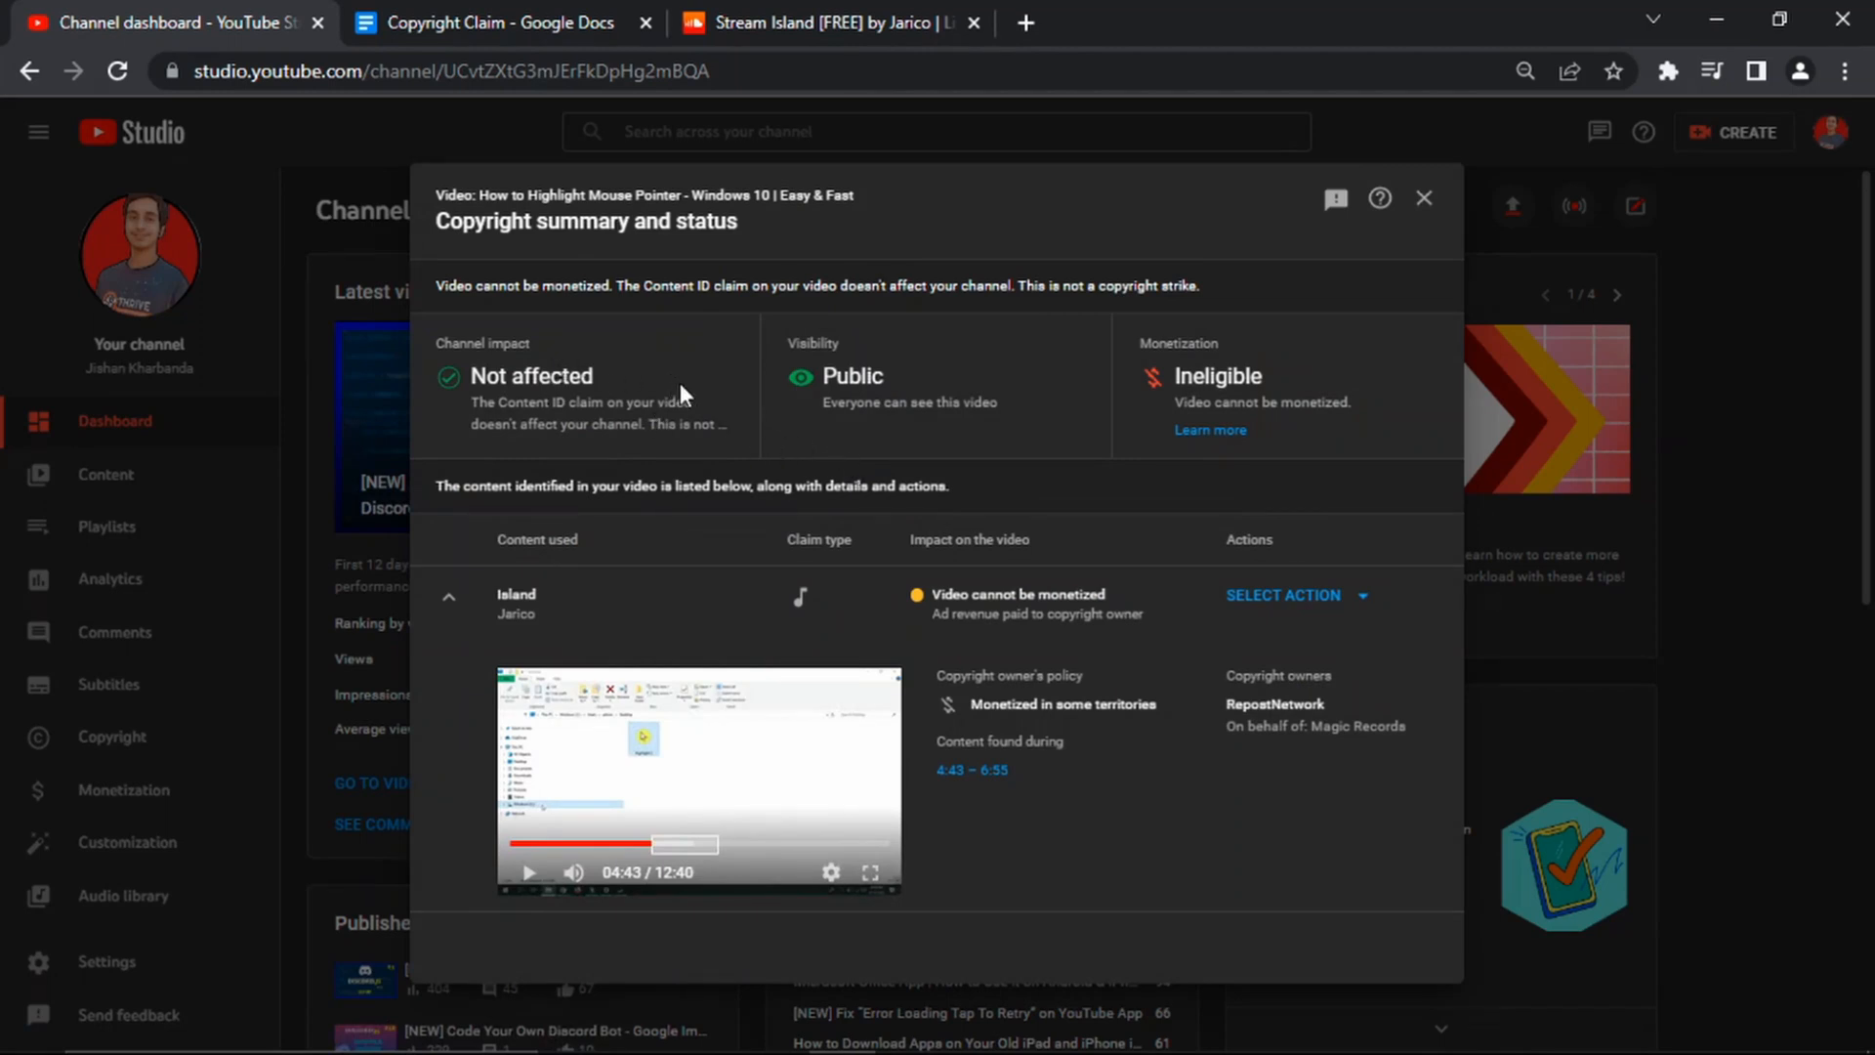
pyautogui.moveTo(1220, 371)
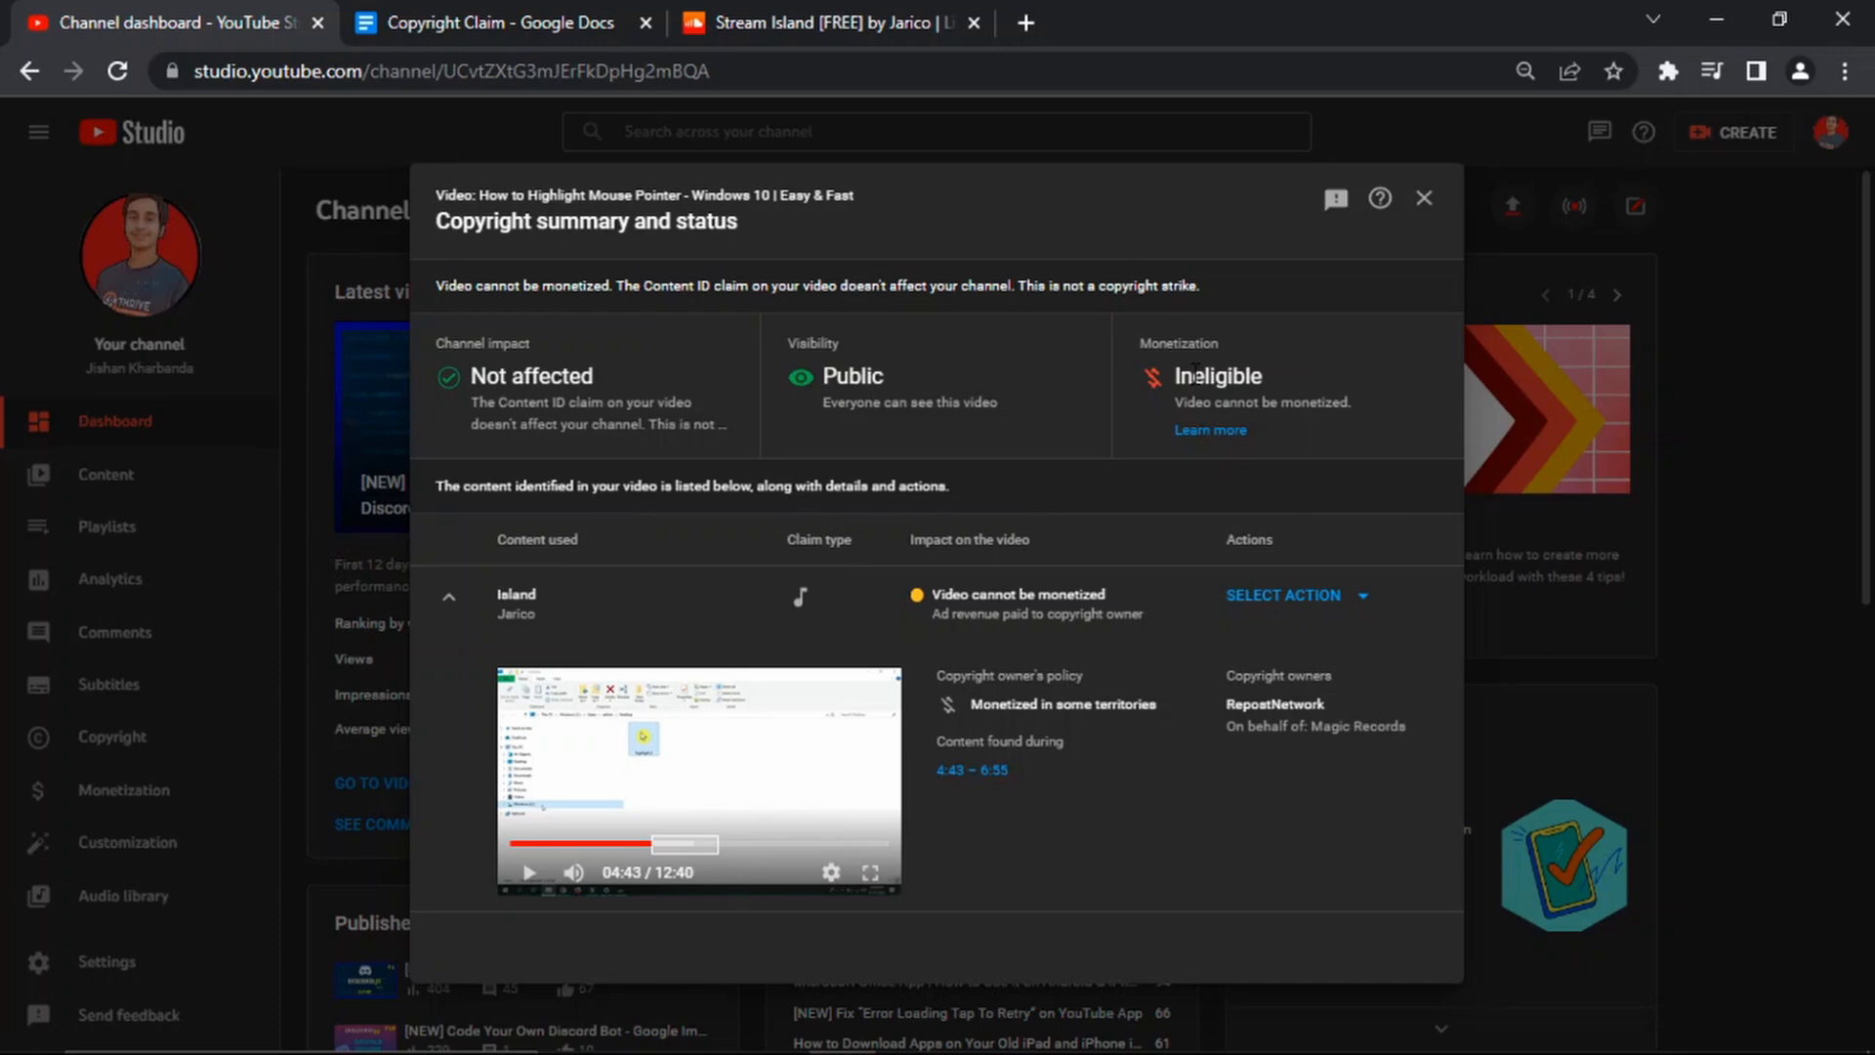
pyautogui.moveTo(1272, 734)
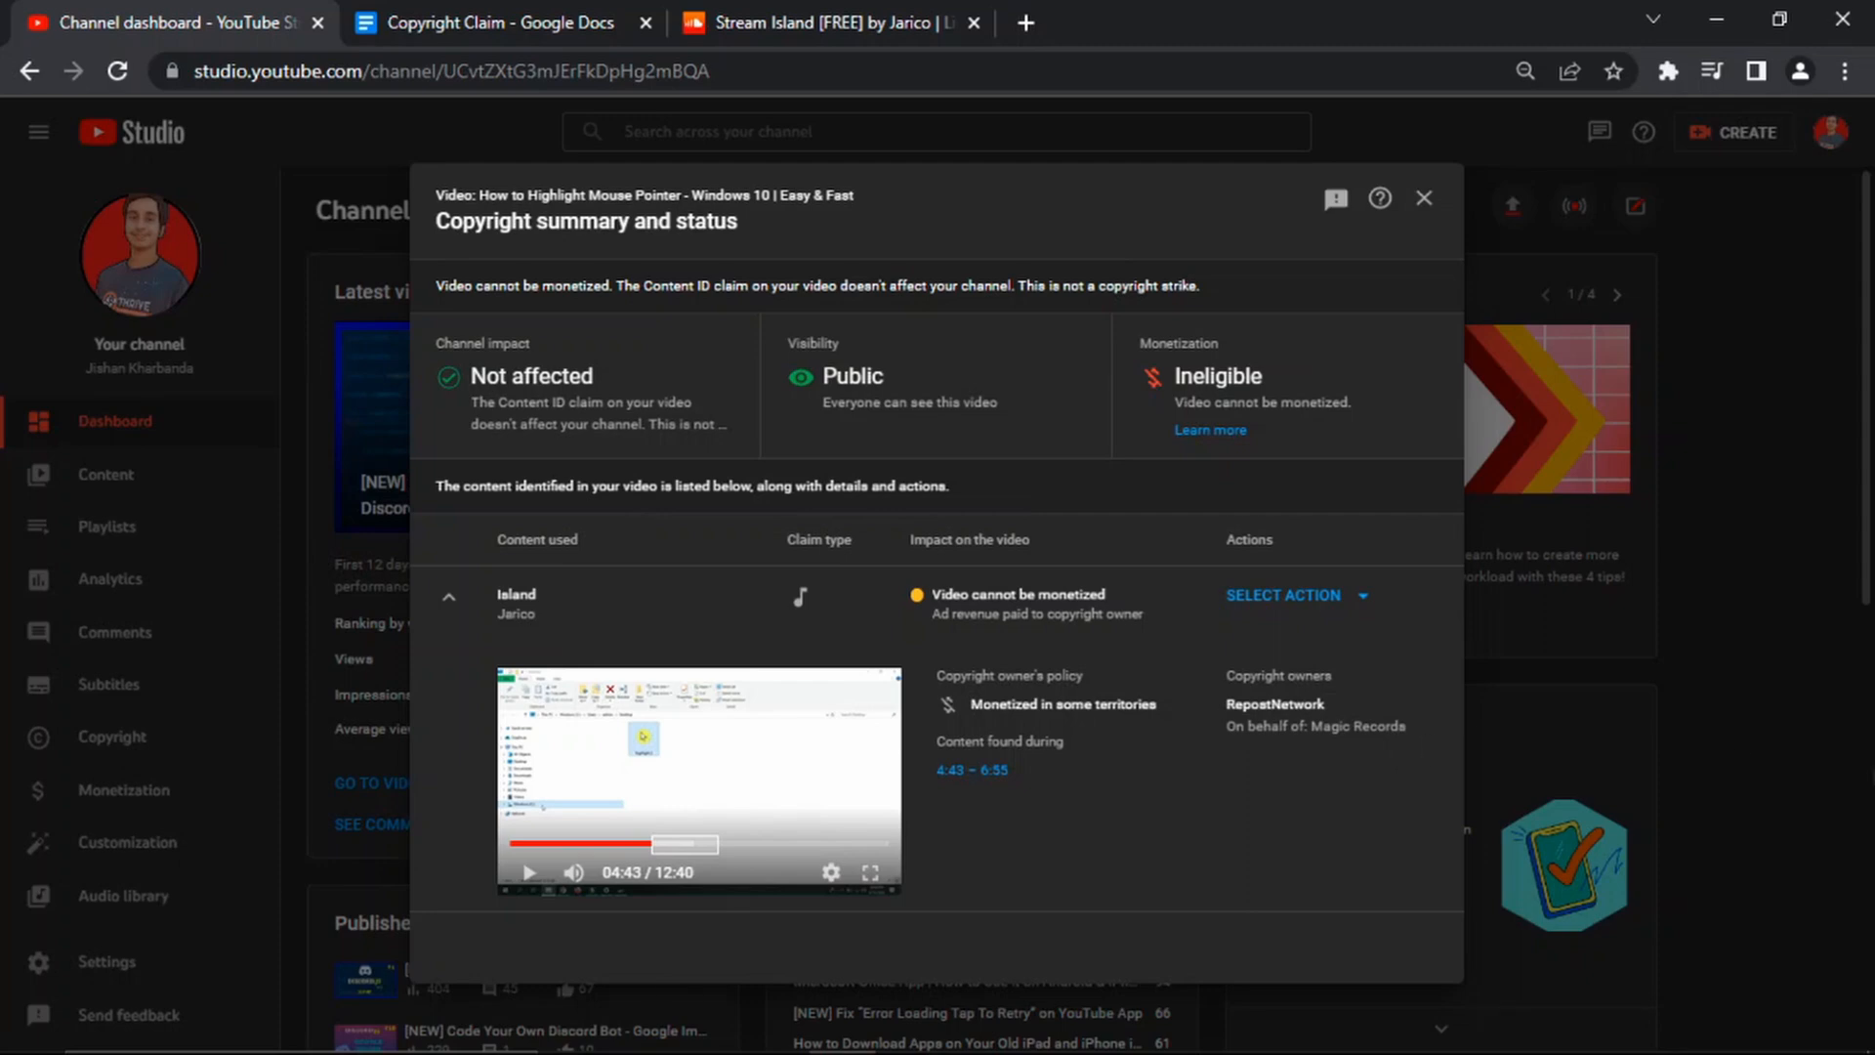
pyautogui.click(971, 769)
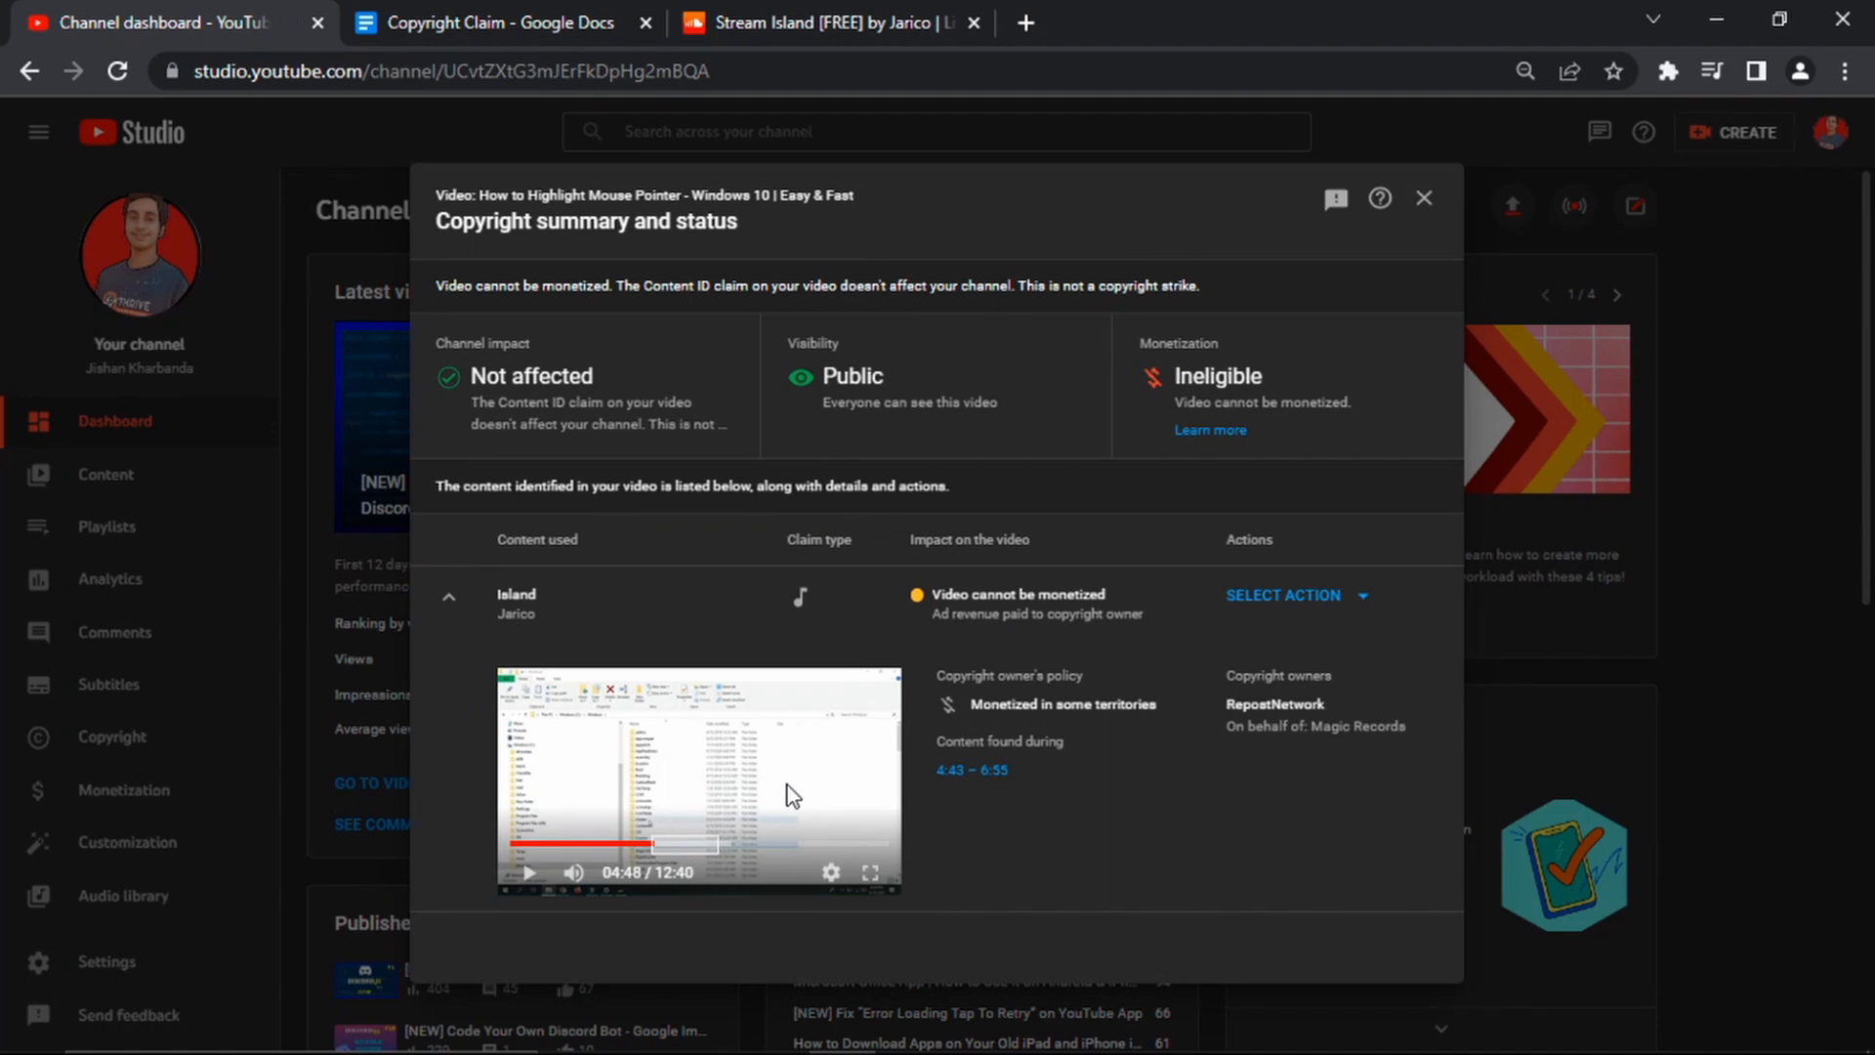
# Step: Play Jarico's Island [FREE] on SoundCloud and highlight the comment about the music's usage rule
pyautogui.click(826, 22)
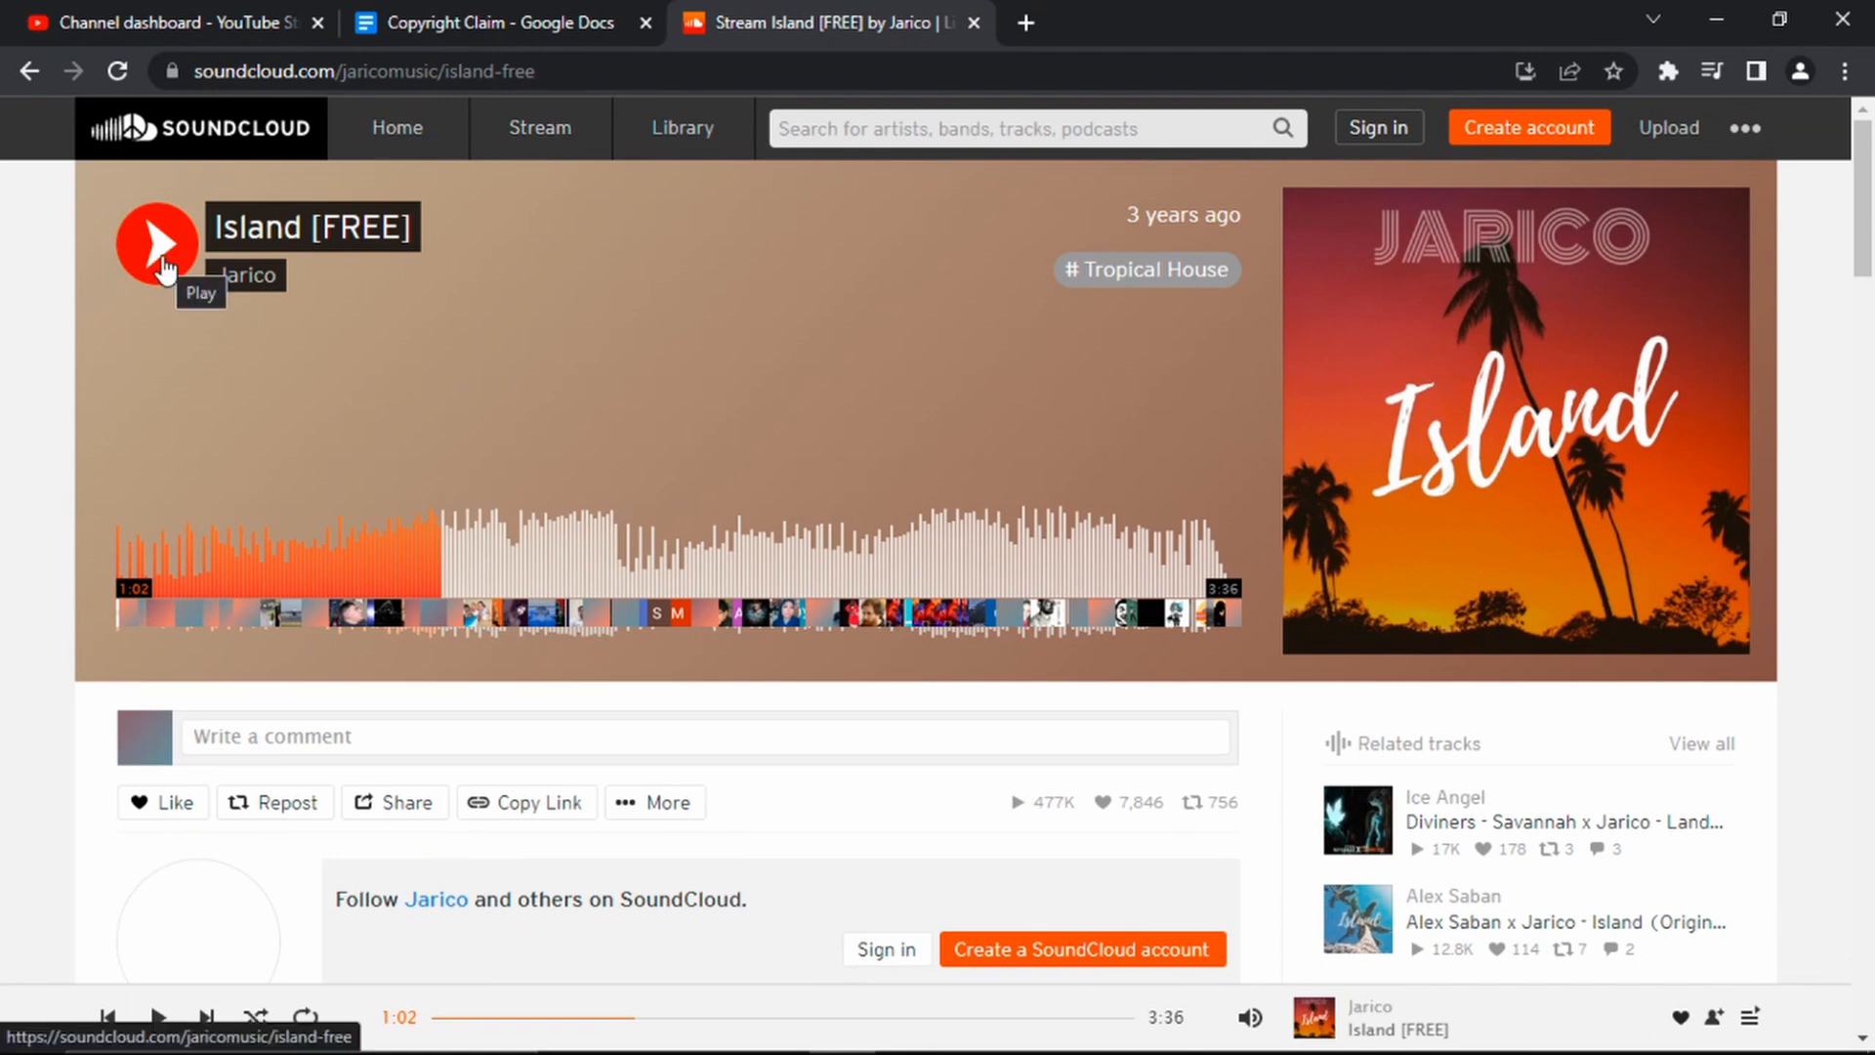
pyautogui.click(155, 240)
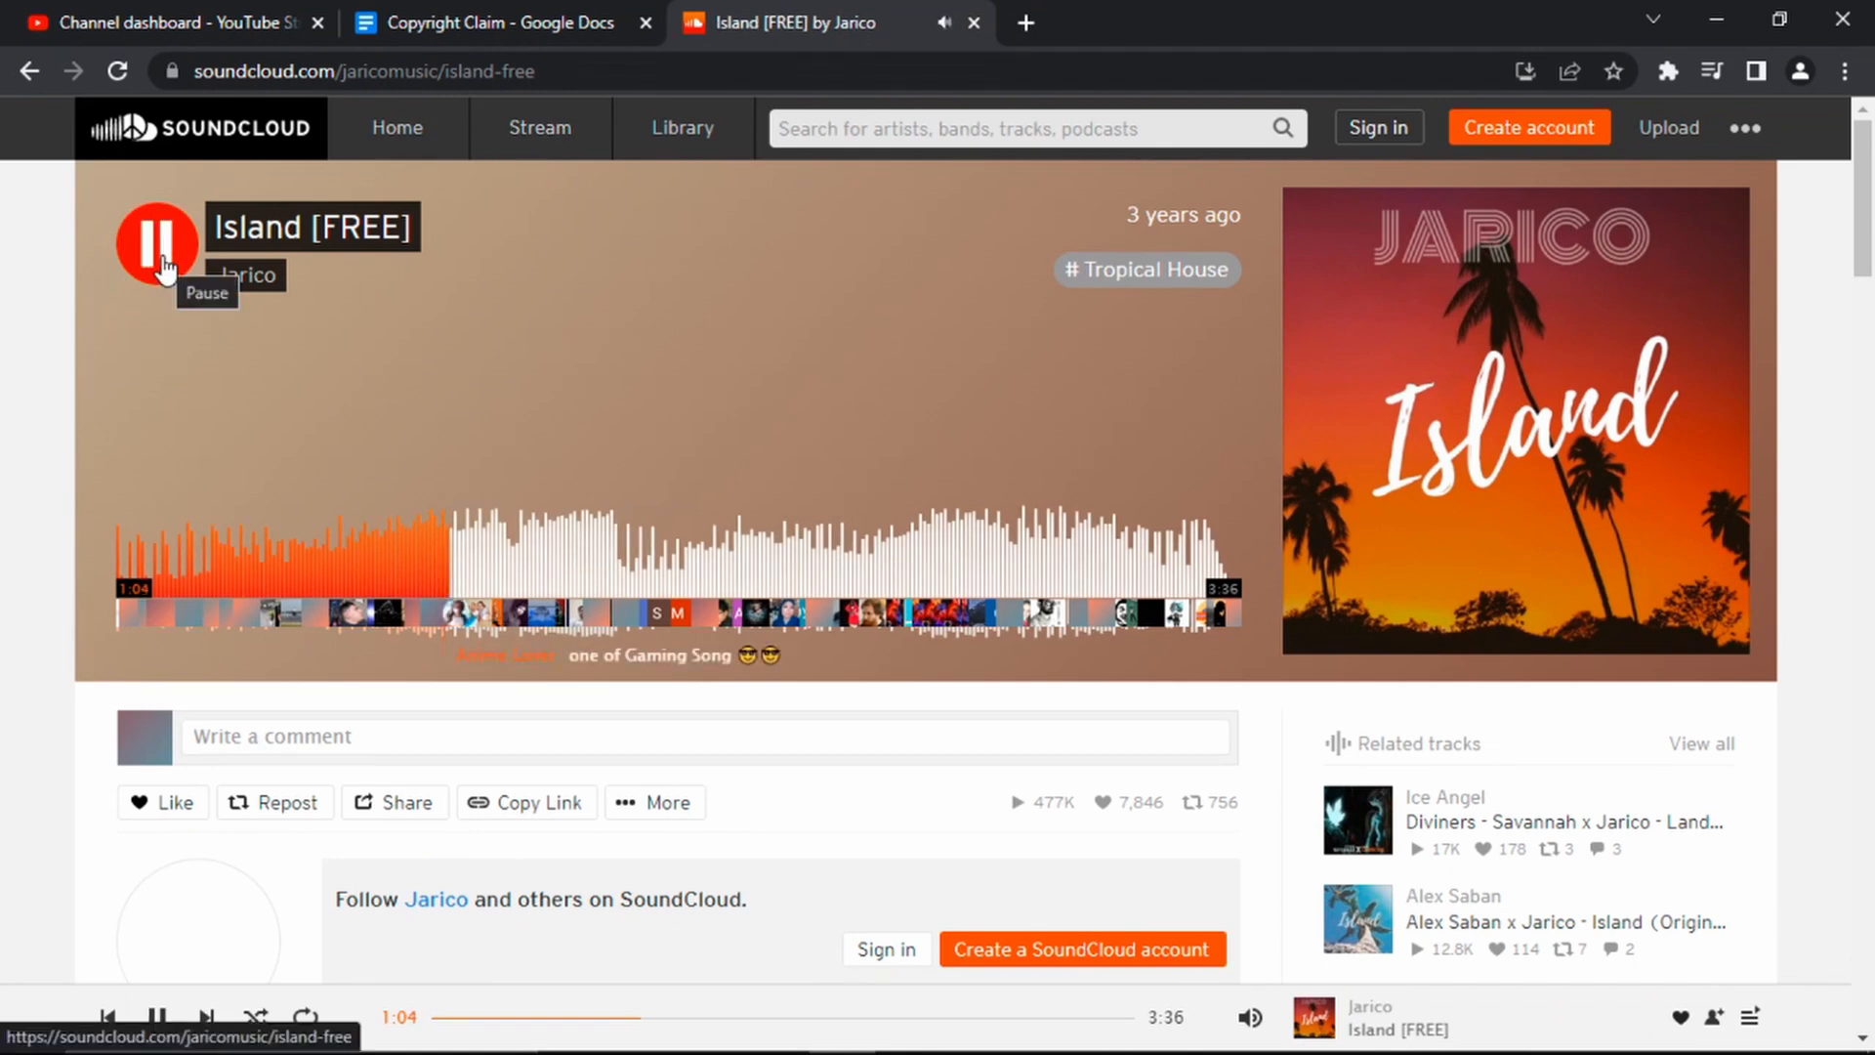
pyautogui.scroll(-3)
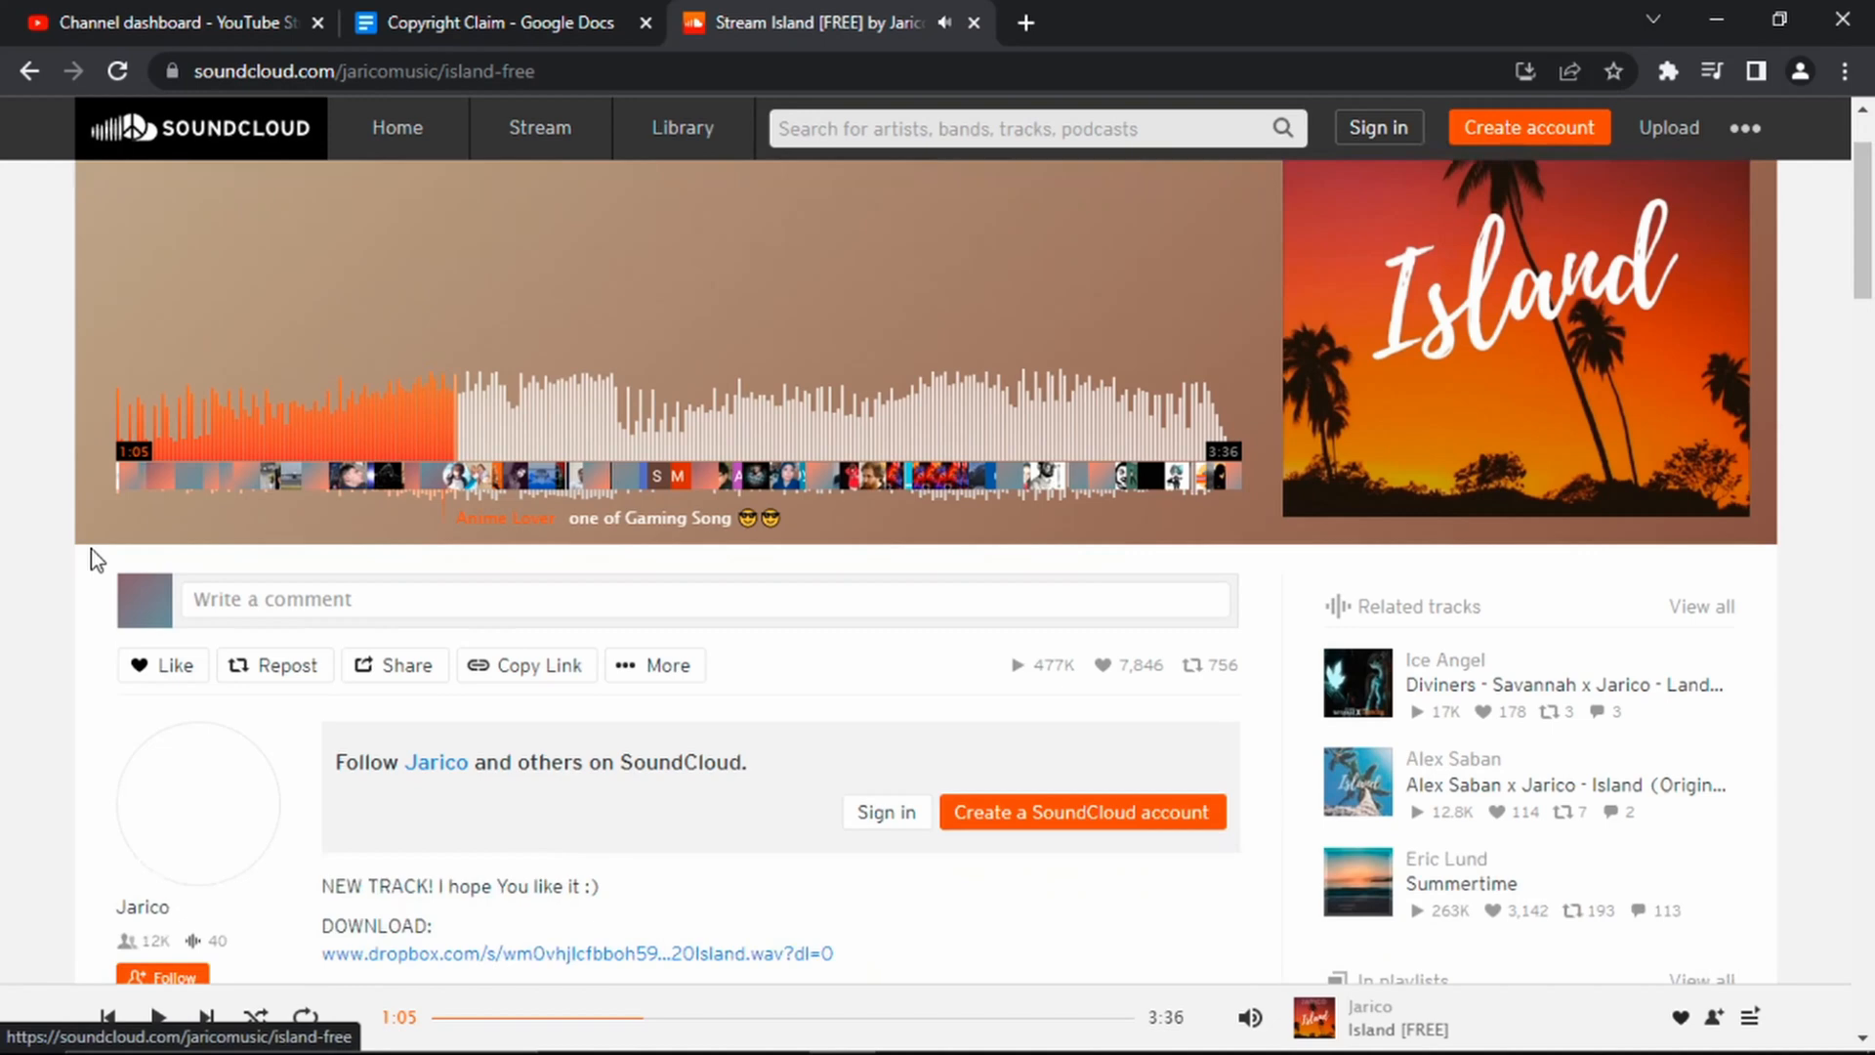
pyautogui.scroll(-3)
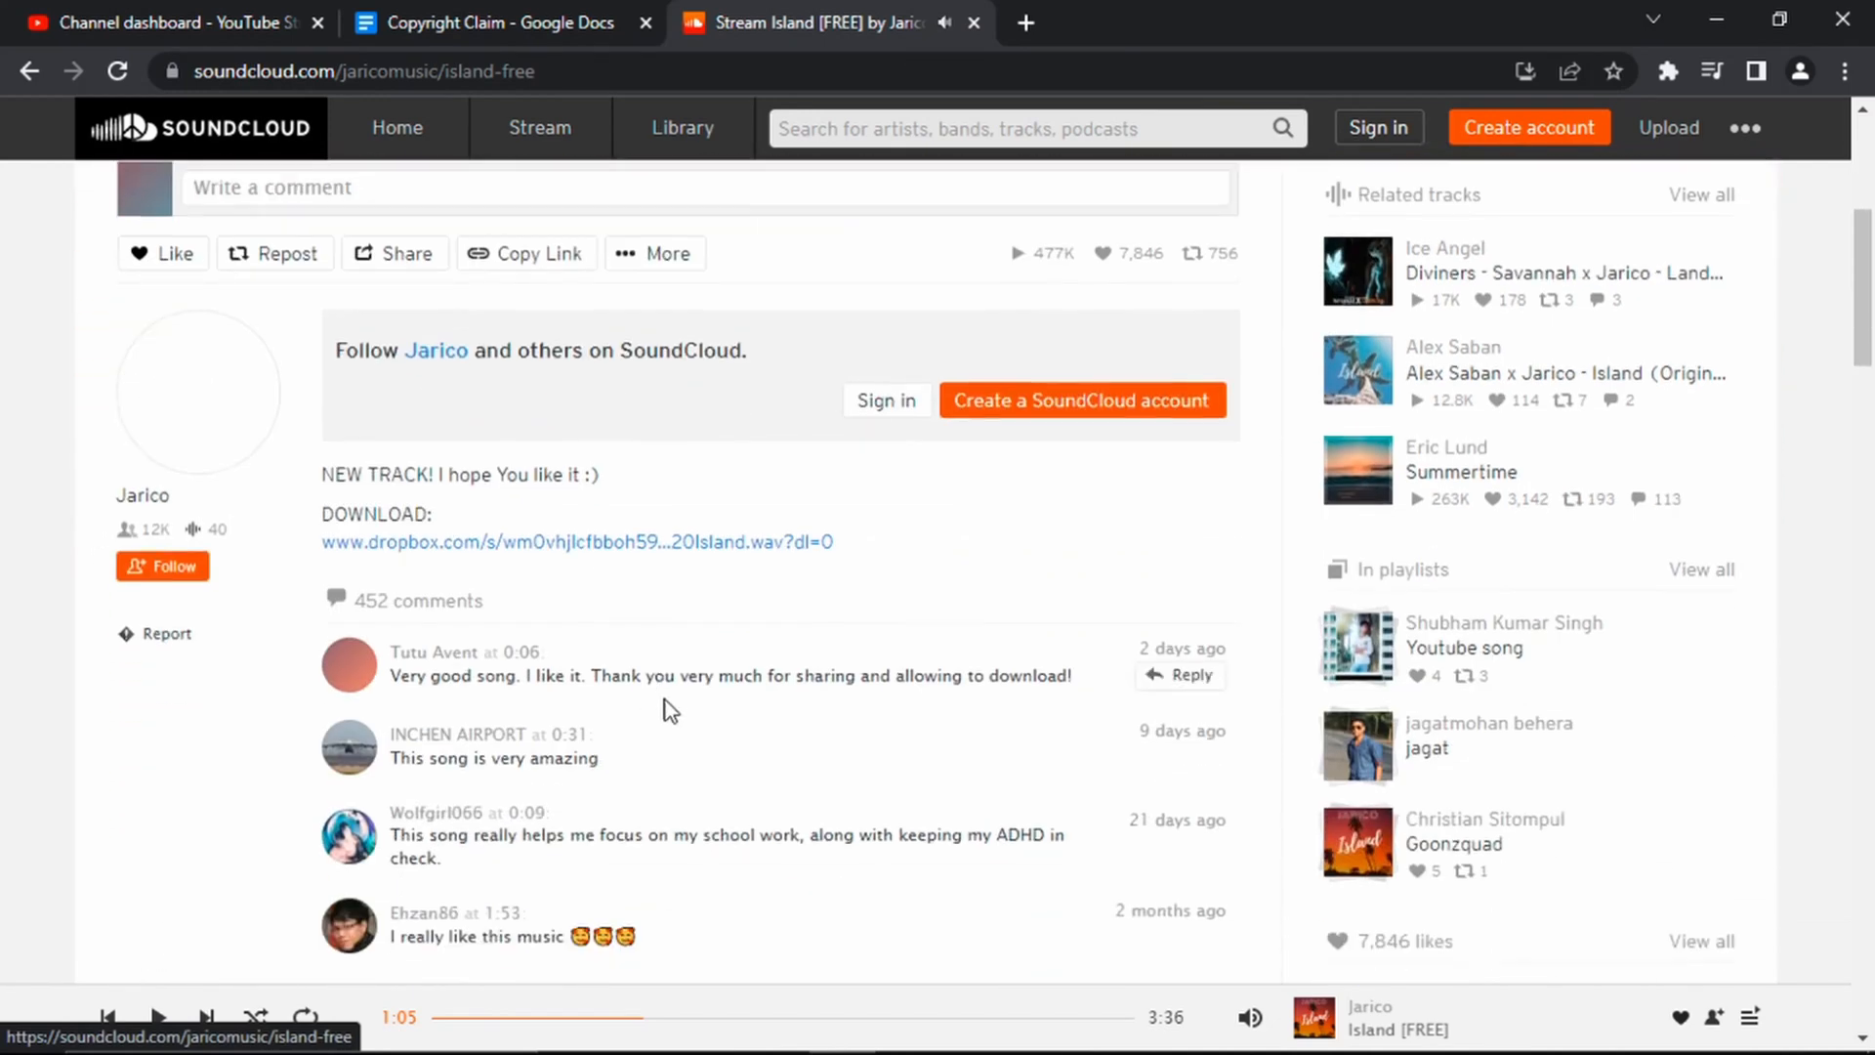
pyautogui.scroll(-3)
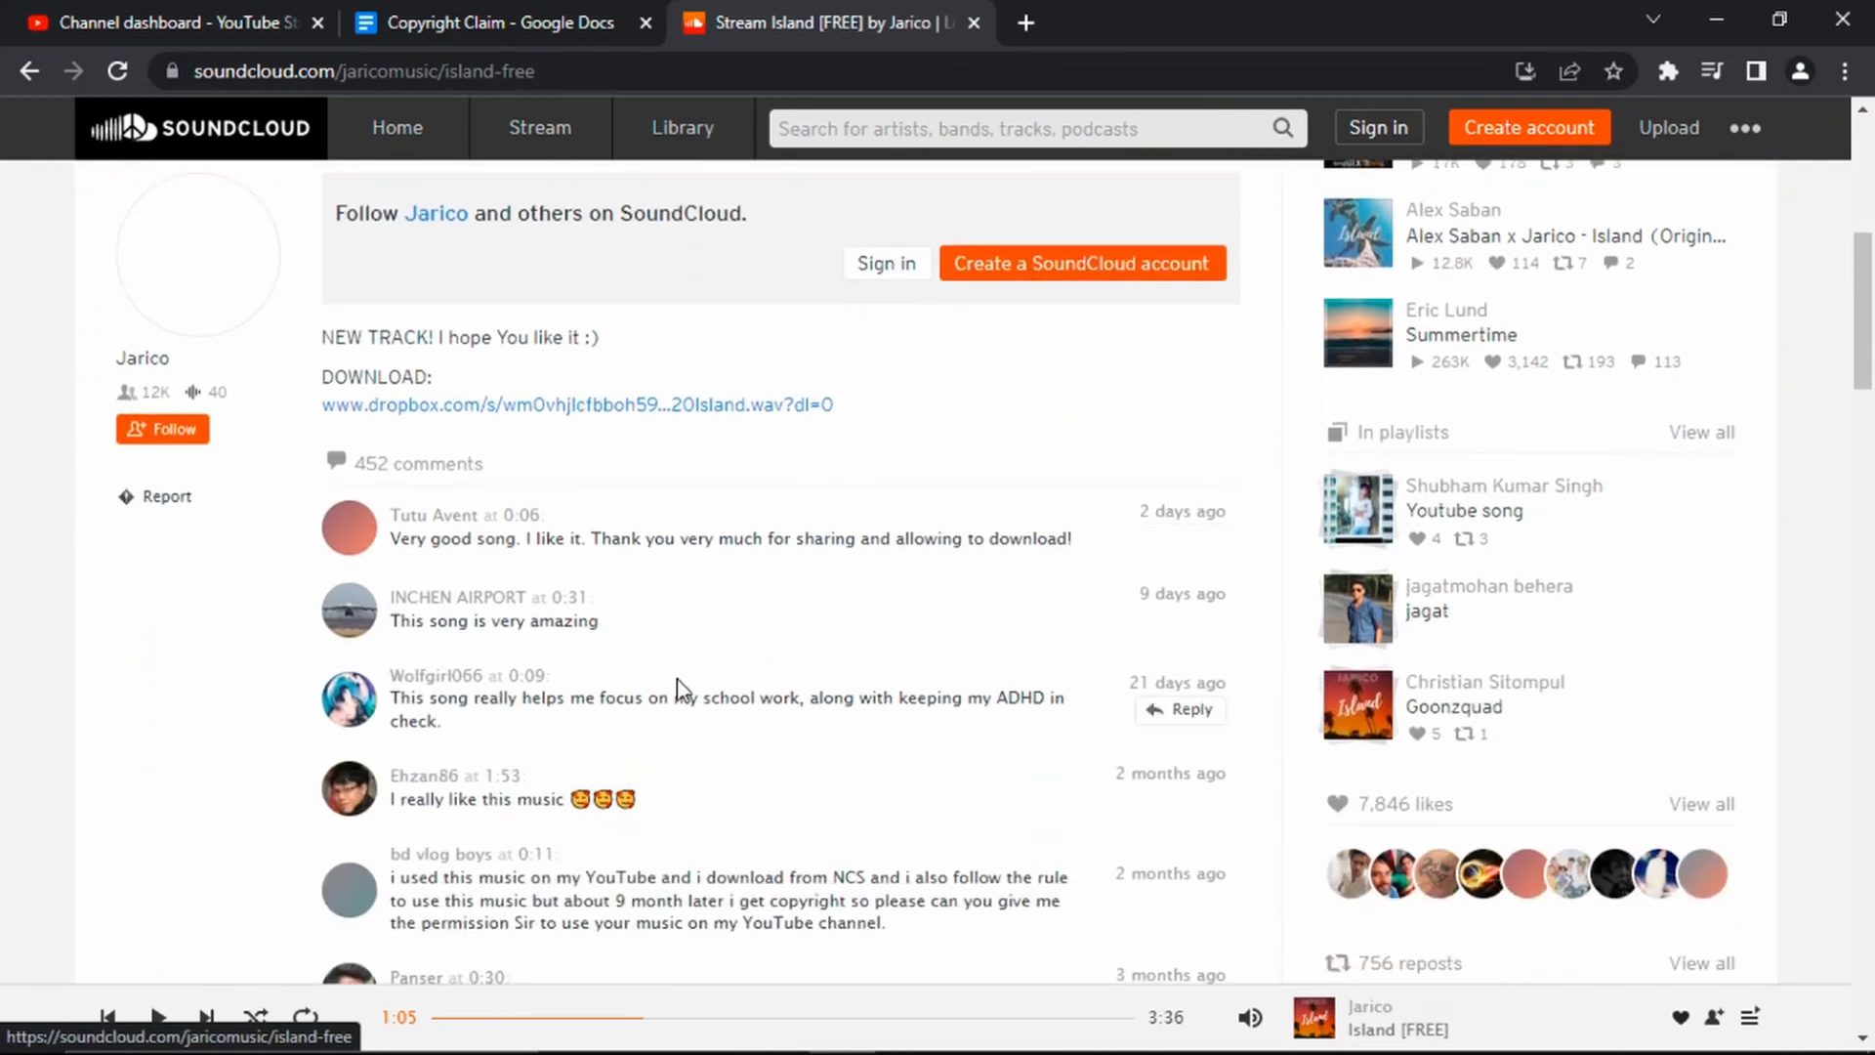
pyautogui.scroll(-3)
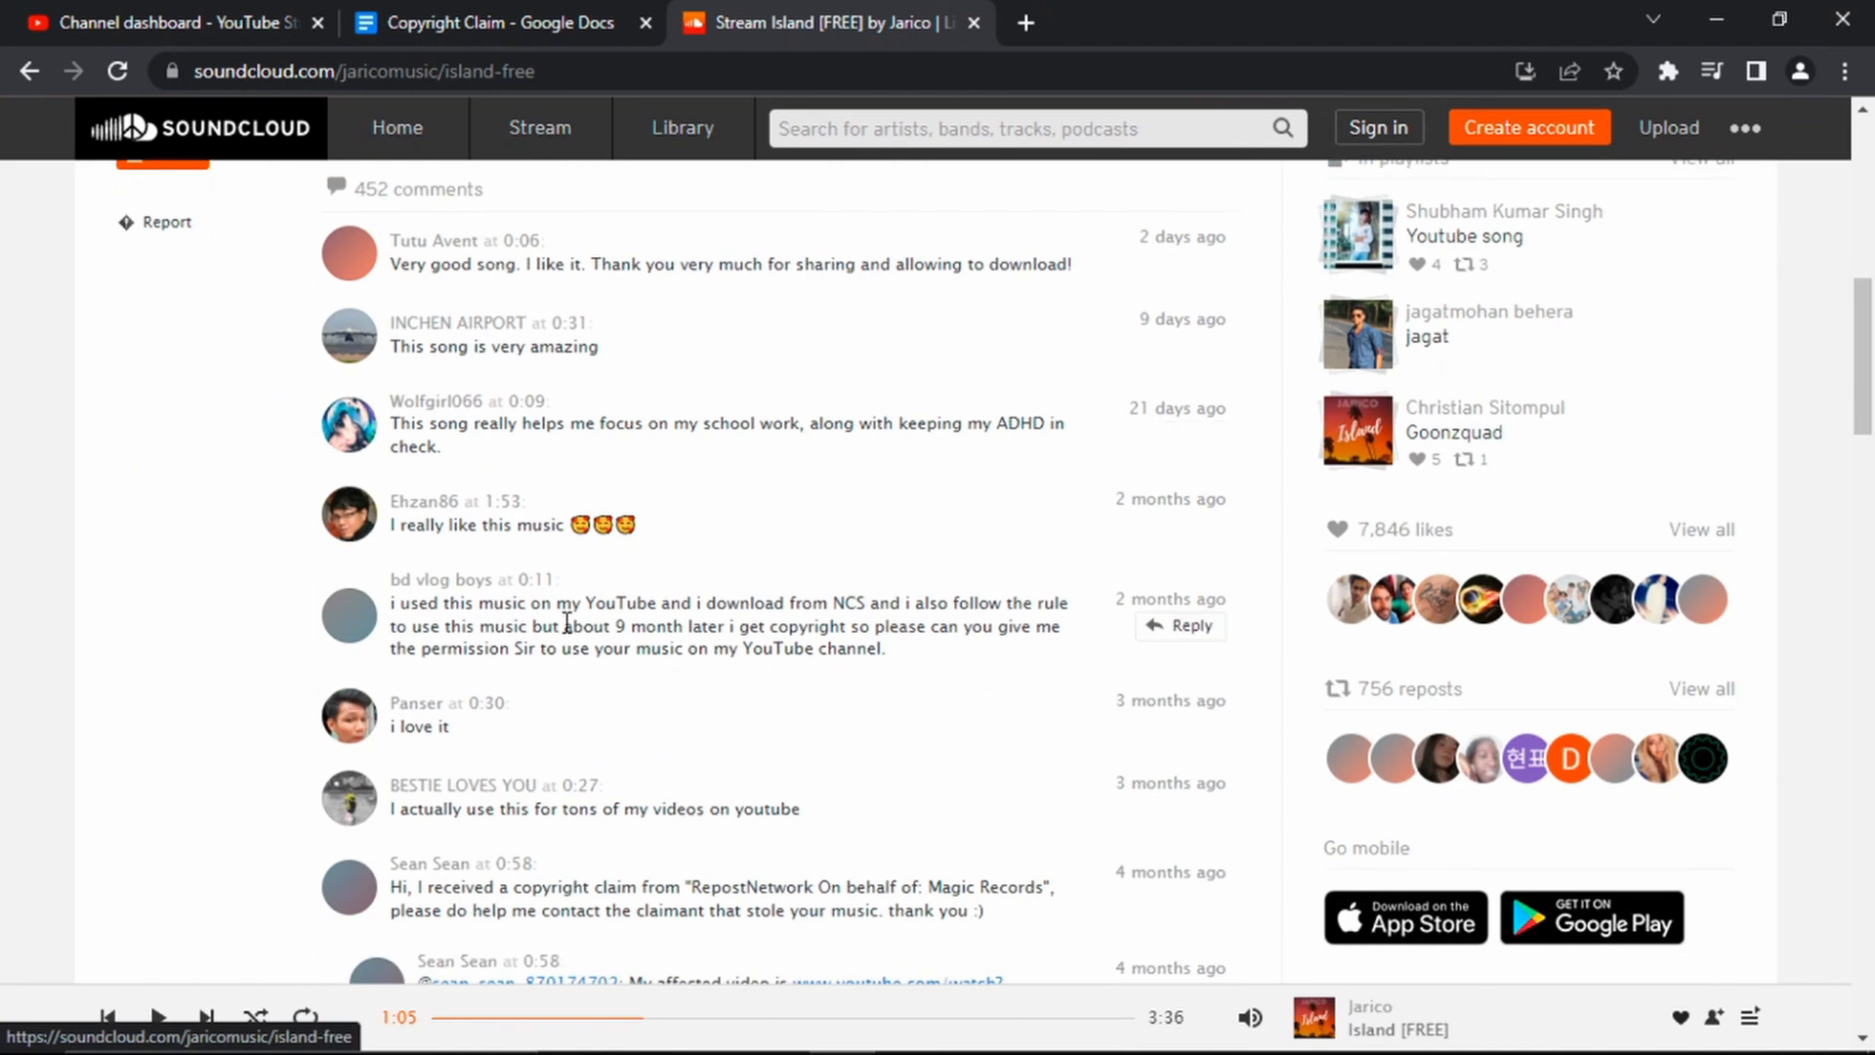
pyautogui.moveTo(900, 603); pyautogui.dragTo(558, 626)
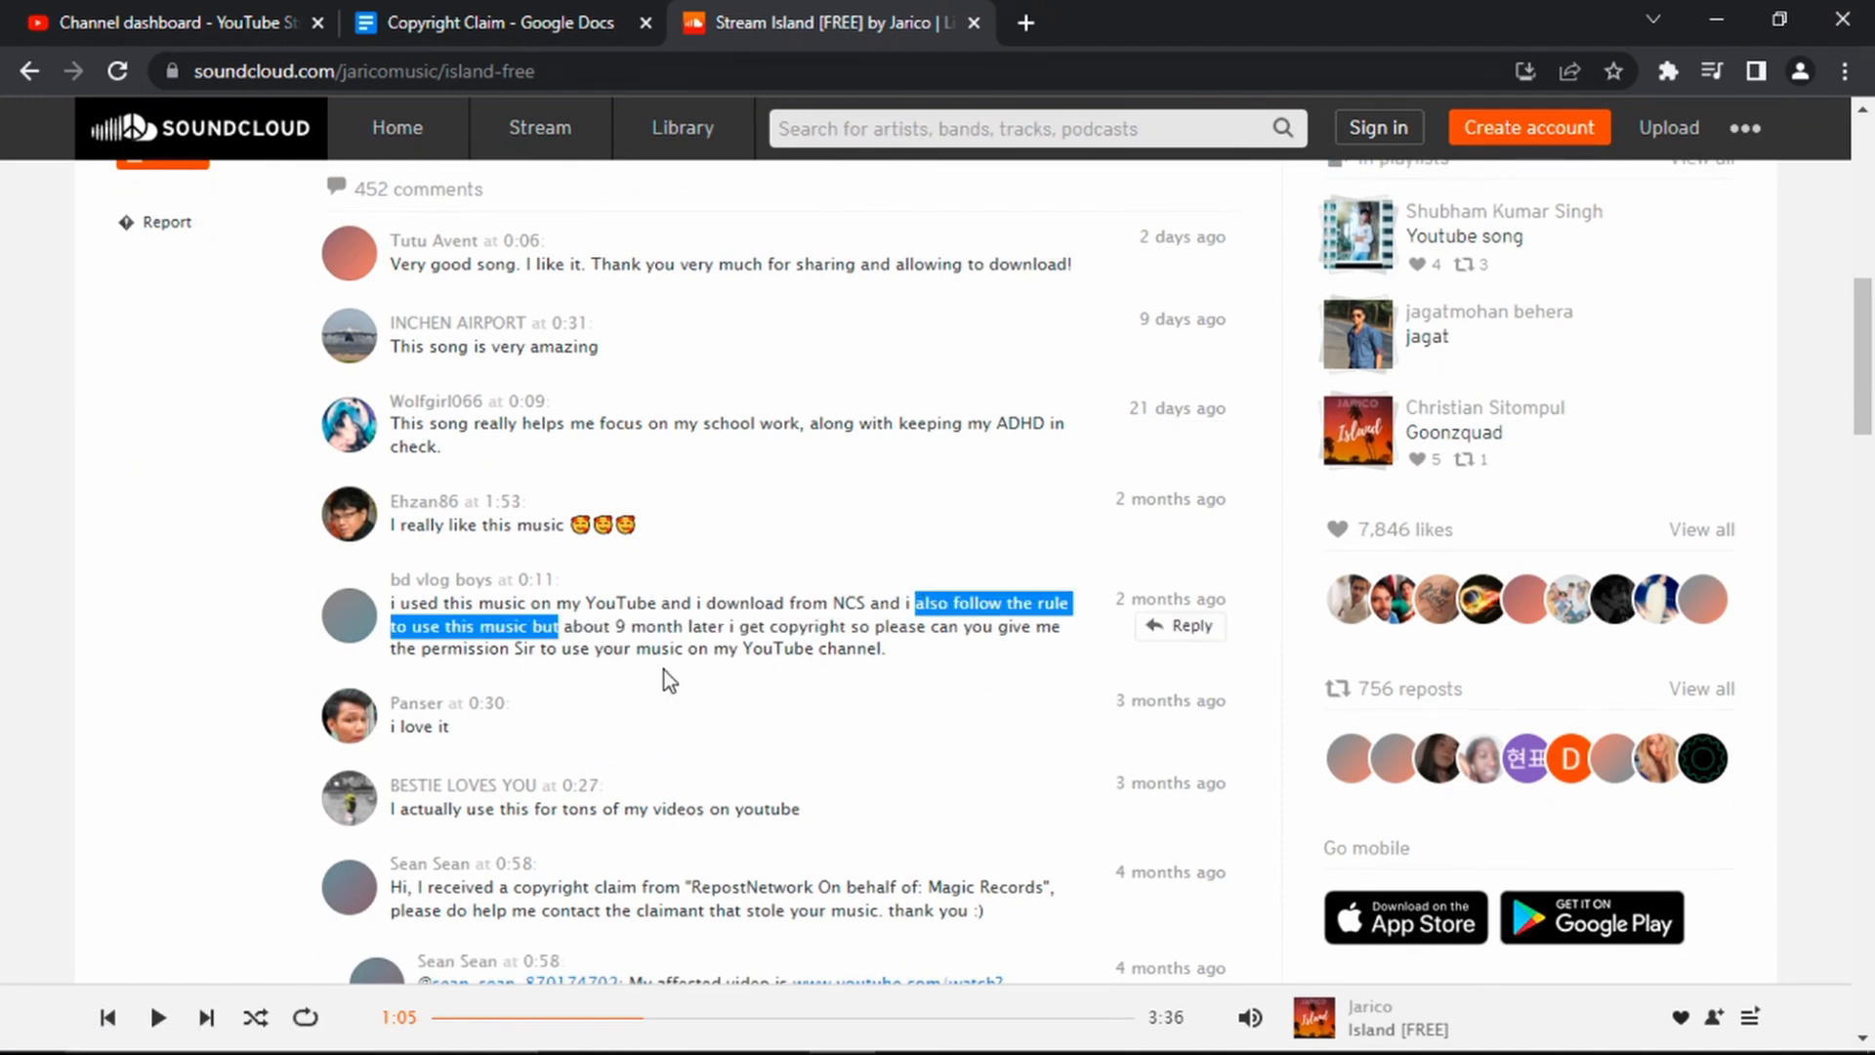
pyautogui.scroll(-3)
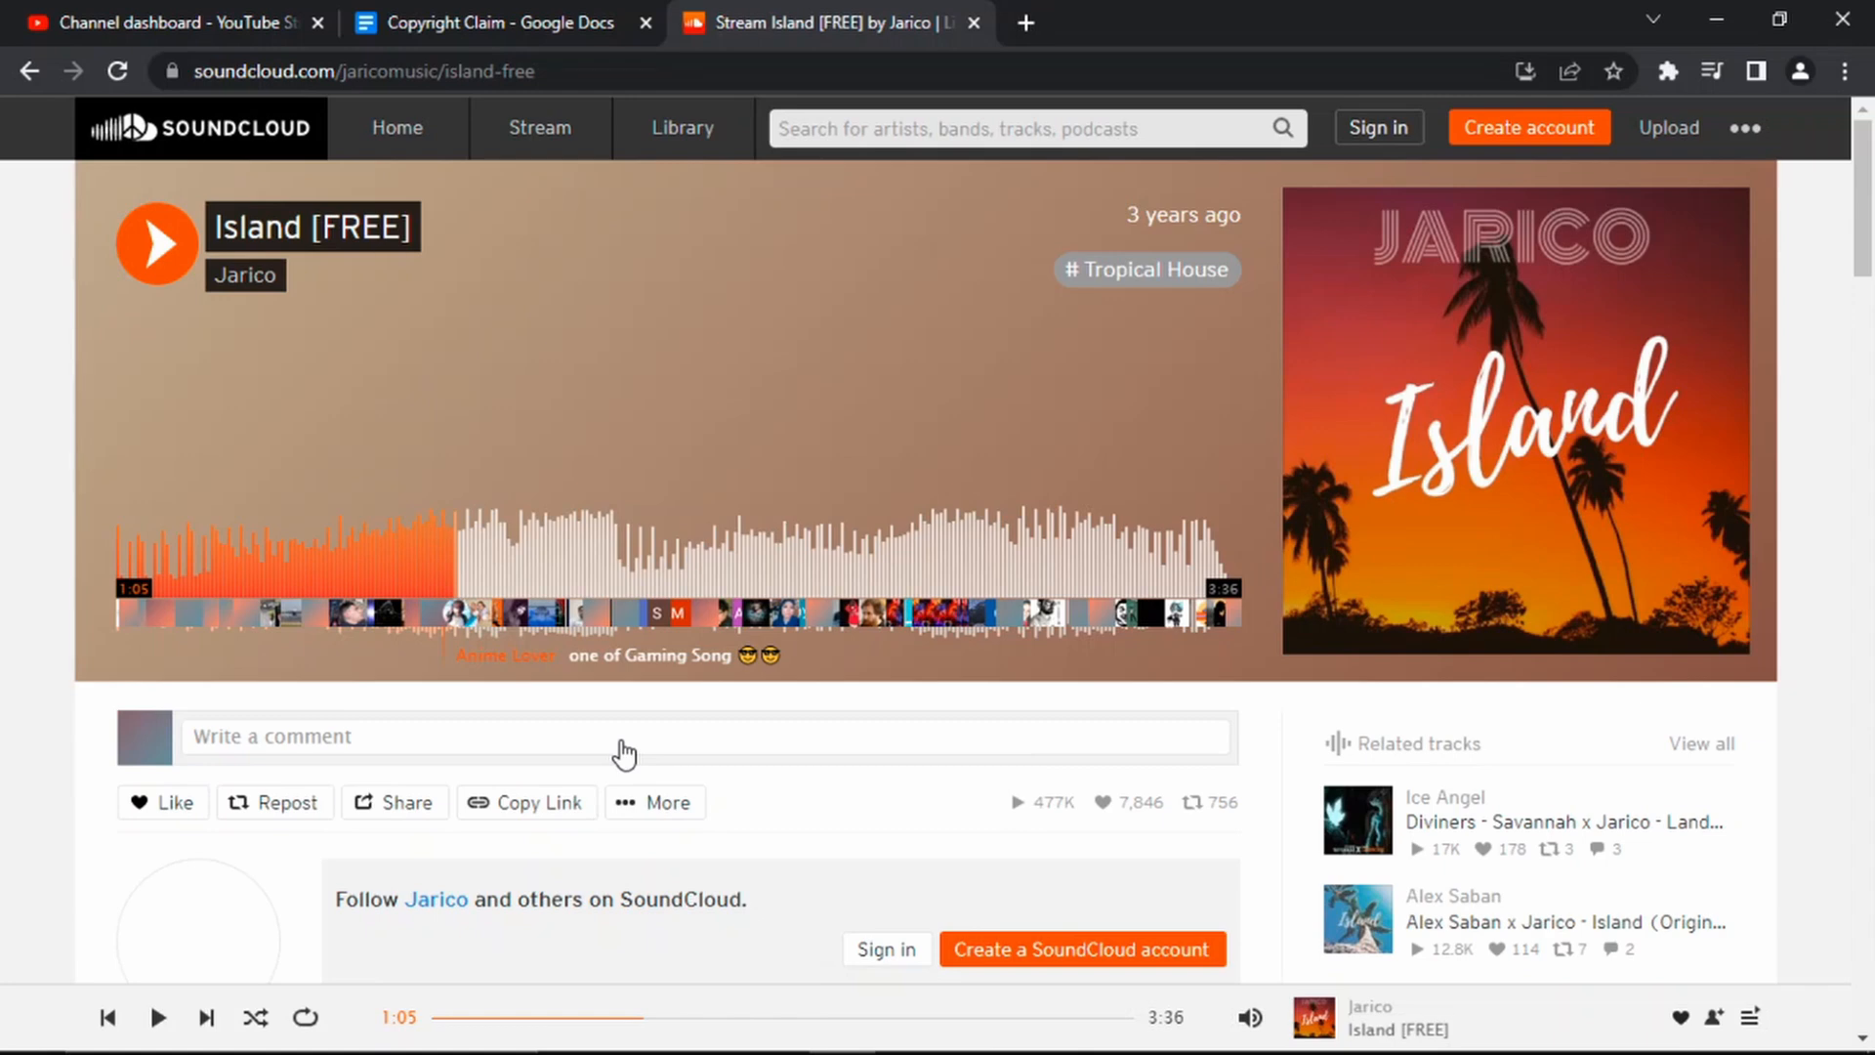
pyautogui.moveTo(618, 760)
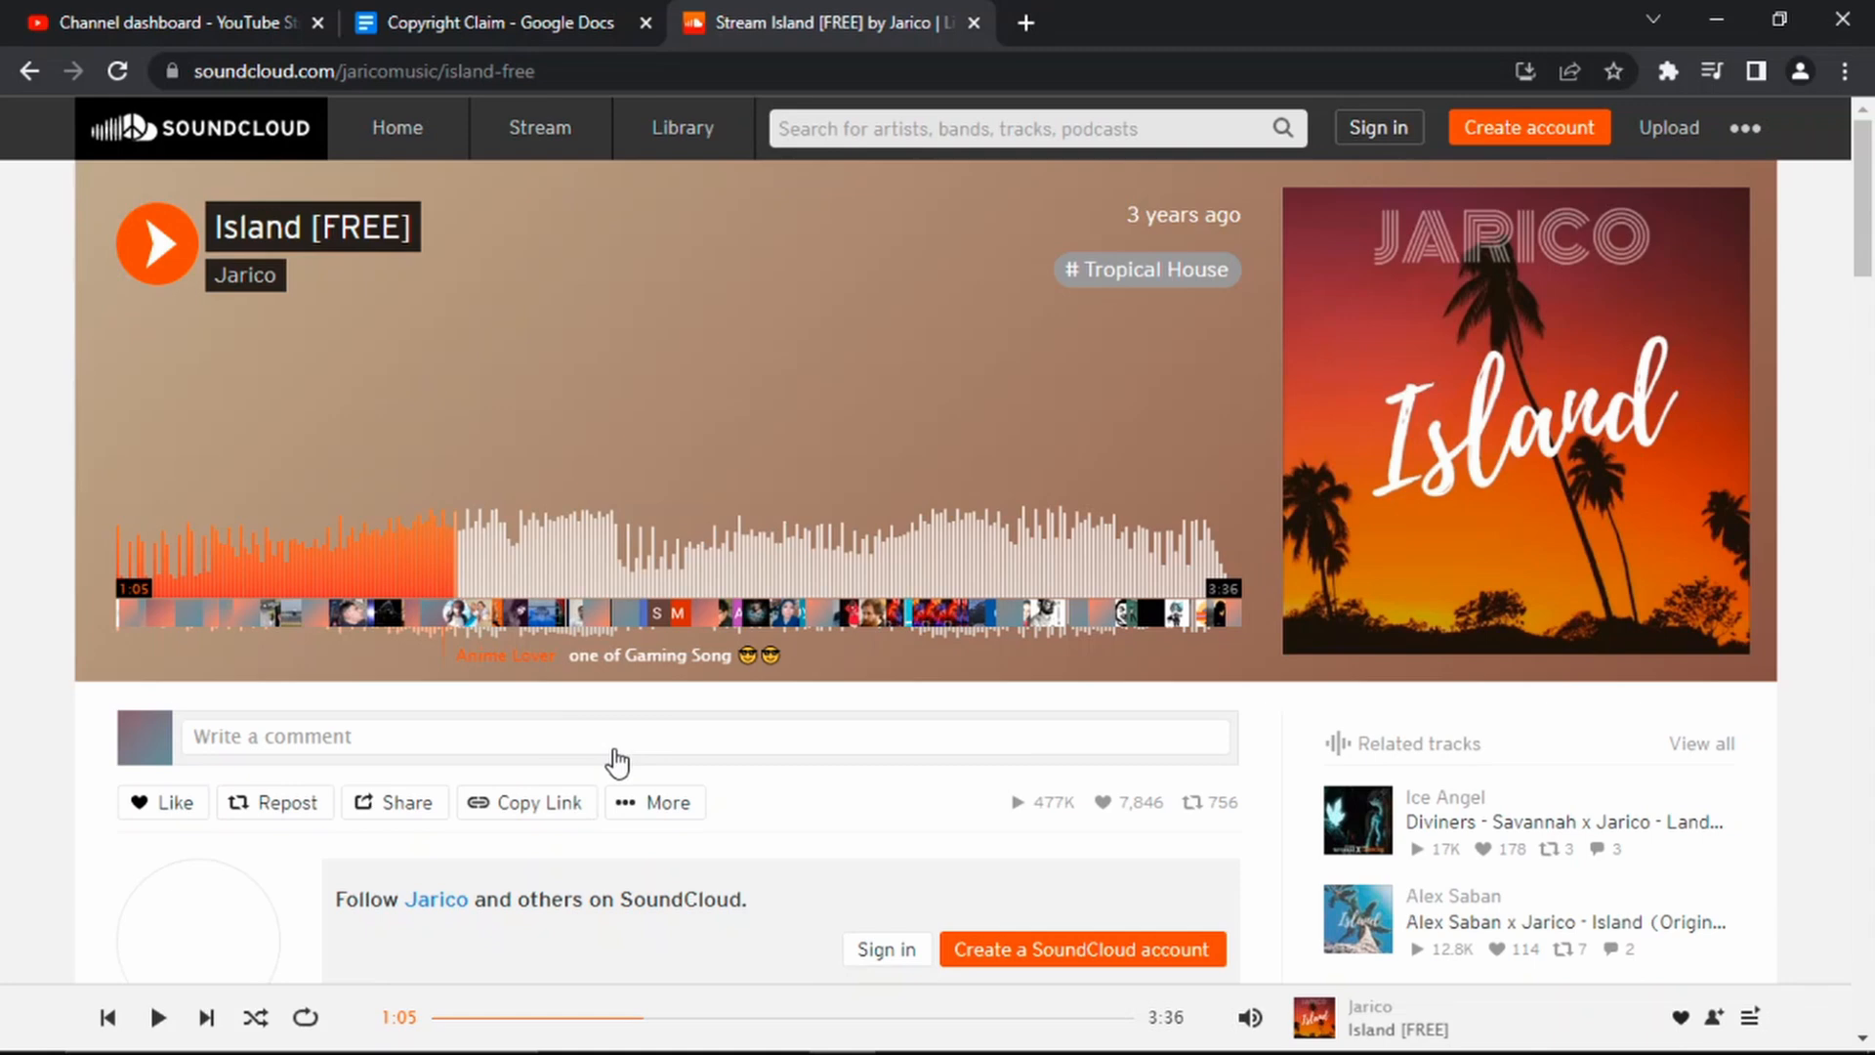
# Step: Return to the copyright summary and list the available actions for the Island claim
pyautogui.click(167, 21)
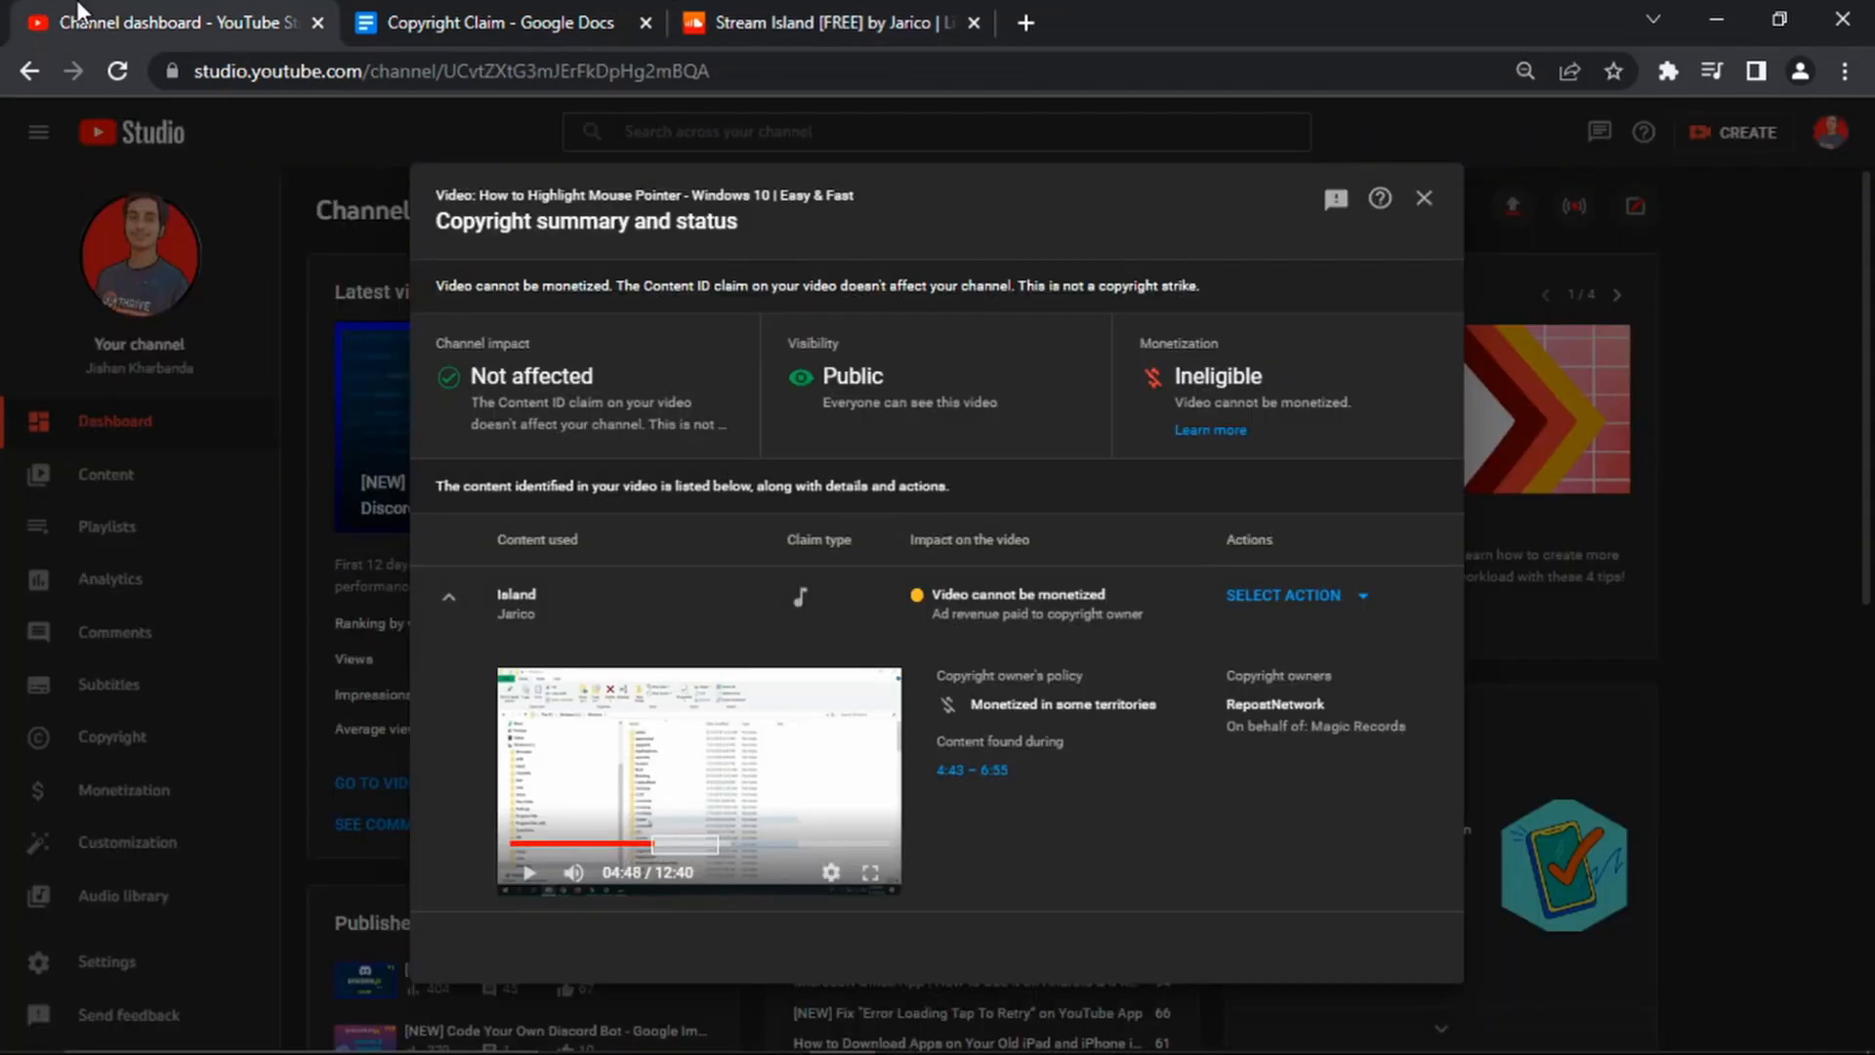
pyautogui.moveTo(1145, 459)
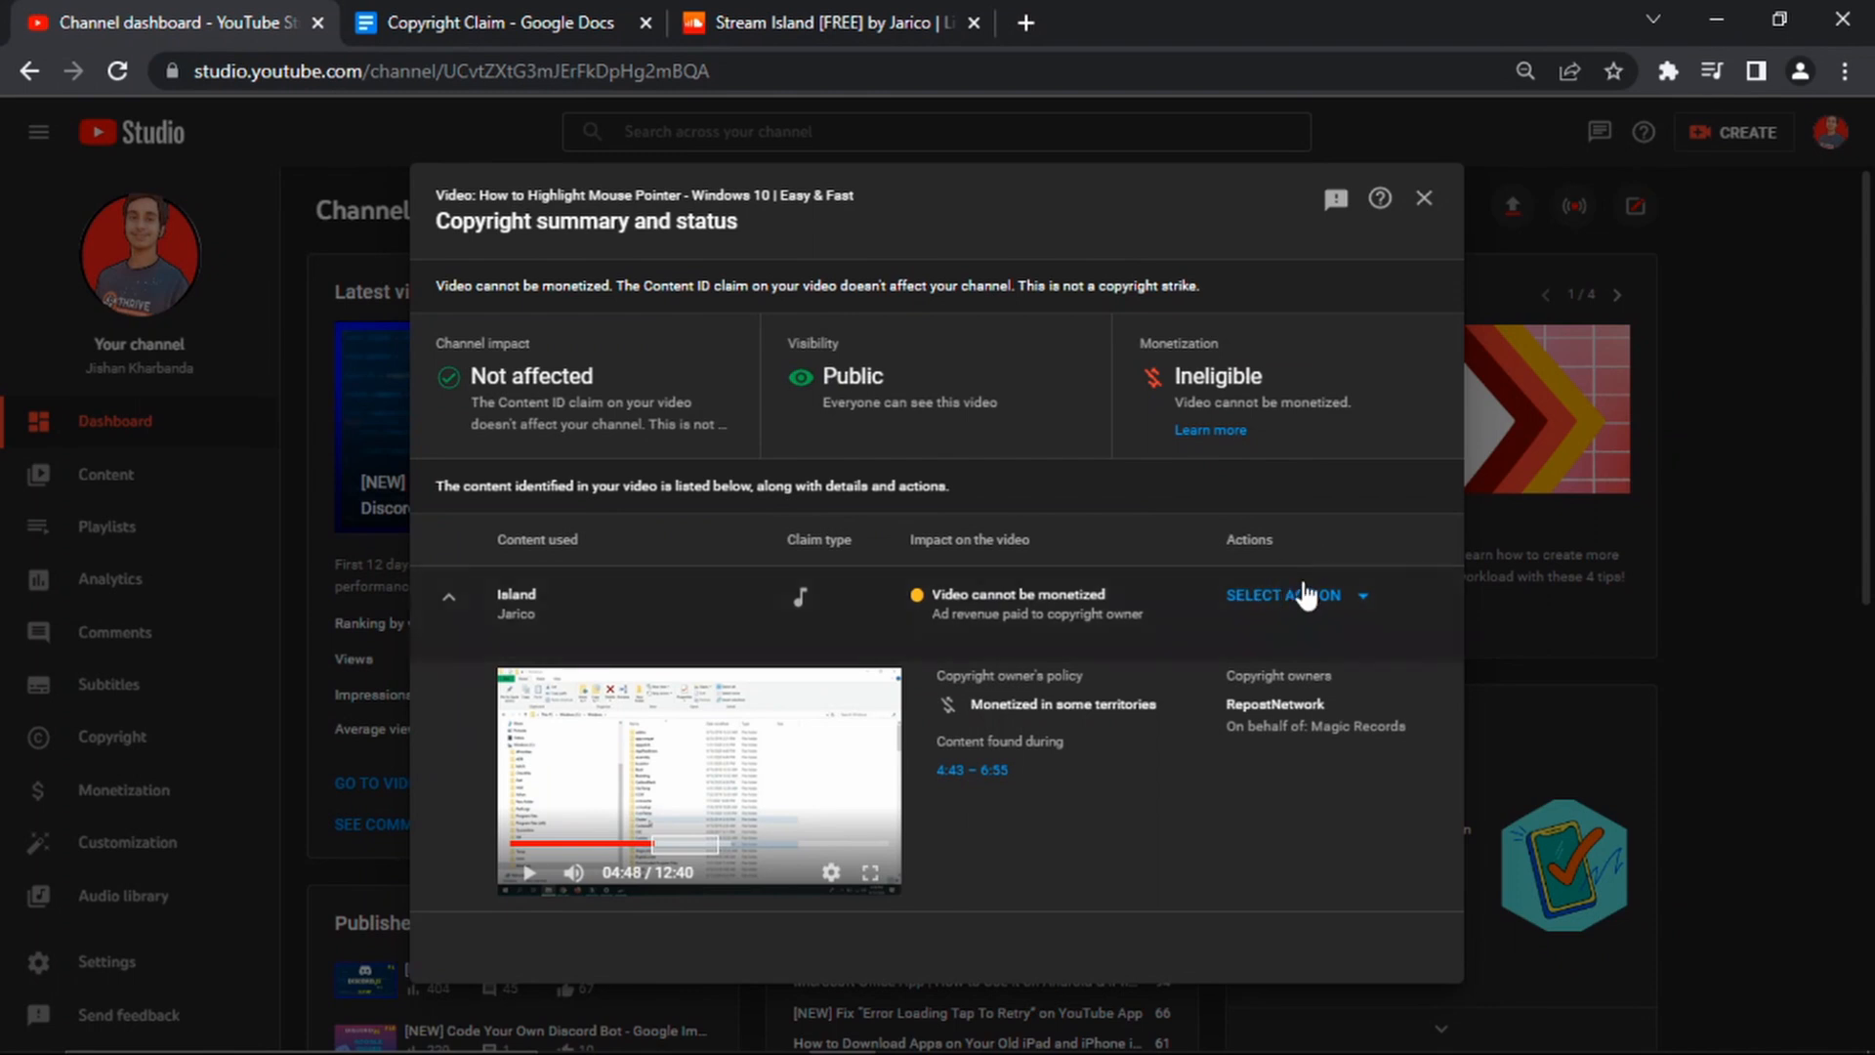
pyautogui.click(1285, 595)
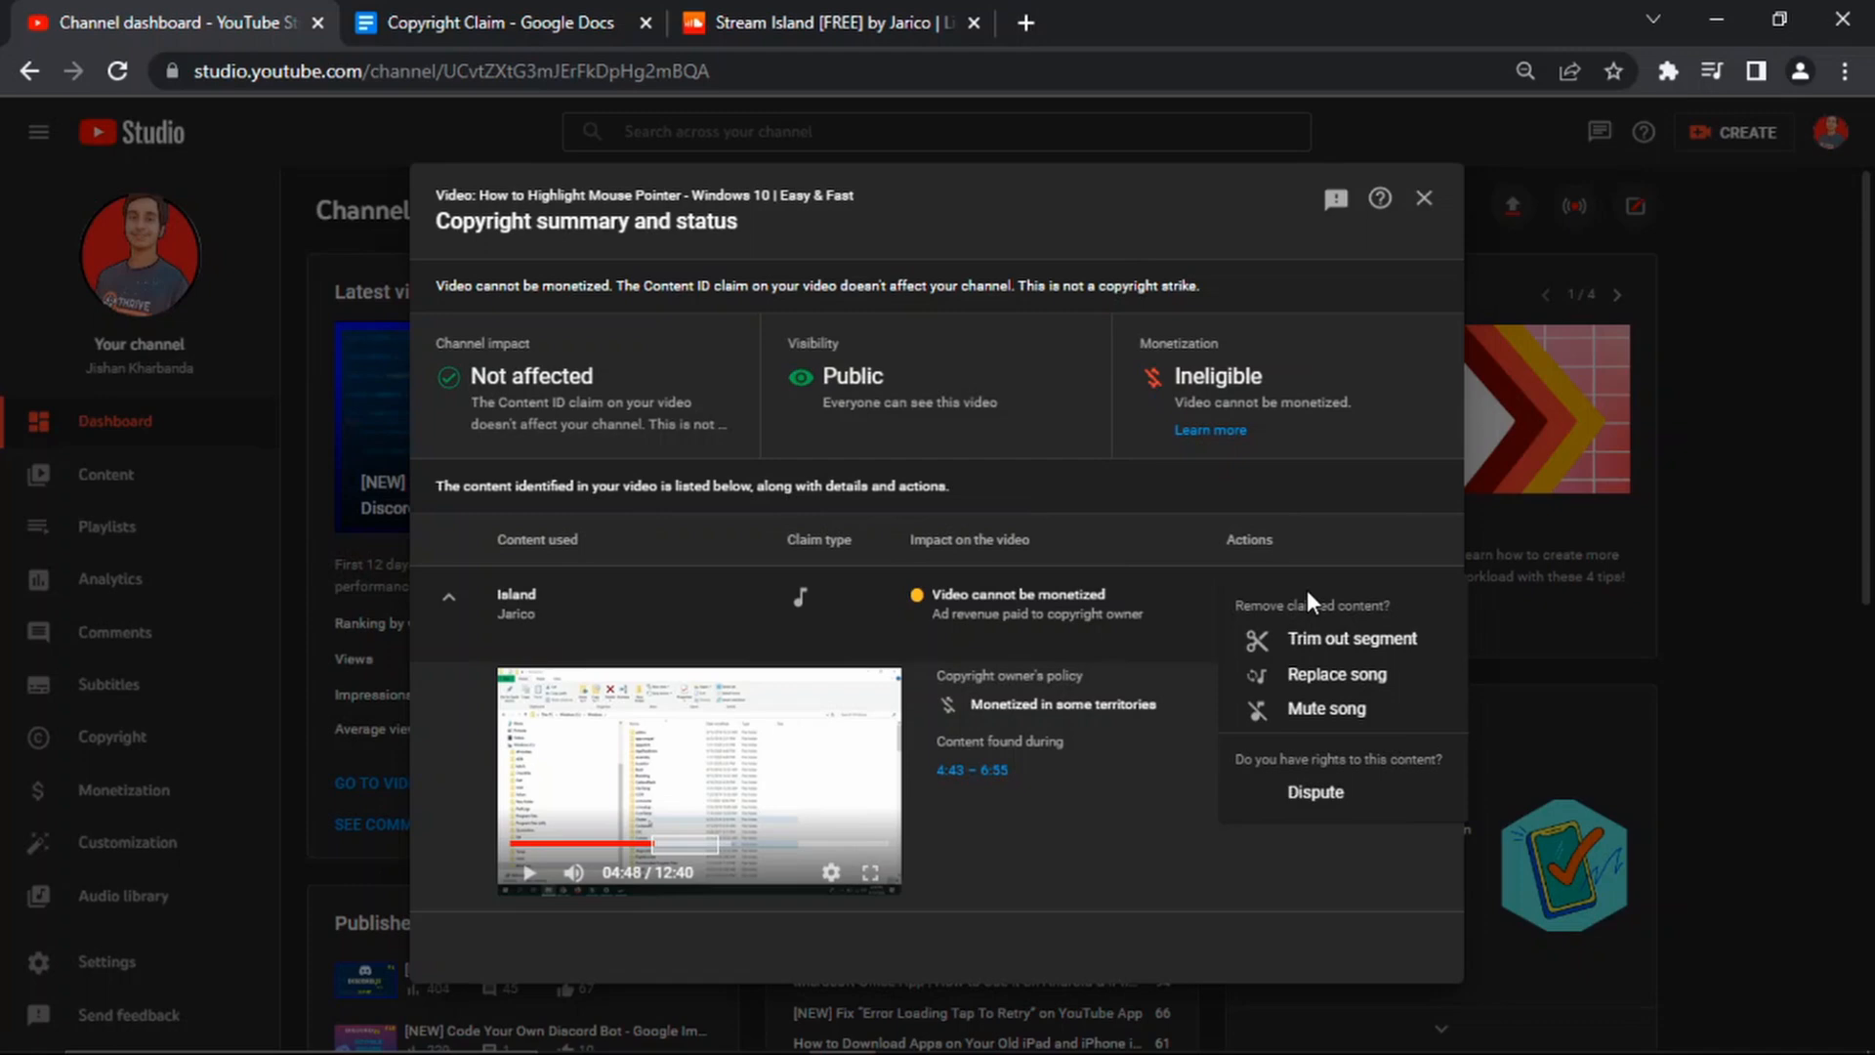
pyautogui.moveTo(1352, 693)
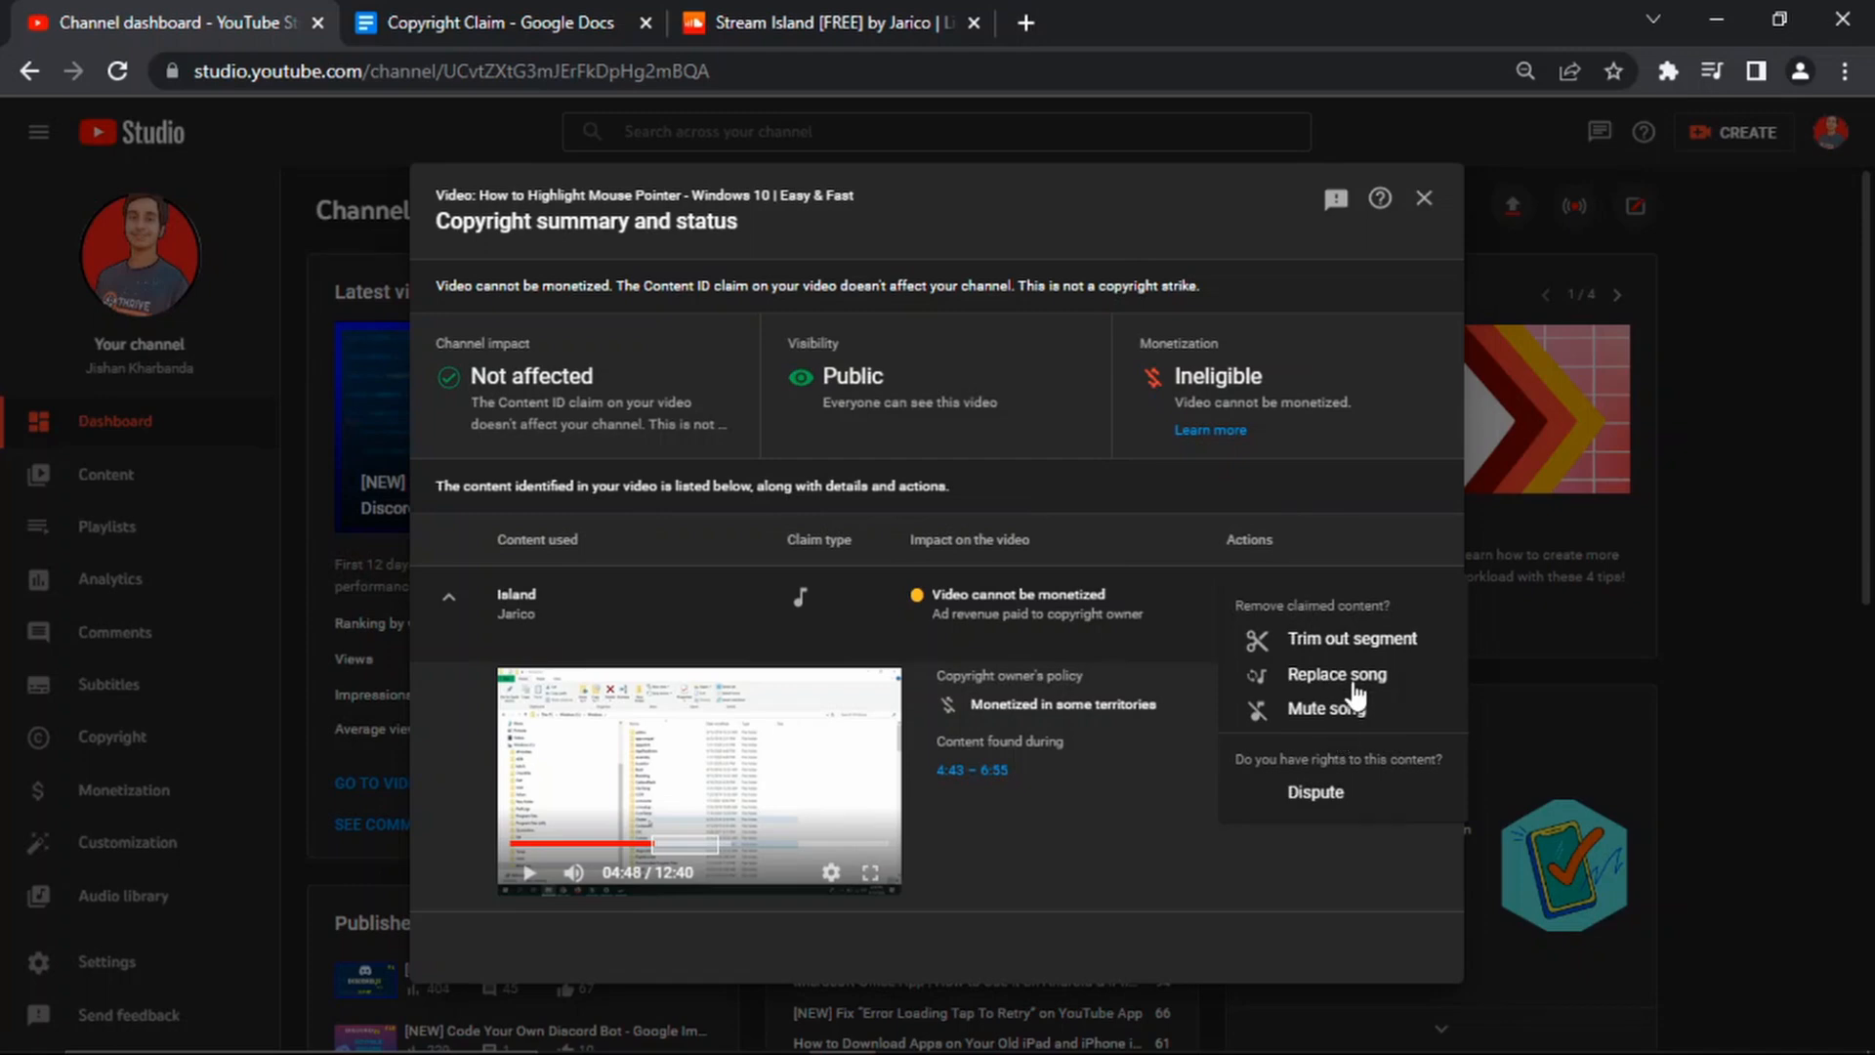
# Step: Choose Replace song and add Pray as the replacement for the claimed music
pyautogui.click(1336, 673)
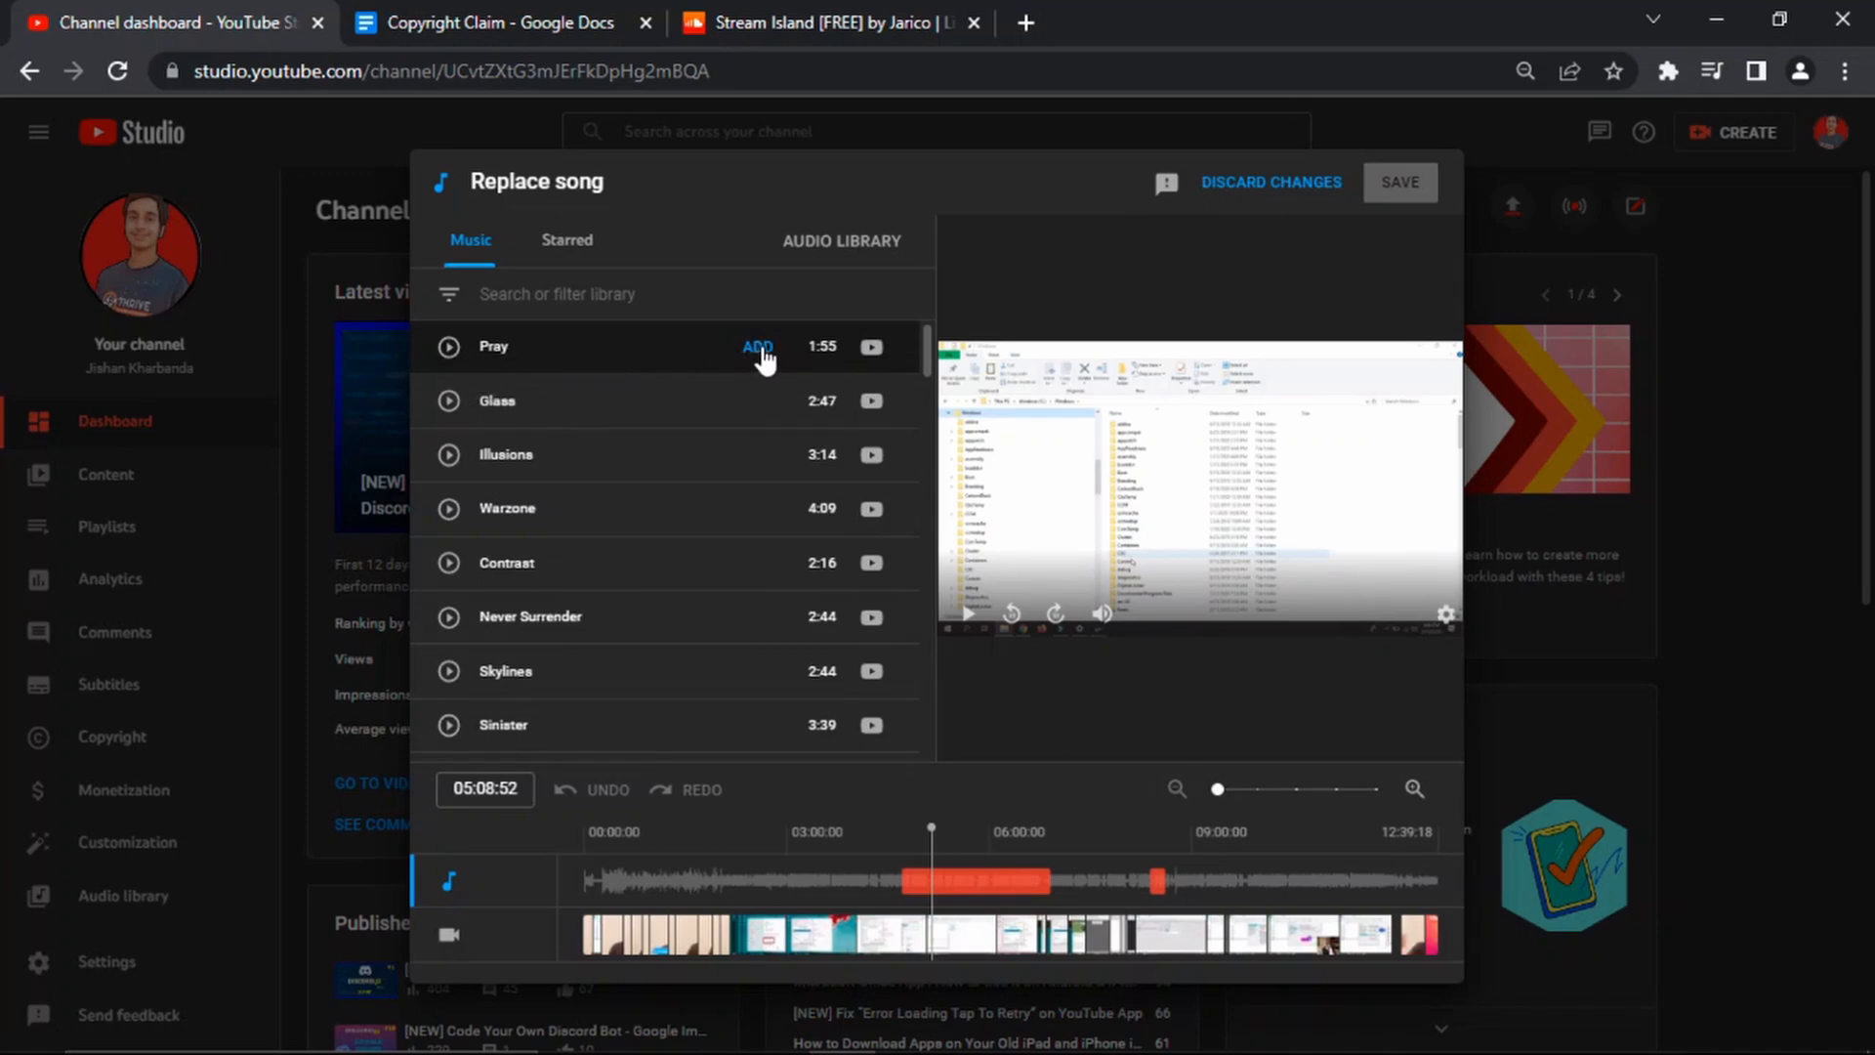
pyautogui.click(757, 347)
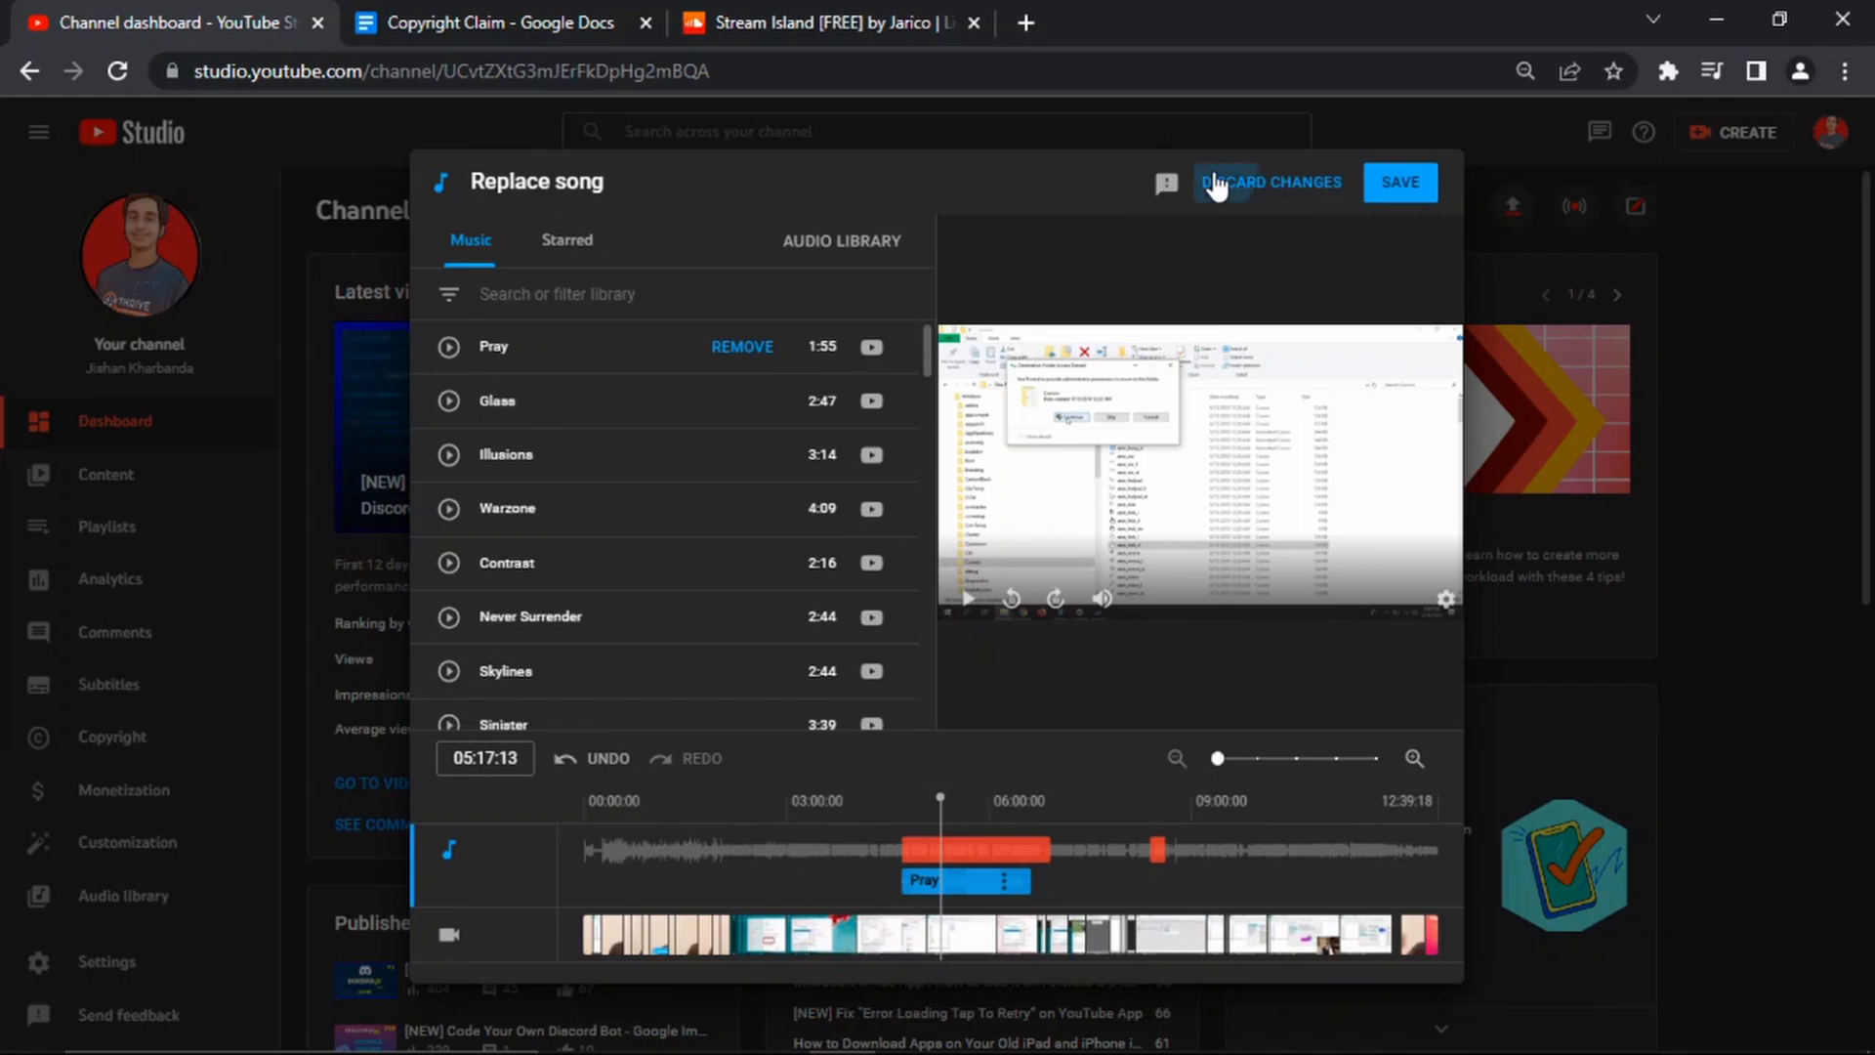
# Step: Discard the Pray replacement and start a dispute of the Island claim instead
pyautogui.click(1270, 182)
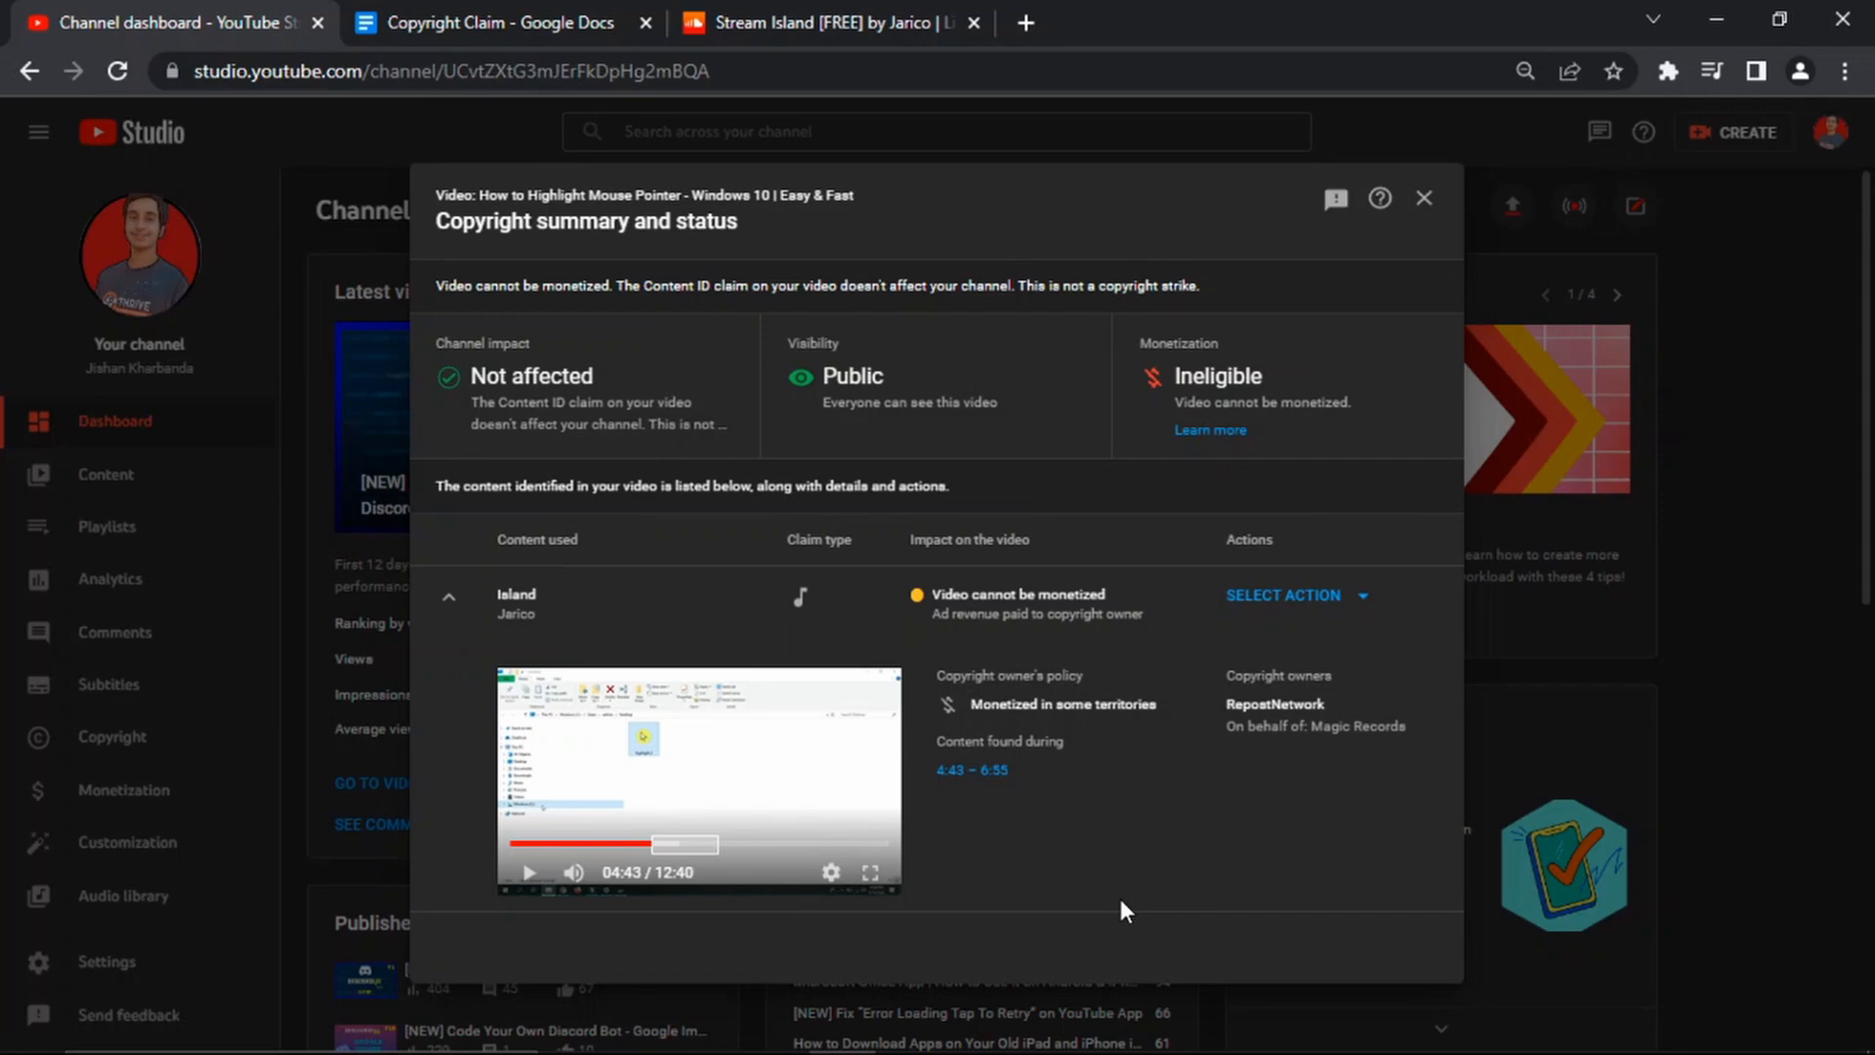
pyautogui.moveTo(1304, 665)
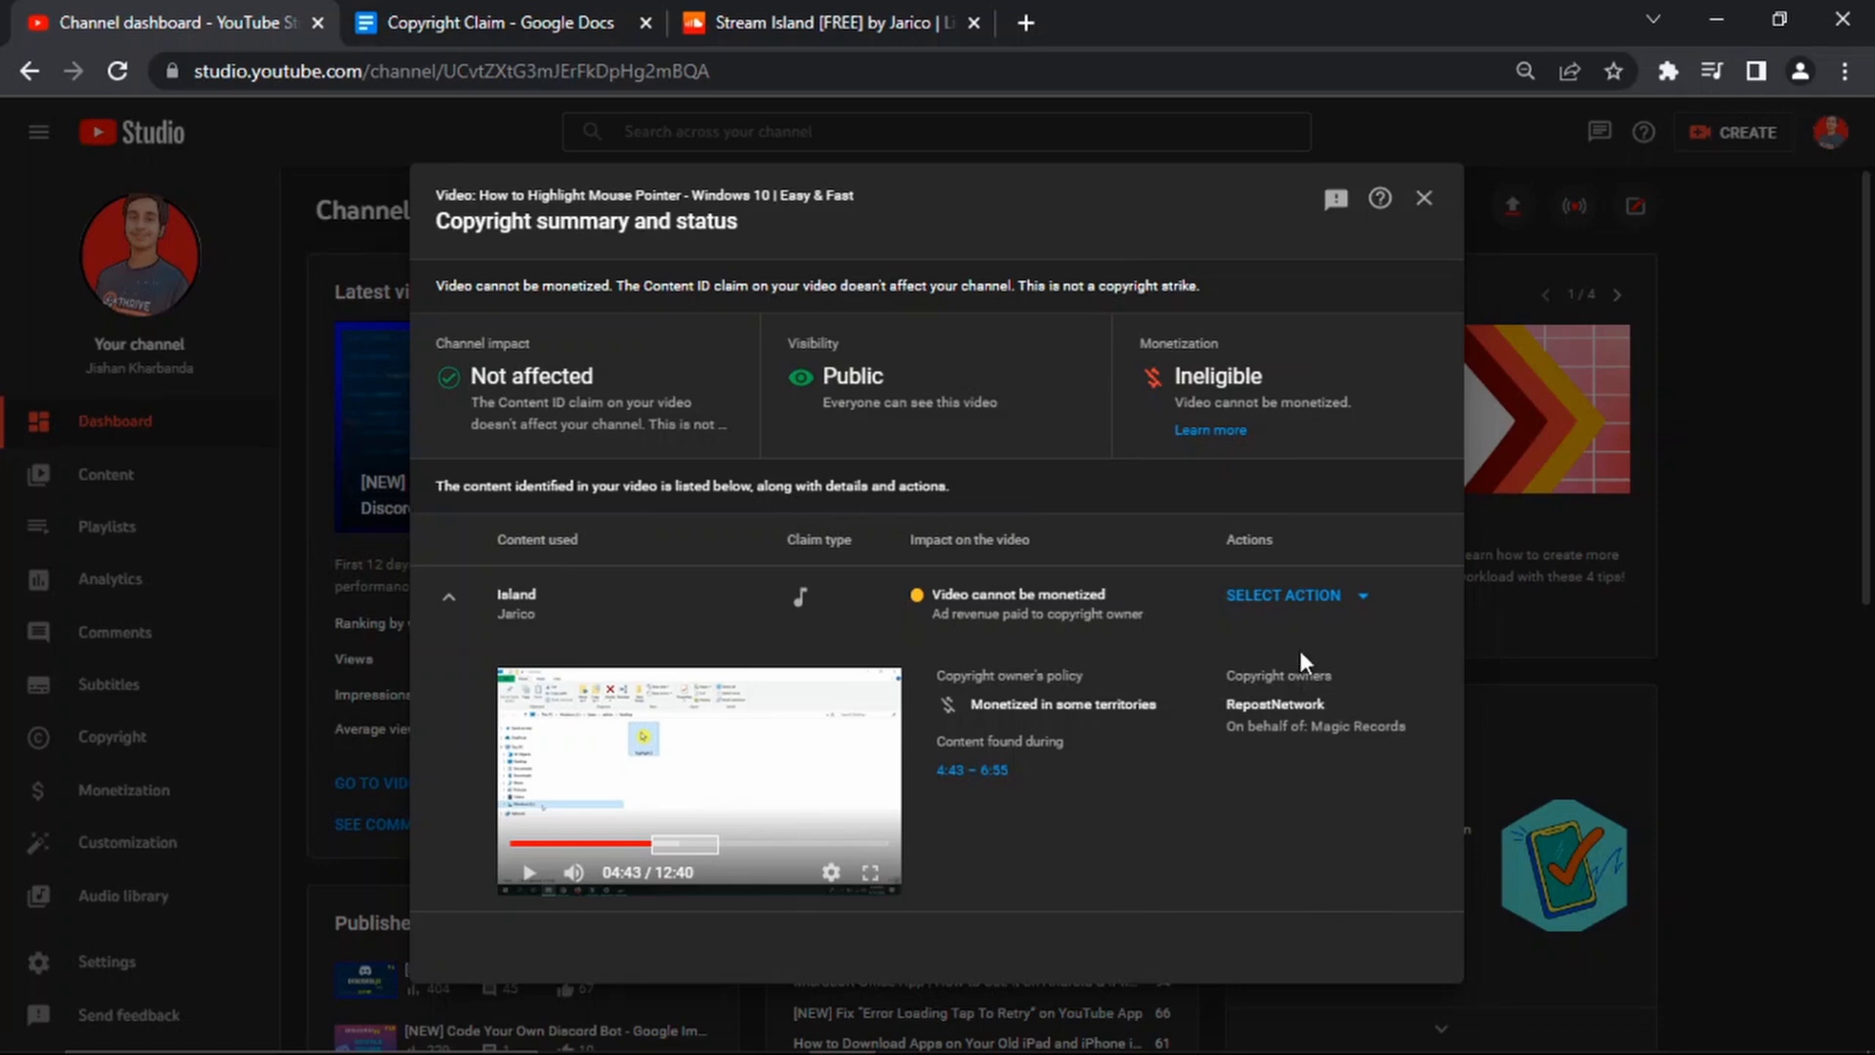
pyautogui.click(1285, 595)
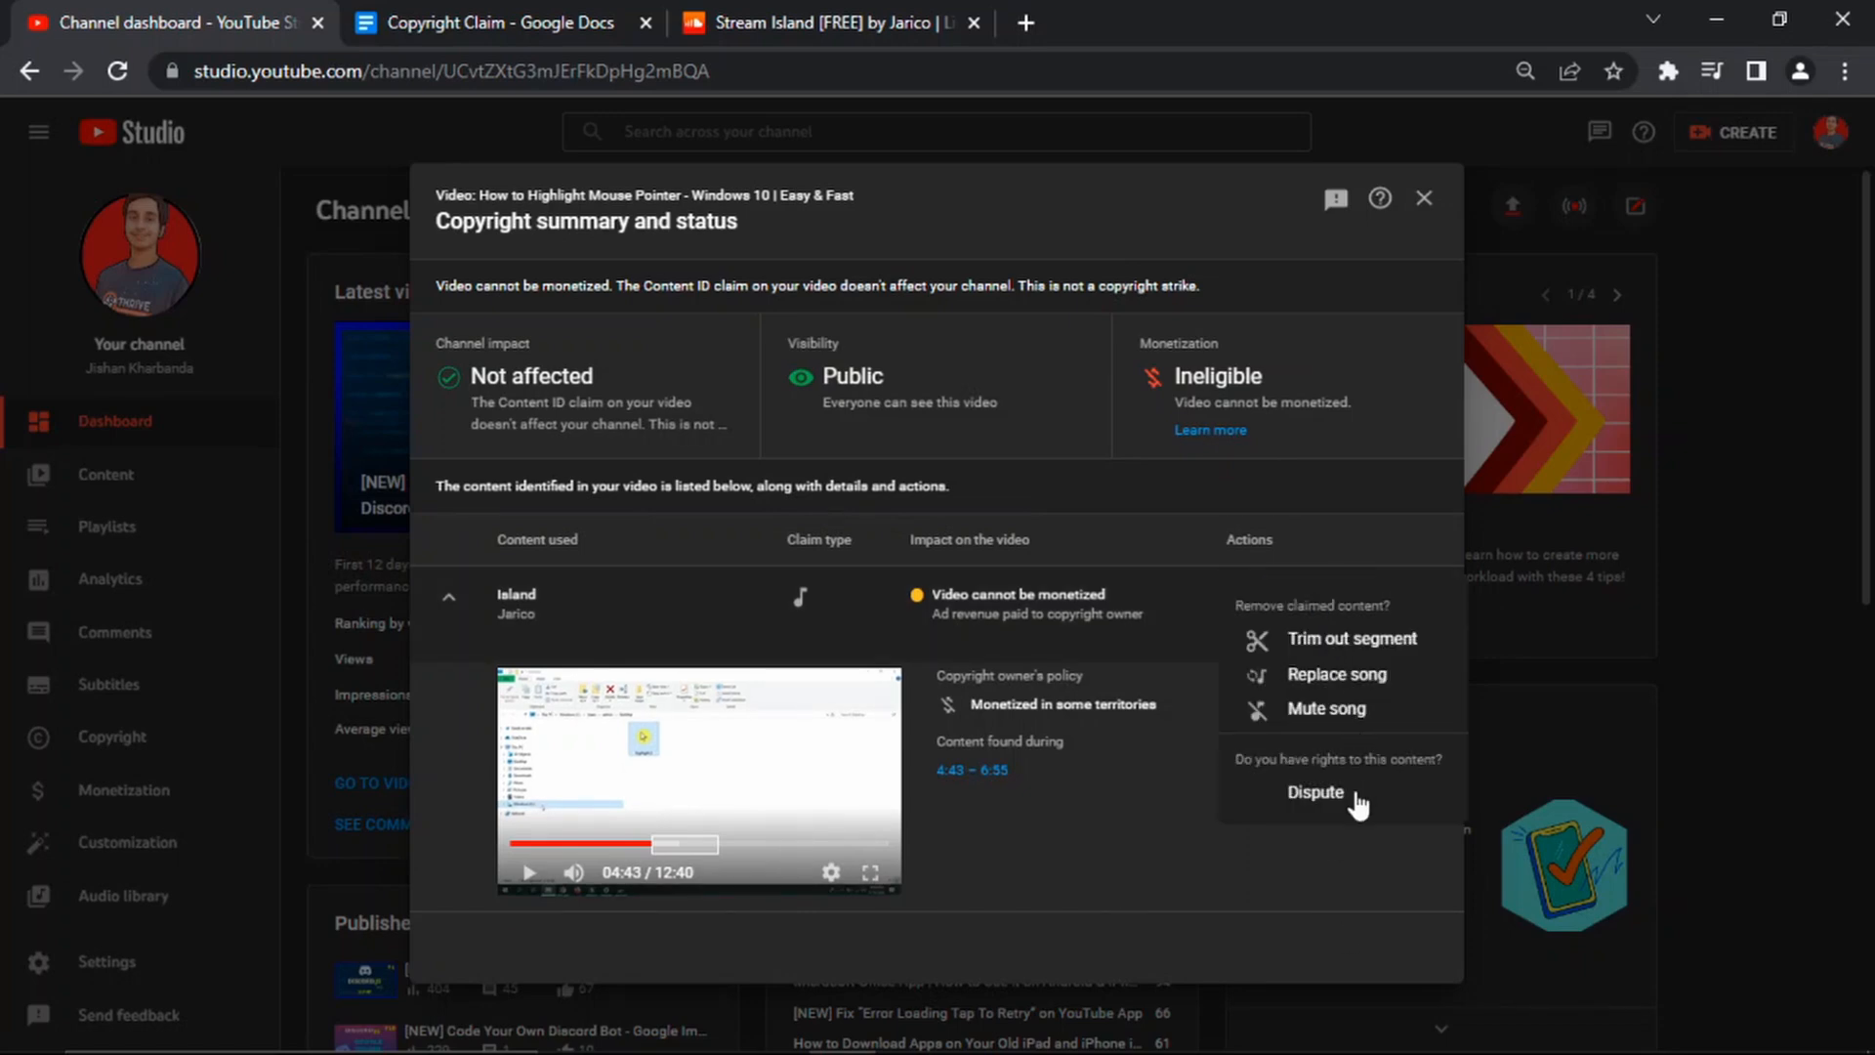
pyautogui.click(1316, 792)
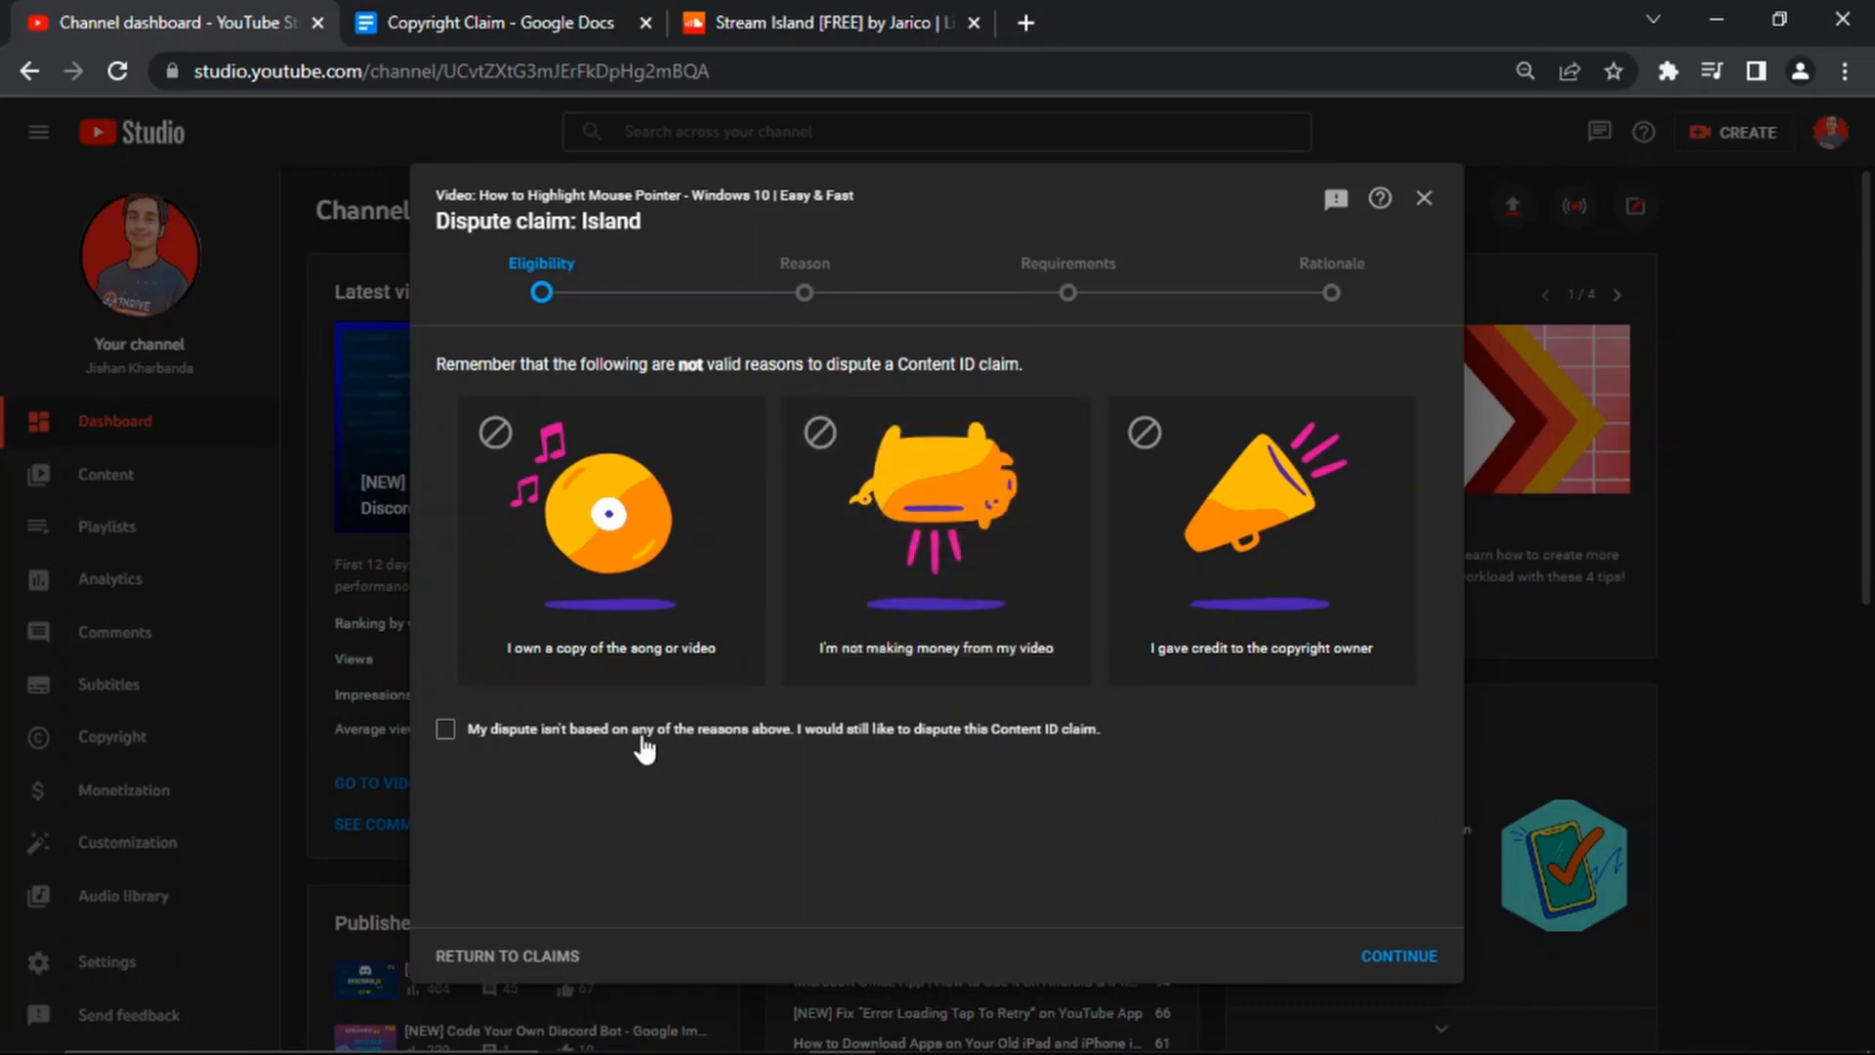
# Step: Affirm valid dispute grounds, choose License as the reason and confirm permission from the copyright owner
pyautogui.click(446, 729)
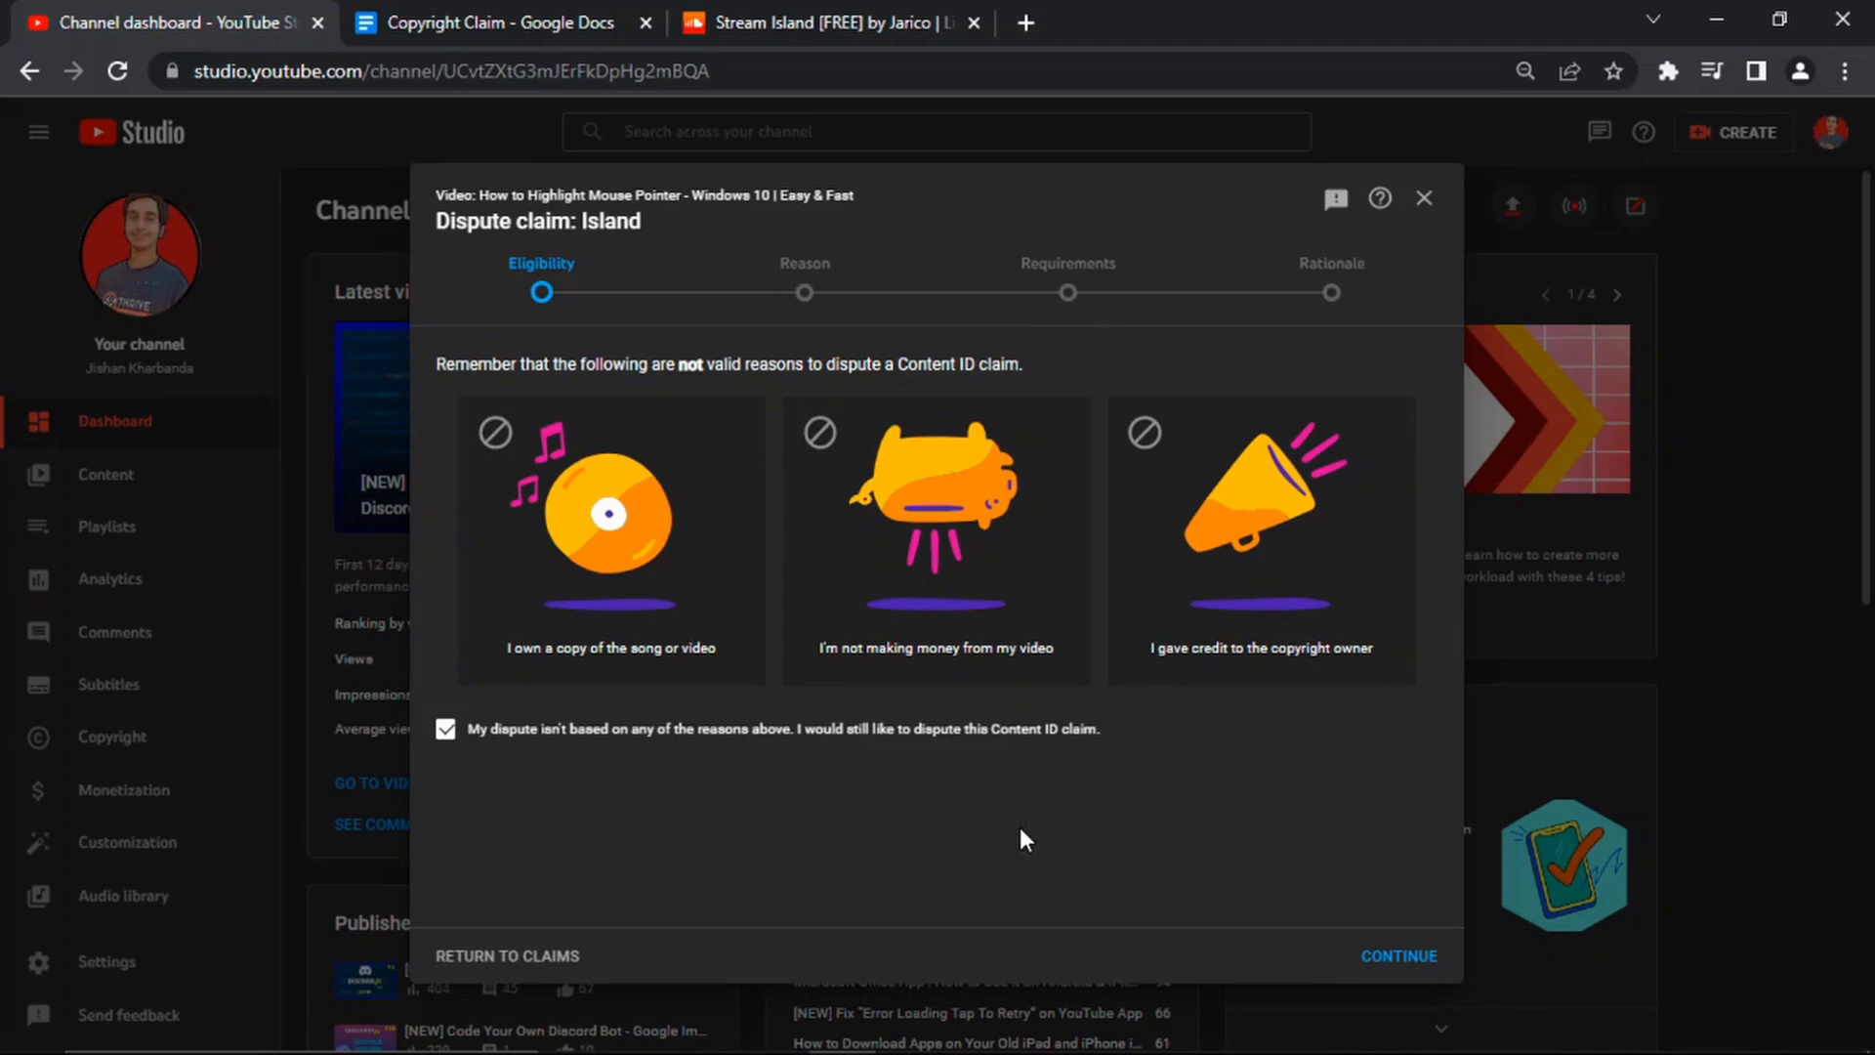
pyautogui.click(1396, 956)
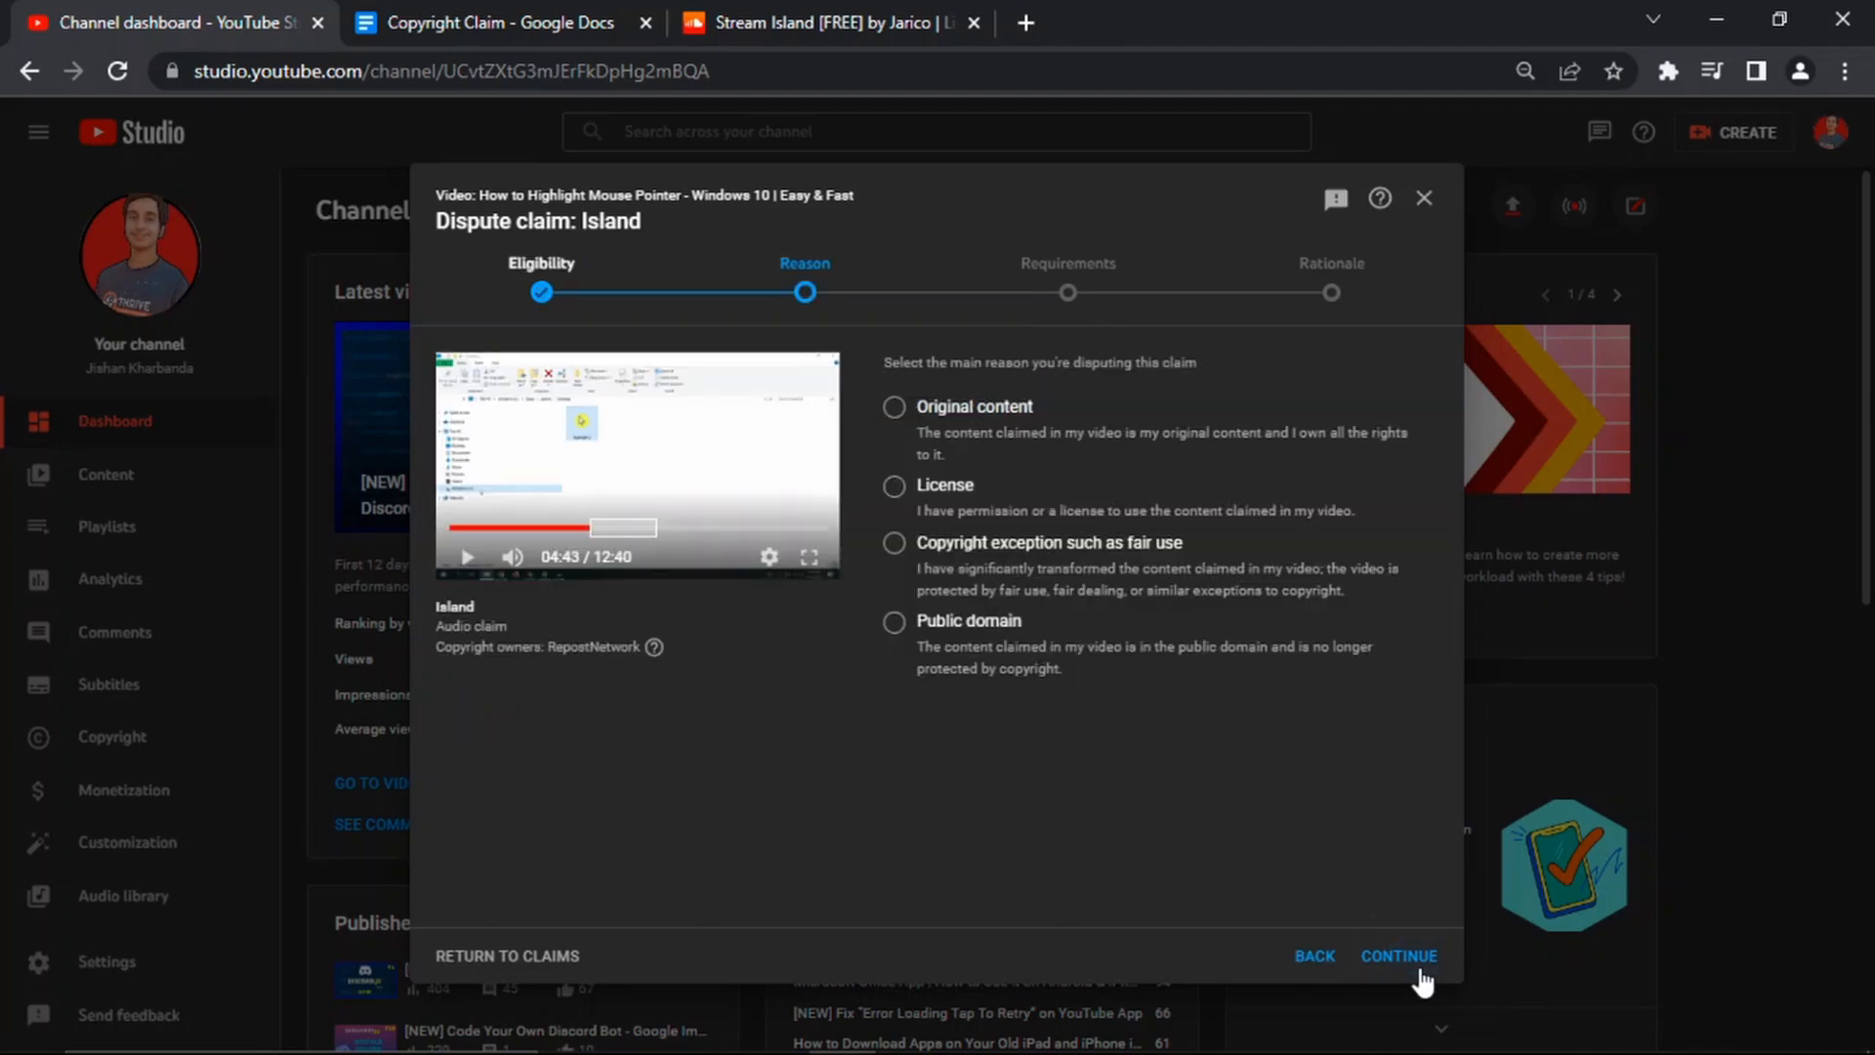
pyautogui.moveTo(963, 503)
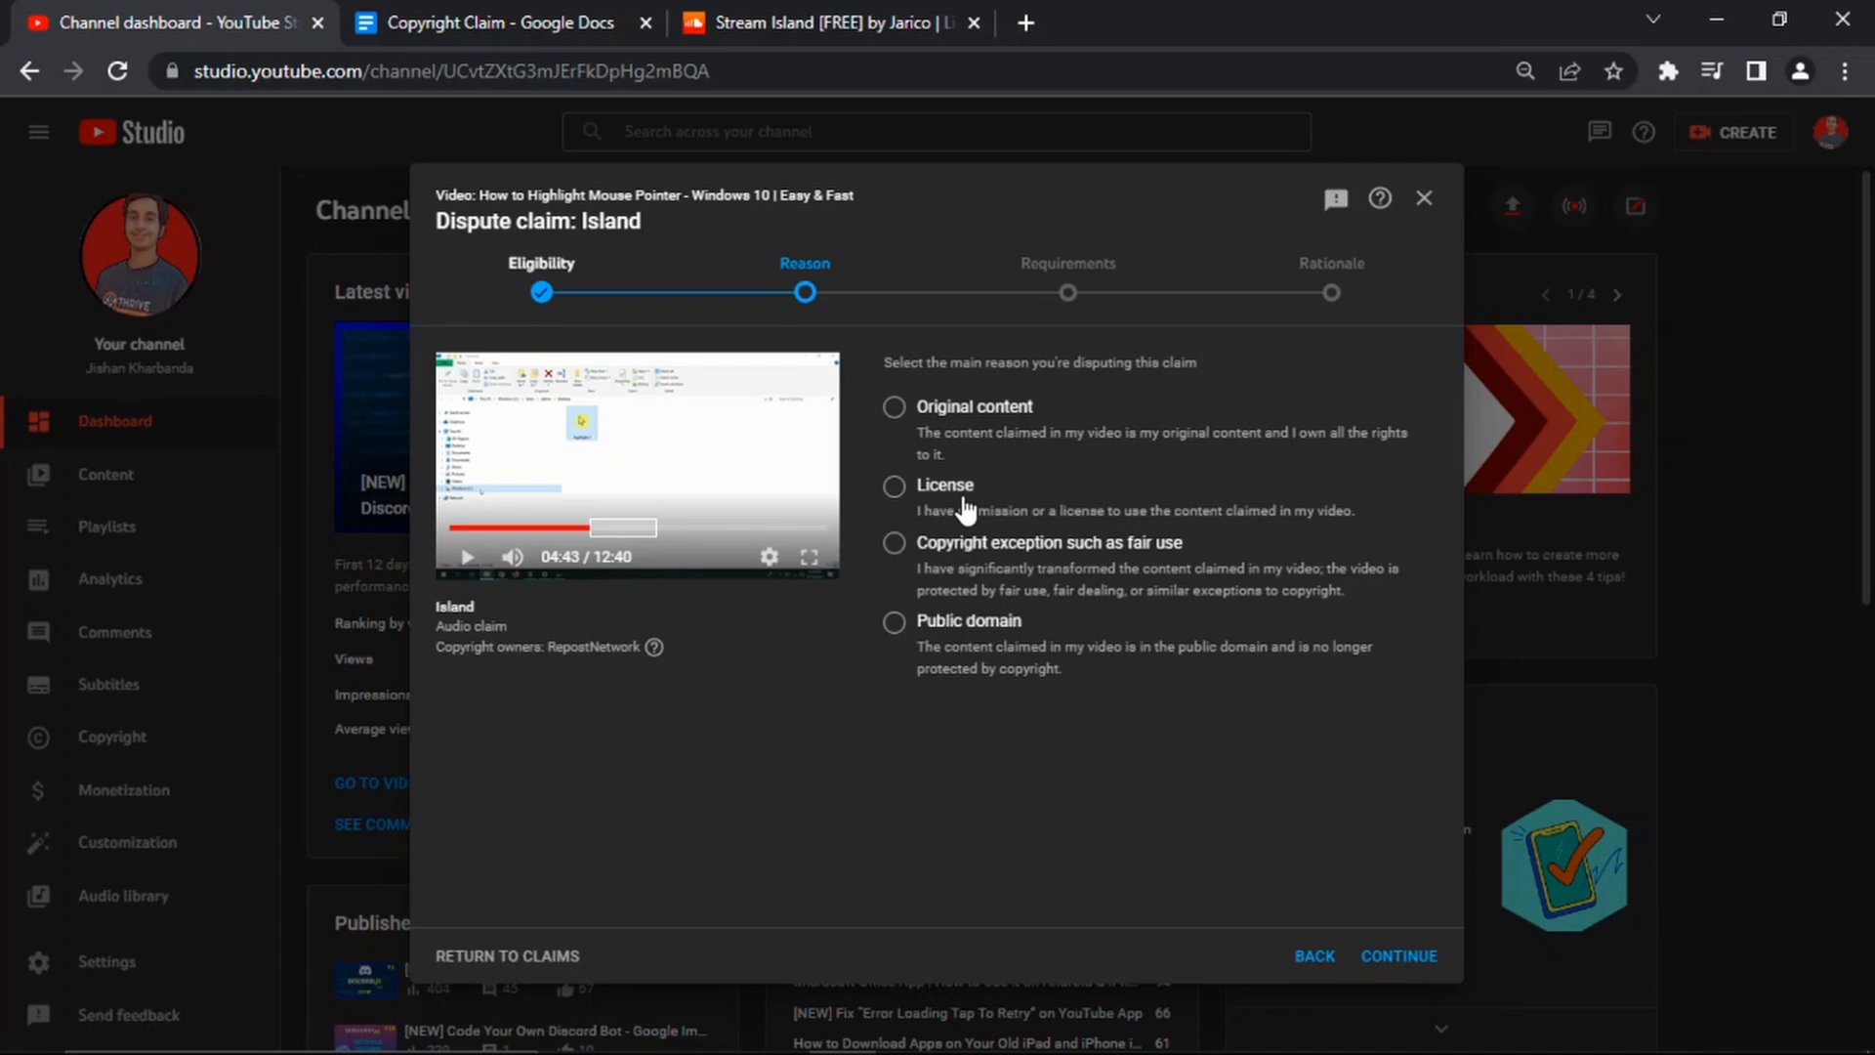
pyautogui.click(893, 486)
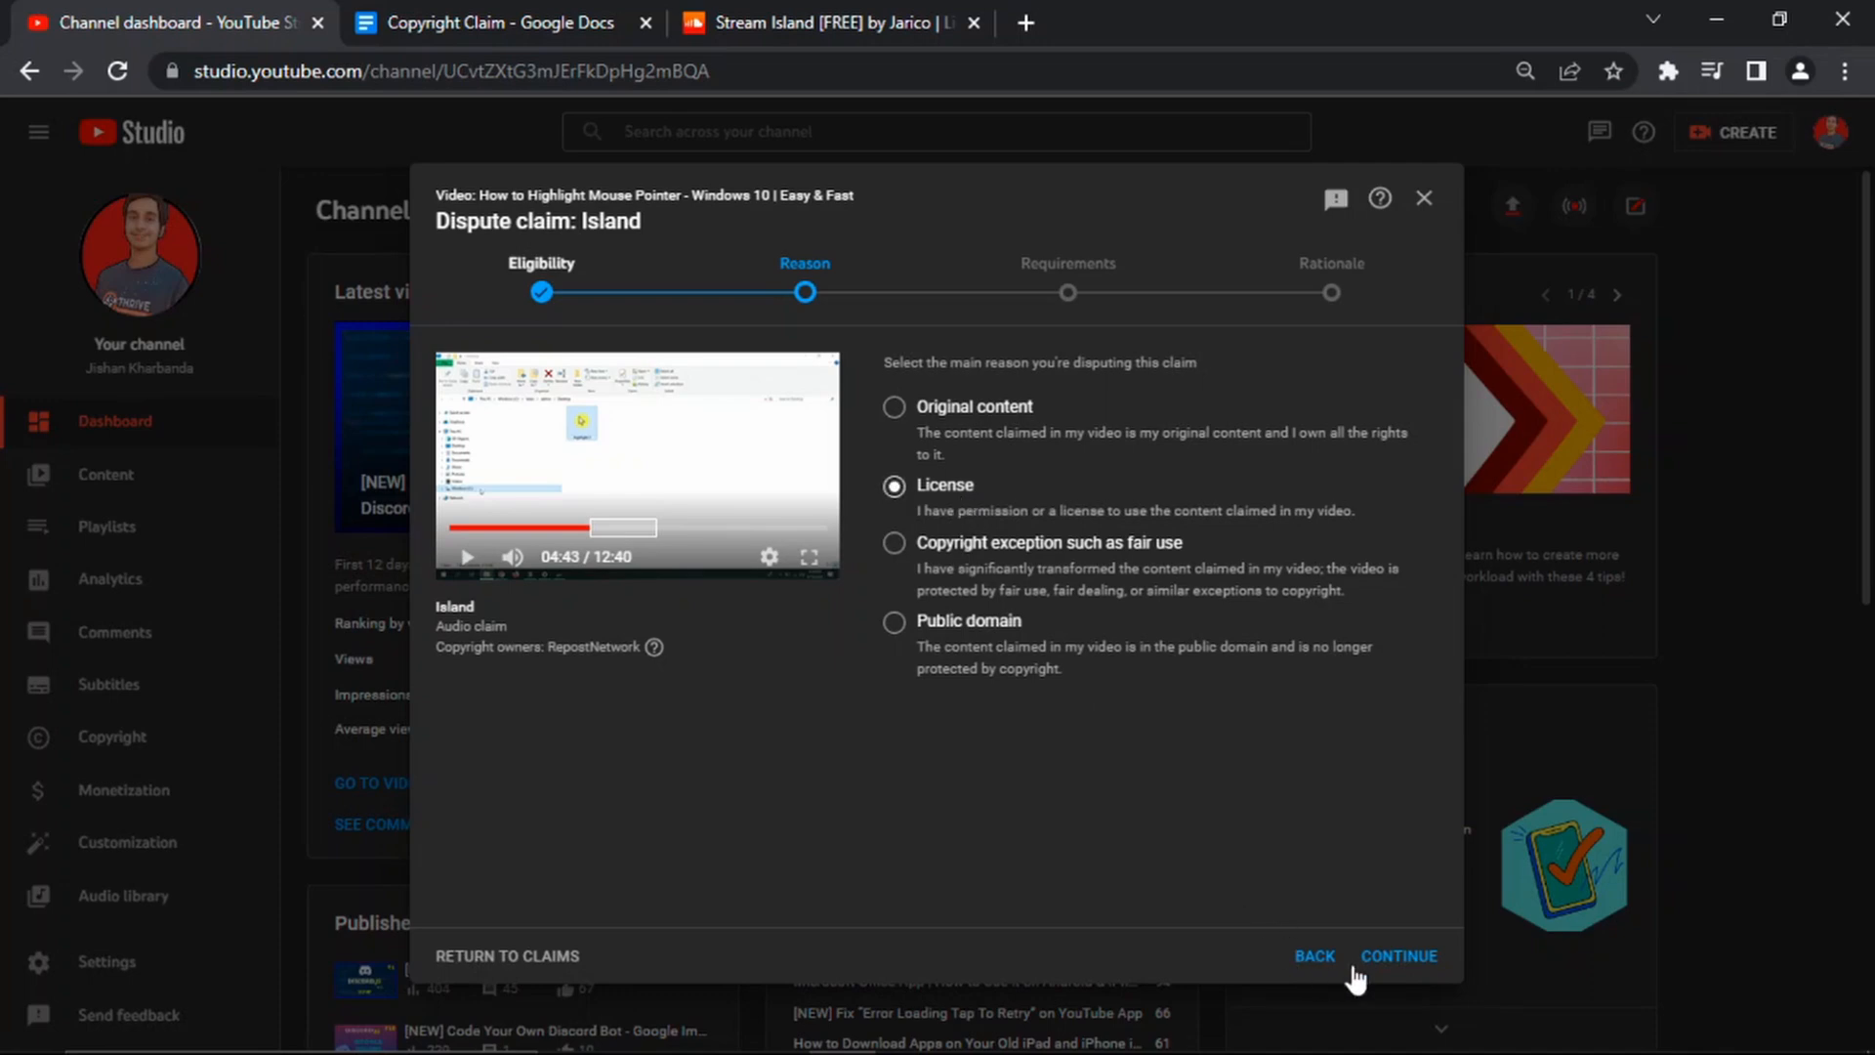
pyautogui.click(1397, 955)
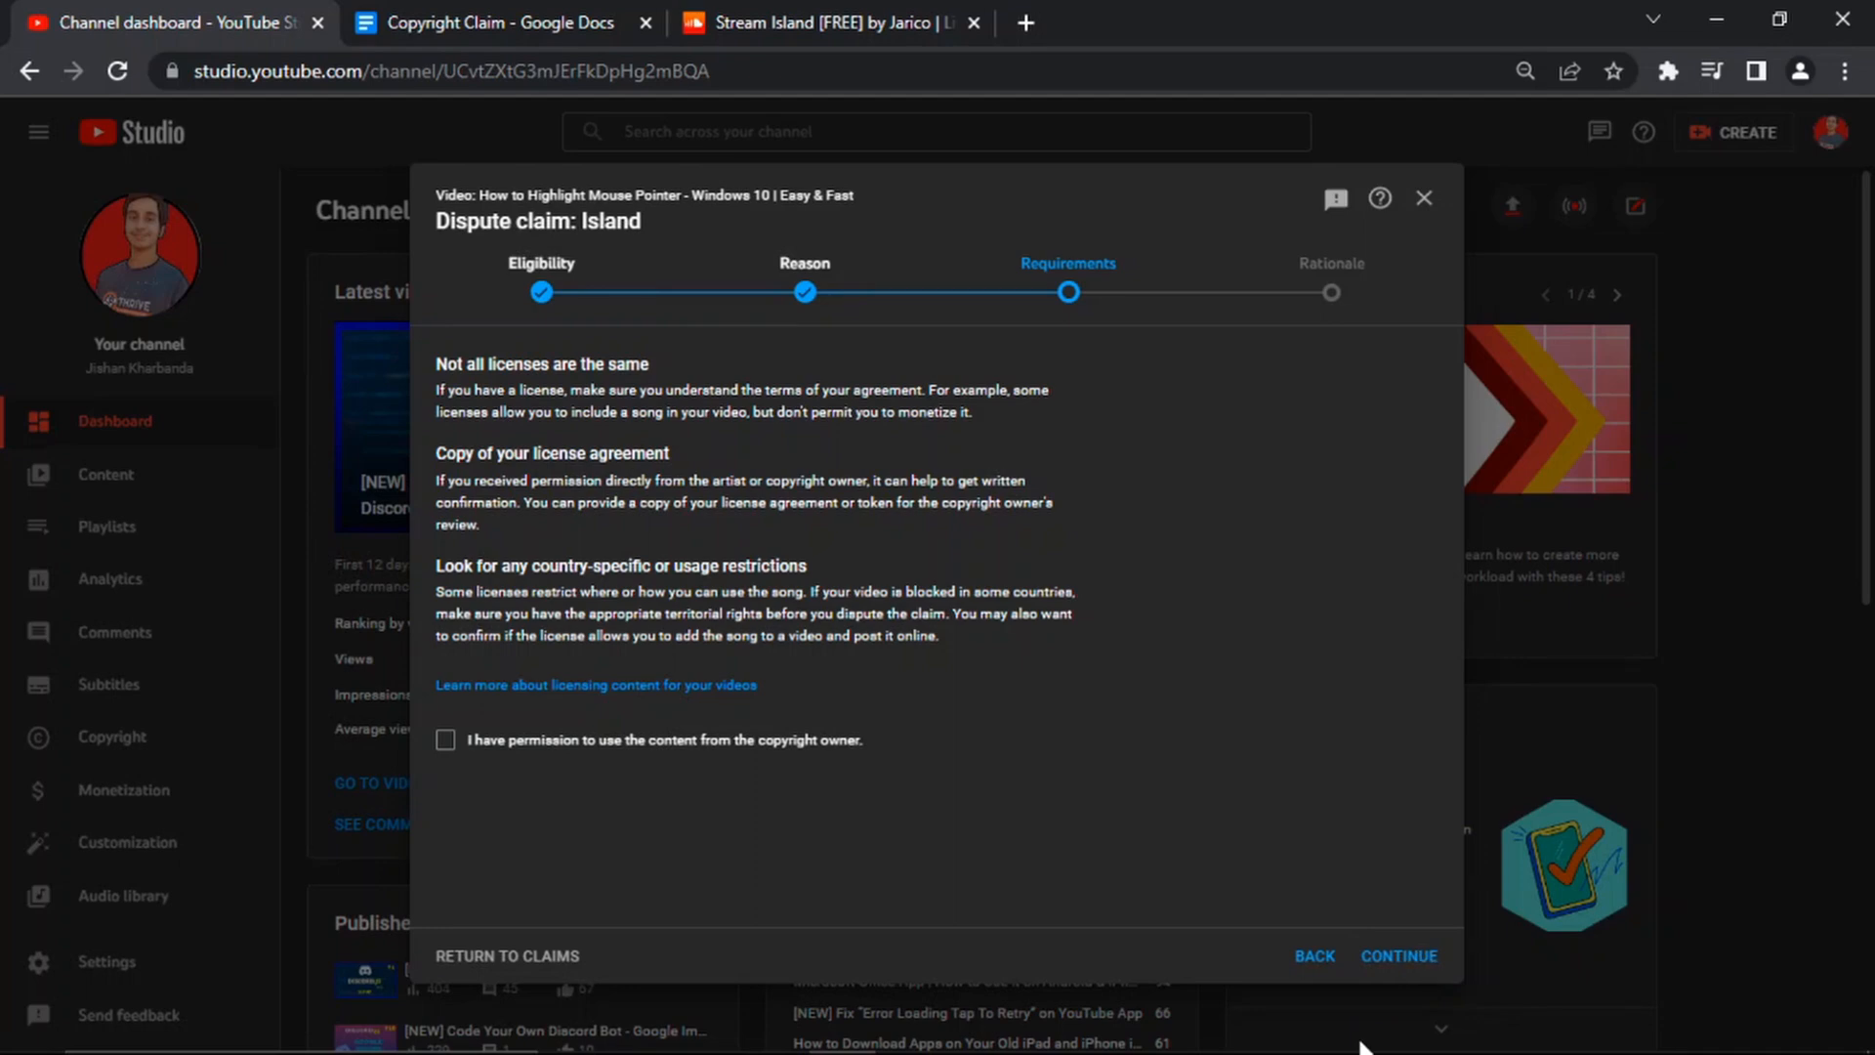
pyautogui.click(446, 739)
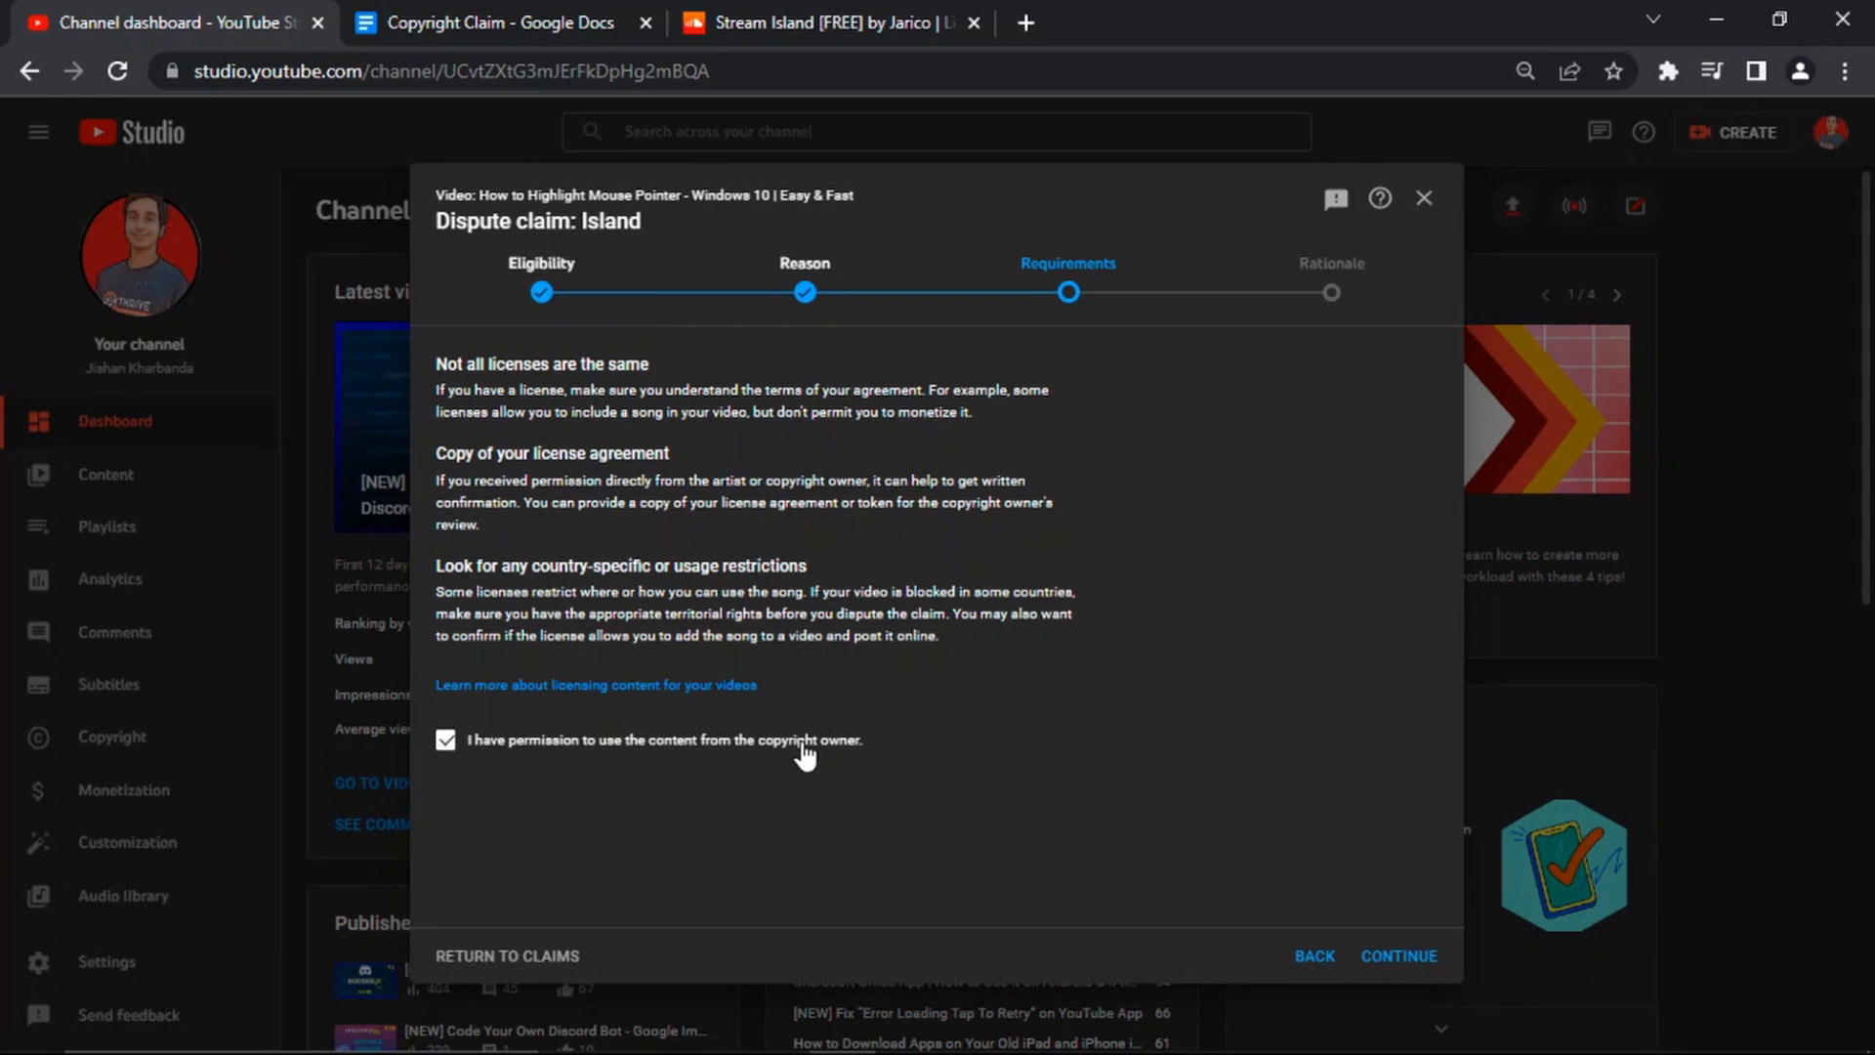
pyautogui.click(1397, 956)
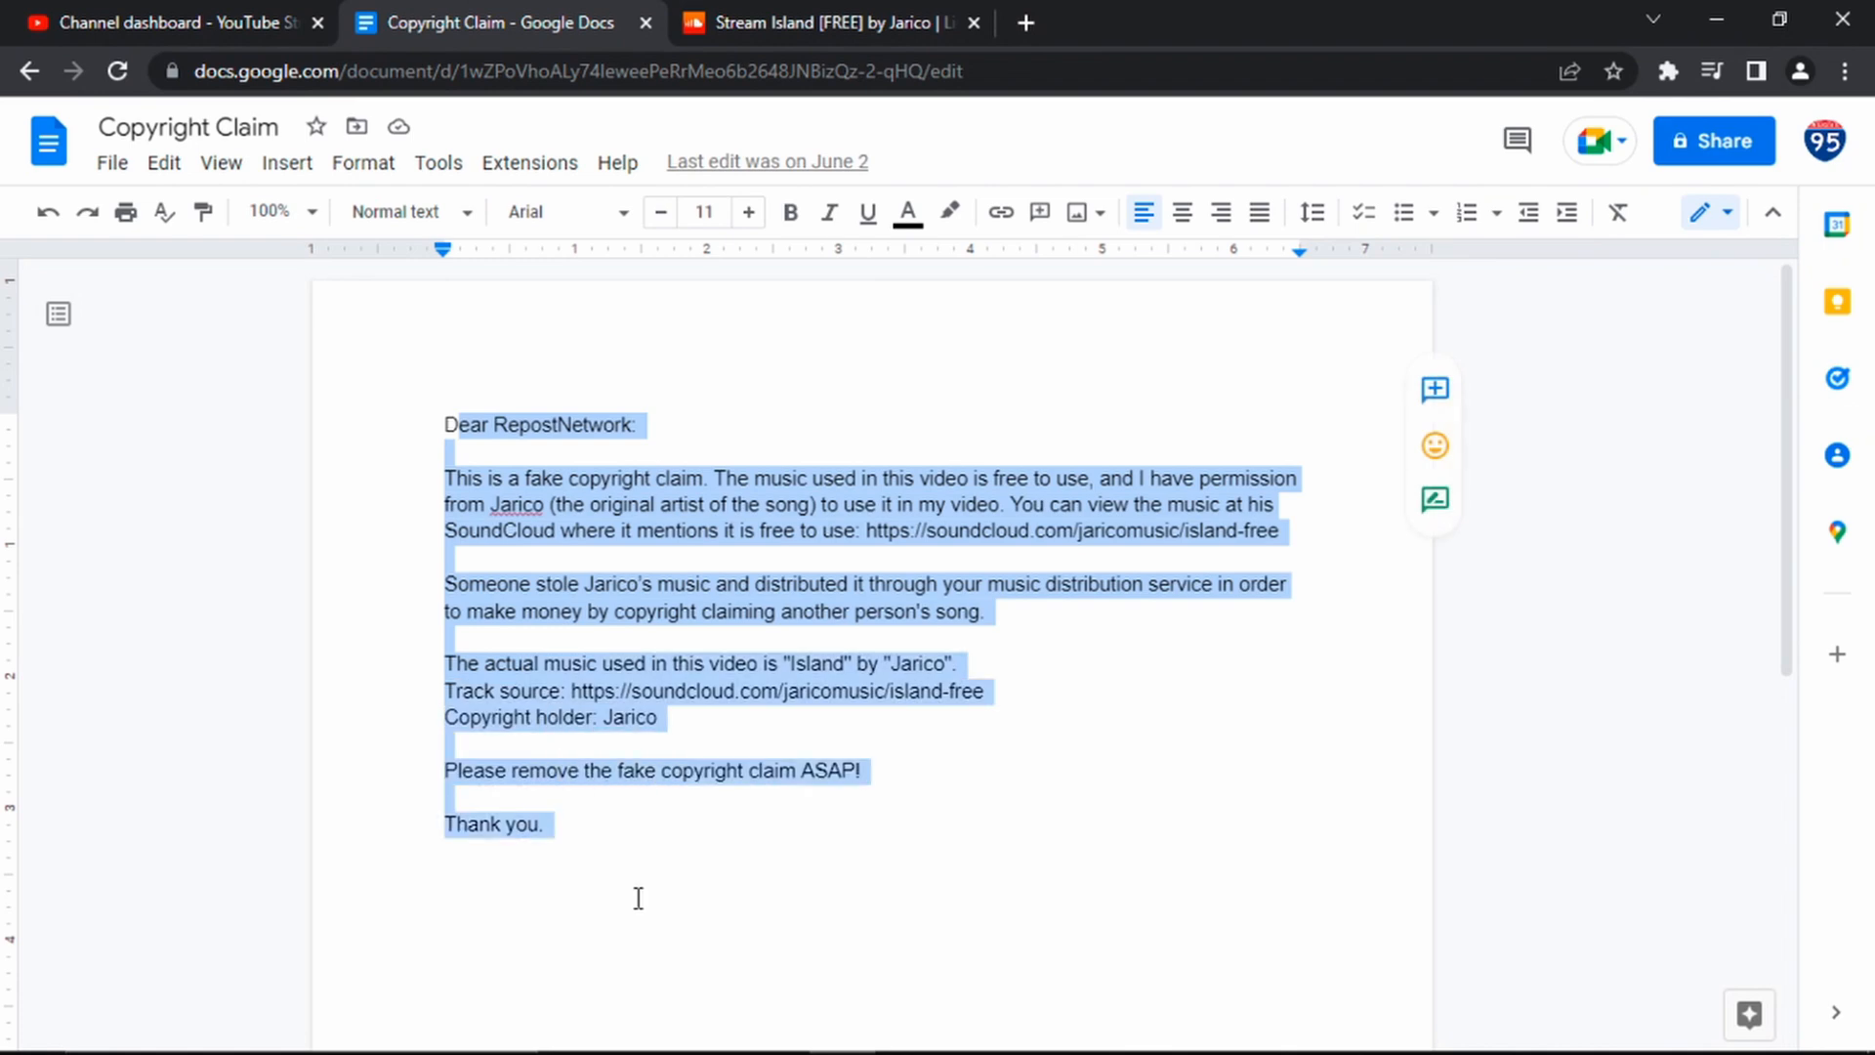
pyautogui.moveTo(68, 16)
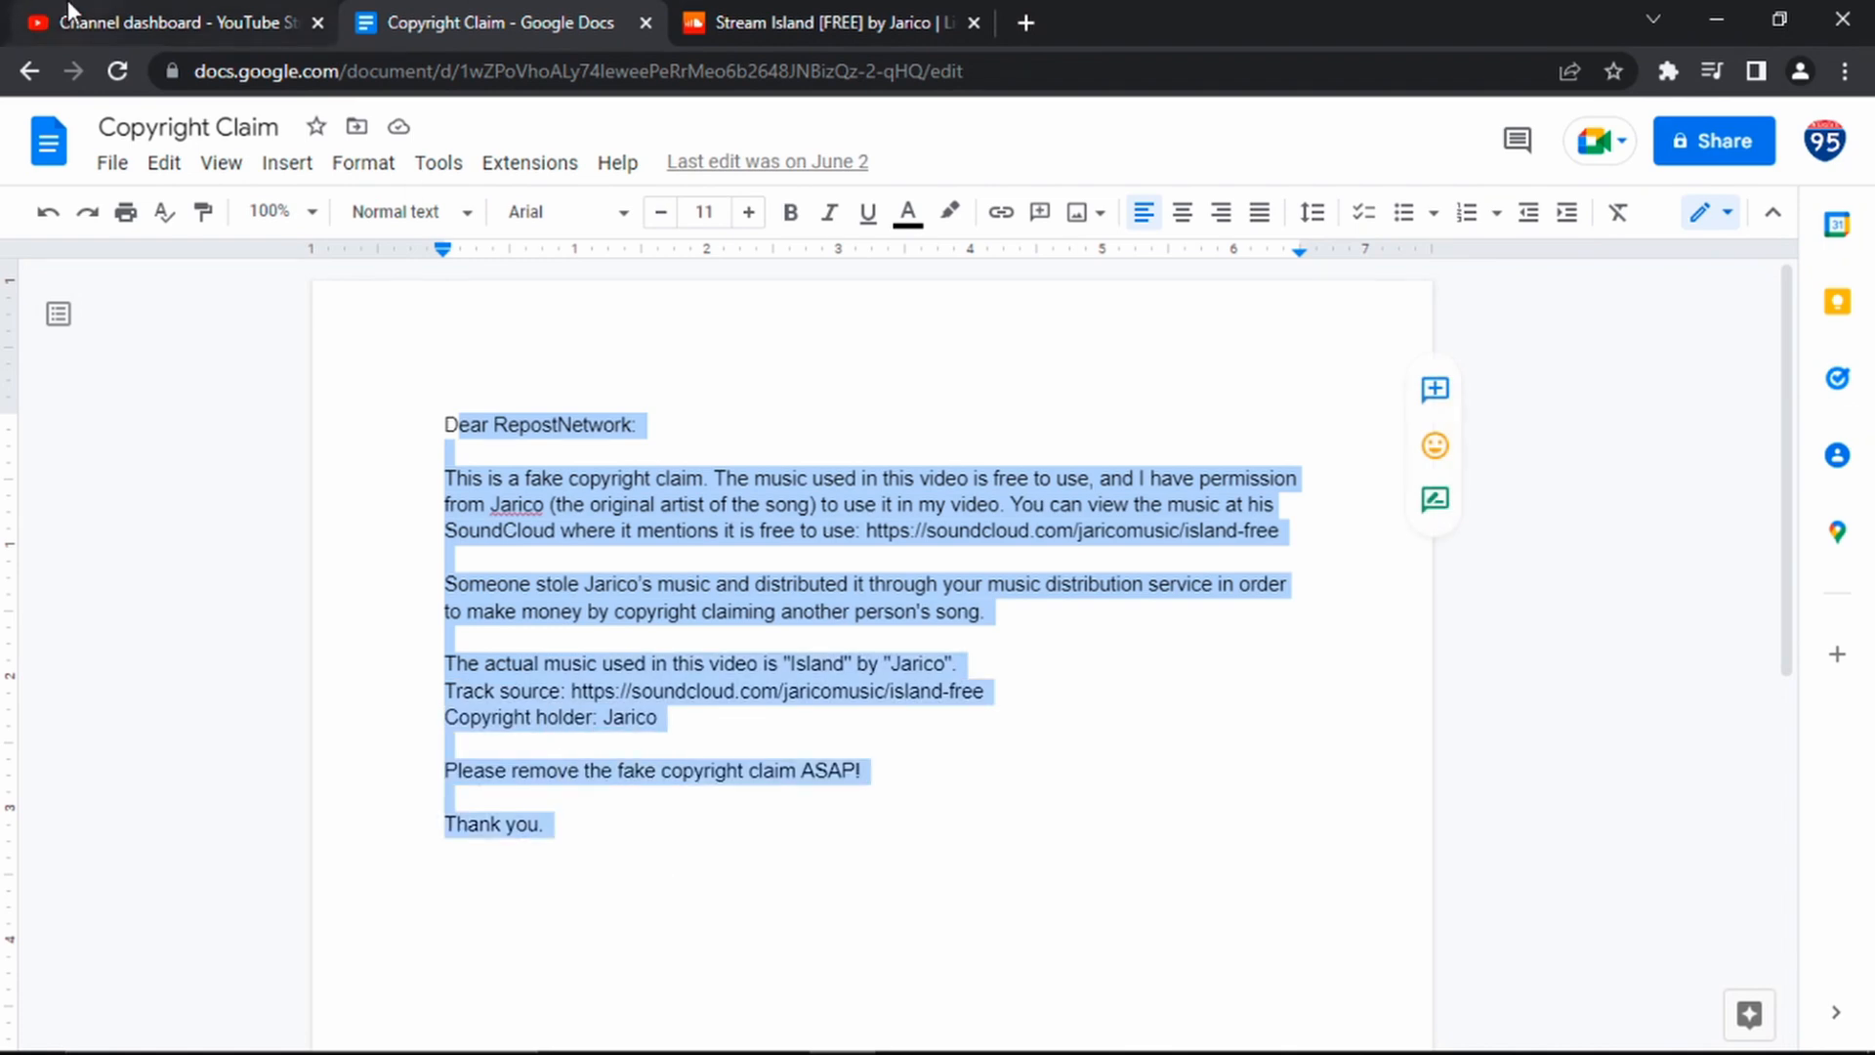
# Step: Return to the YouTube Studio dispute with the RepostNetwork letter copied for the rationale
pyautogui.click(167, 21)
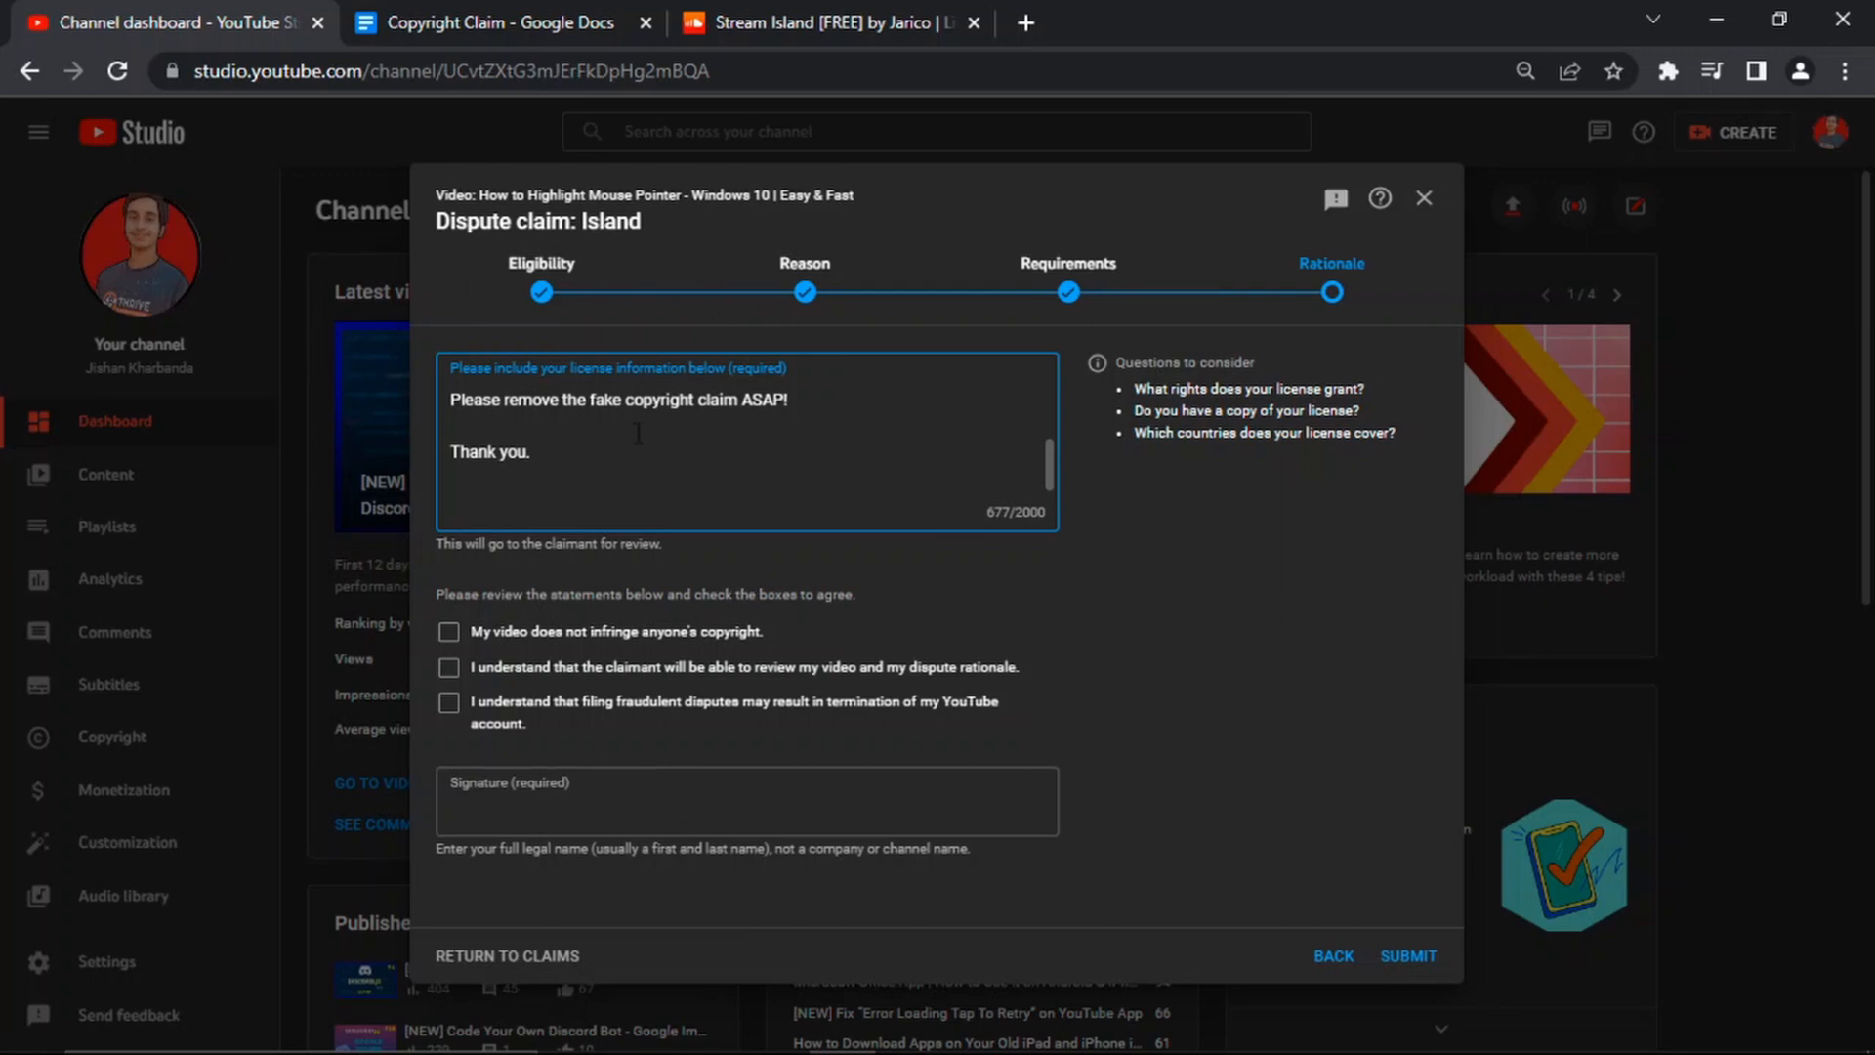
pyautogui.moveTo(610, 635)
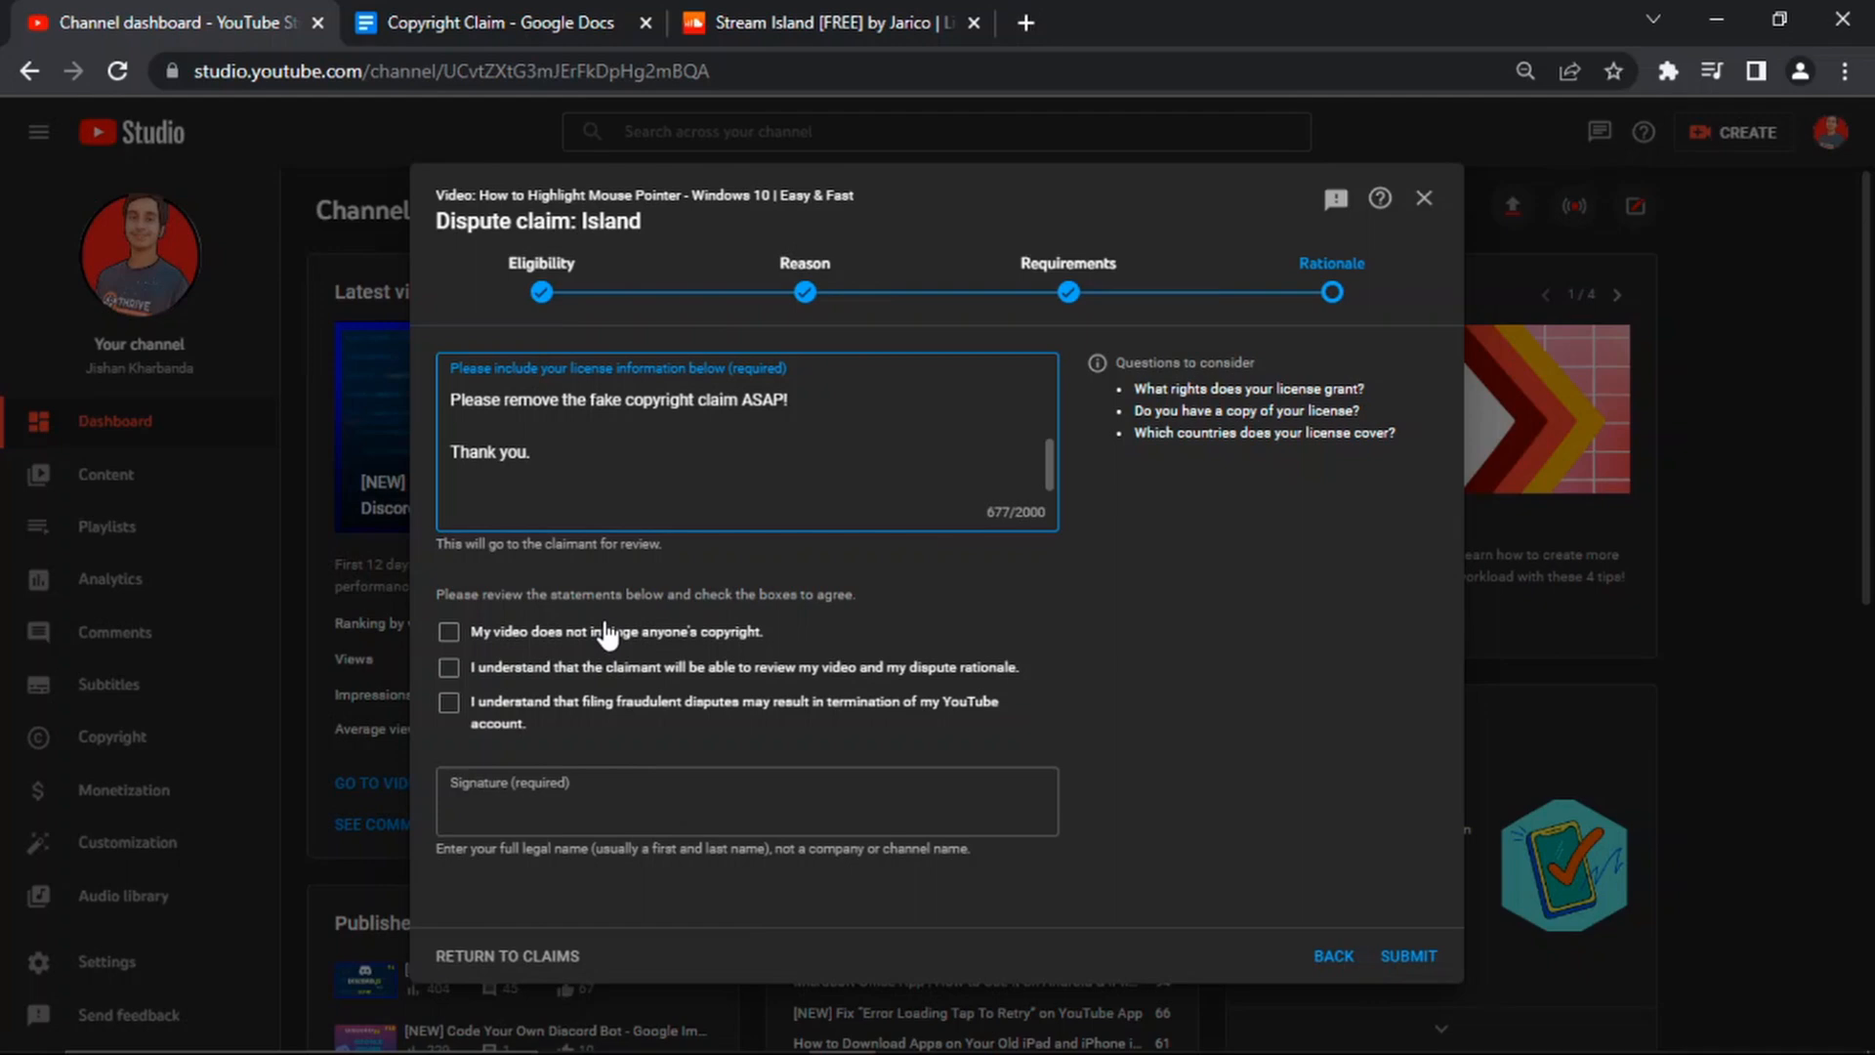
pyautogui.moveTo(742, 646)
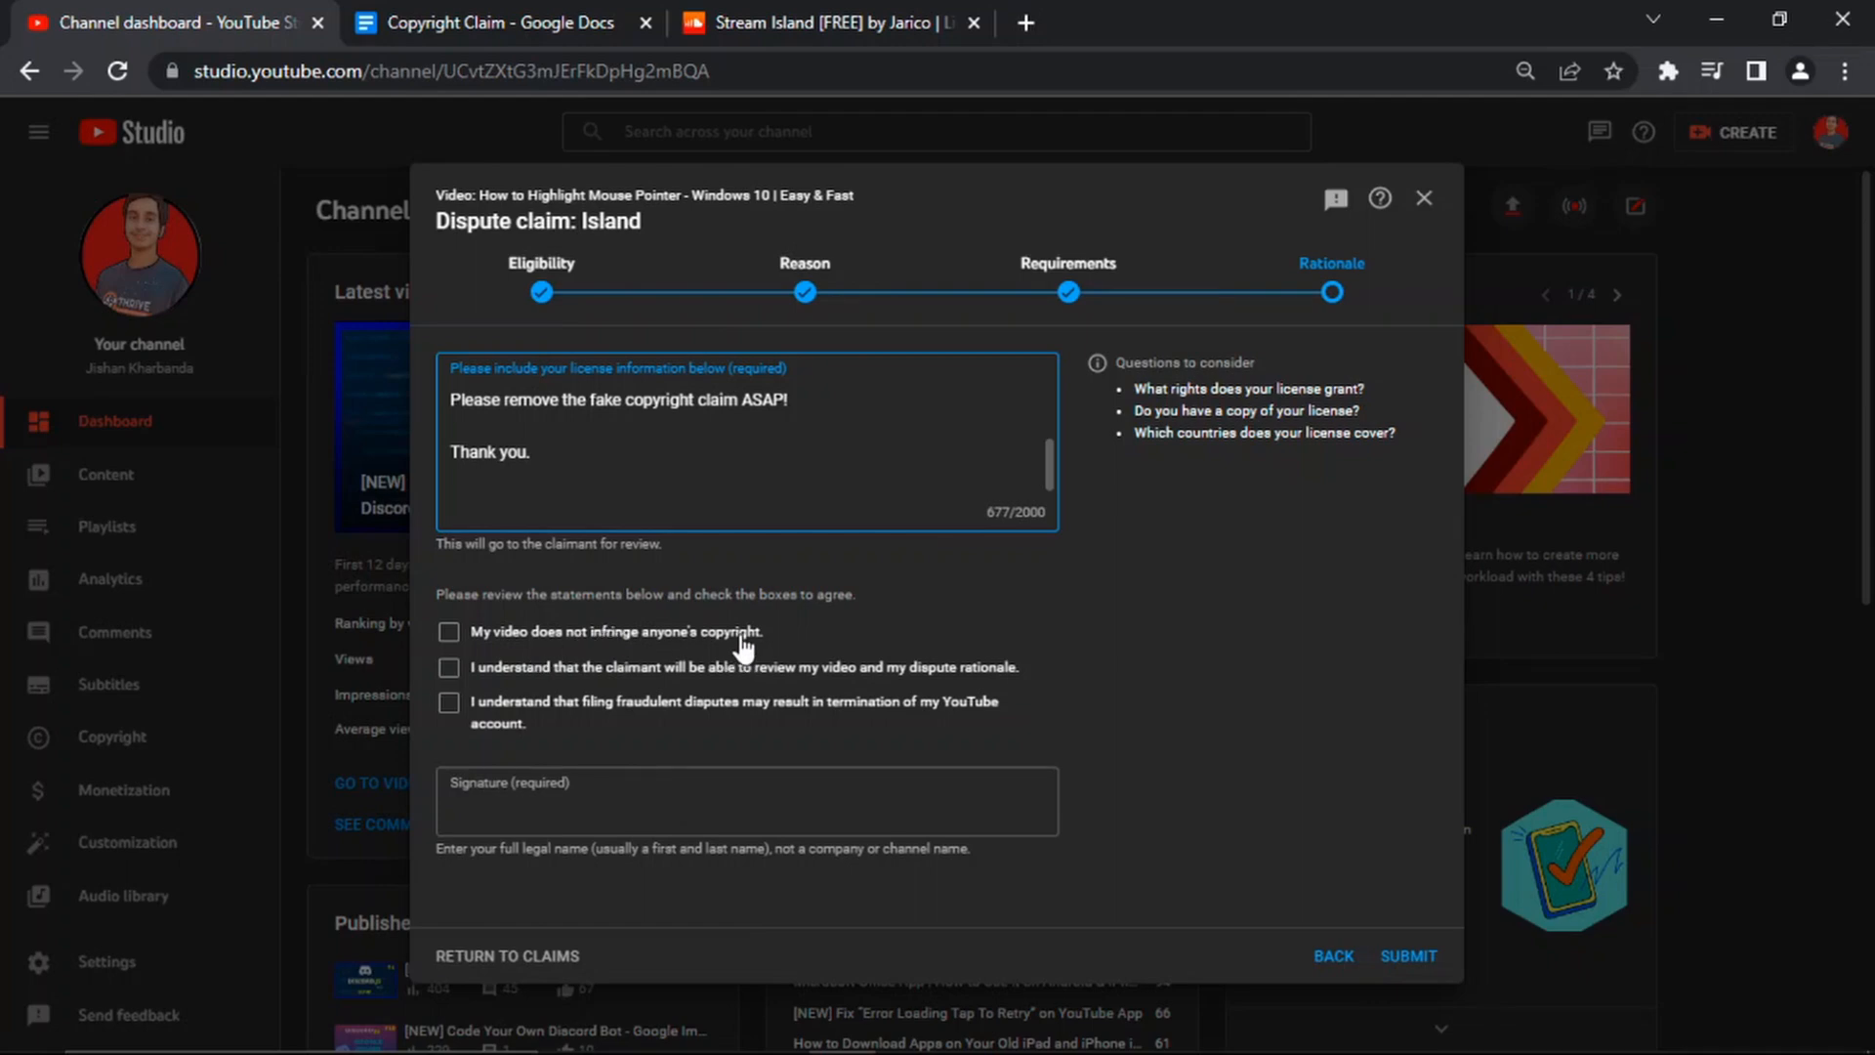
# Step: Agree to the three dispute statements: no infringement, claimant review, termination risk
pyautogui.click(449, 632)
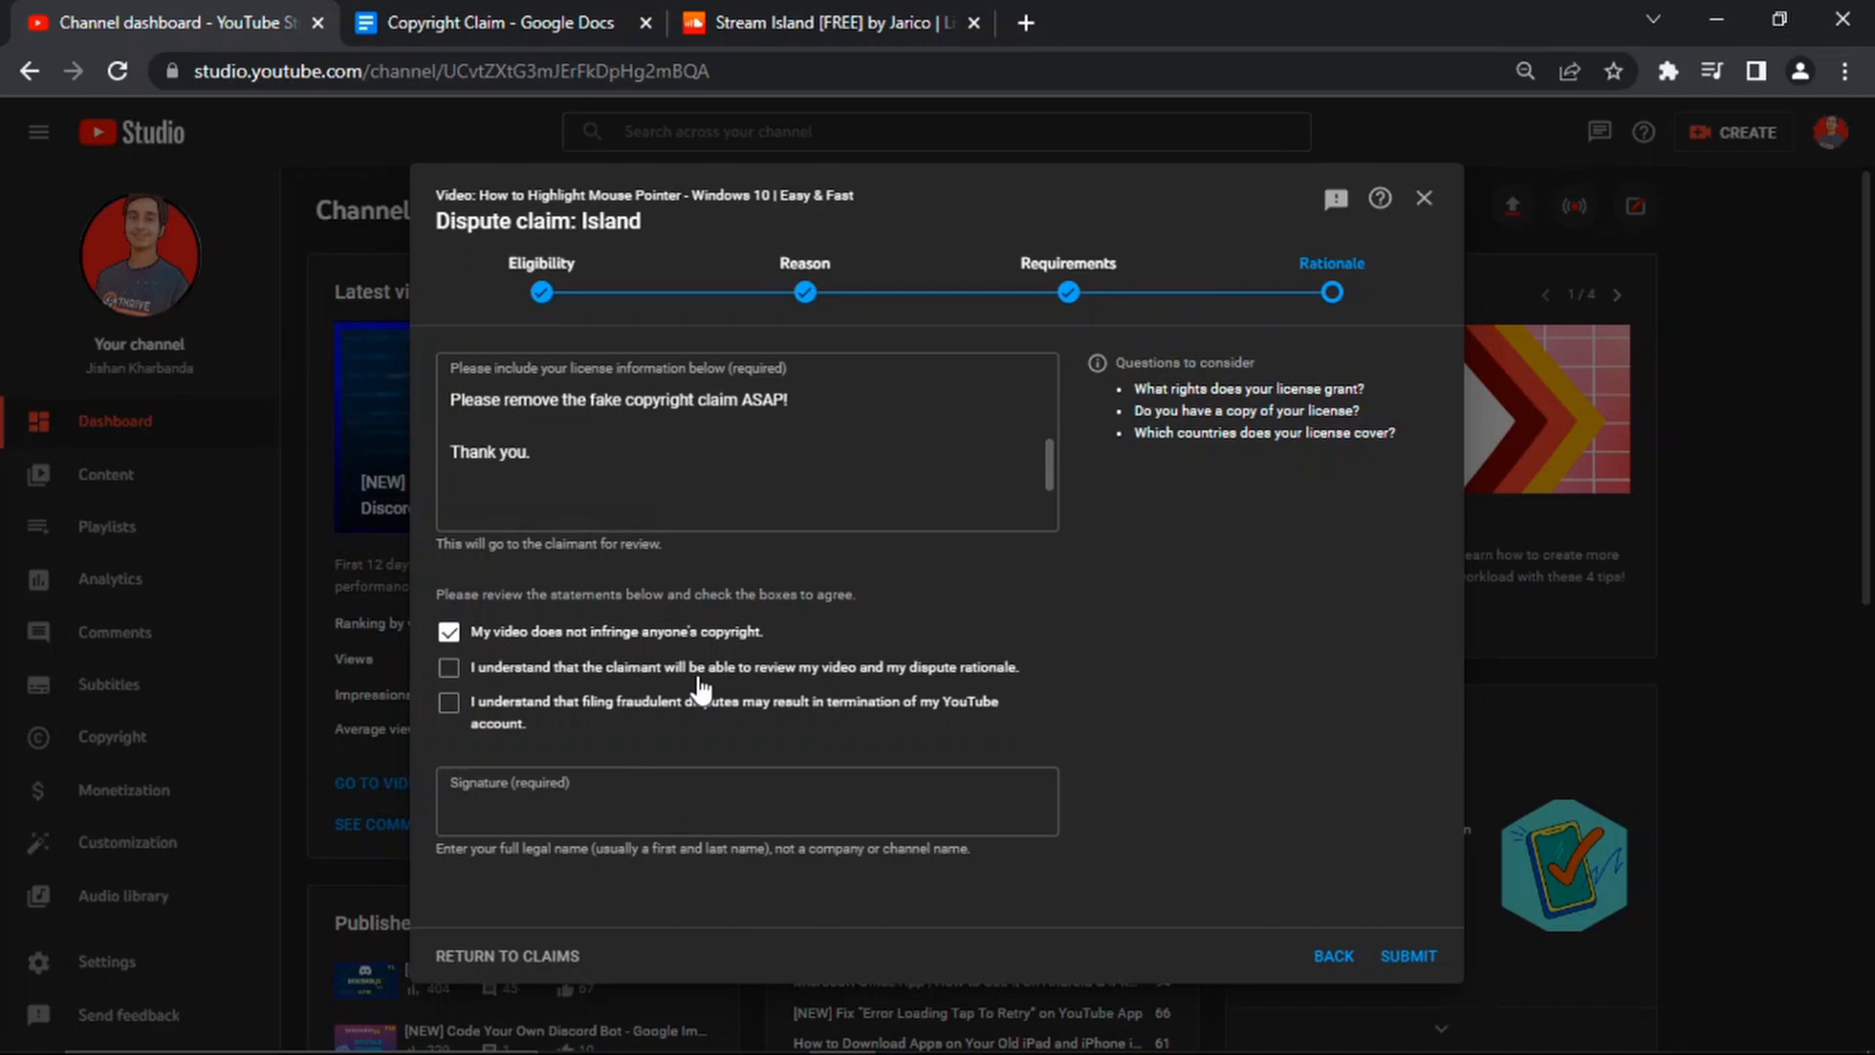
pyautogui.click(449, 667)
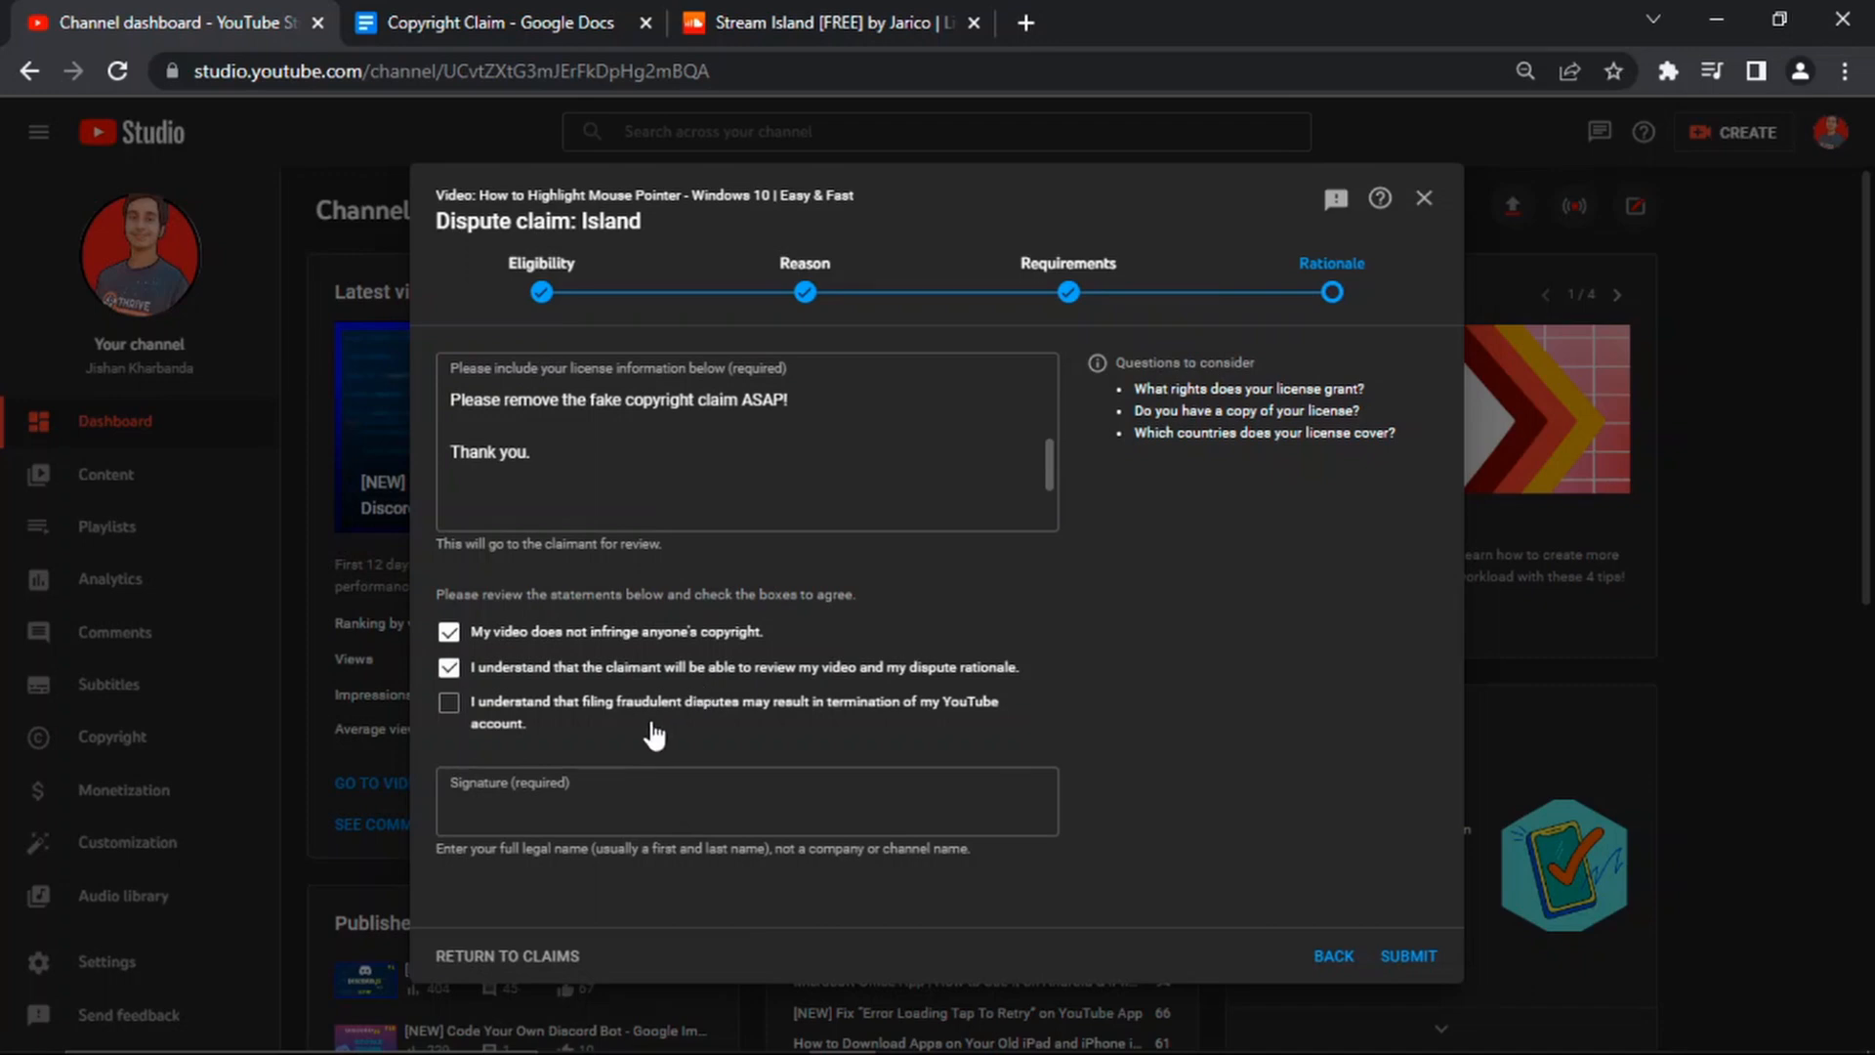
pyautogui.moveTo(670, 728)
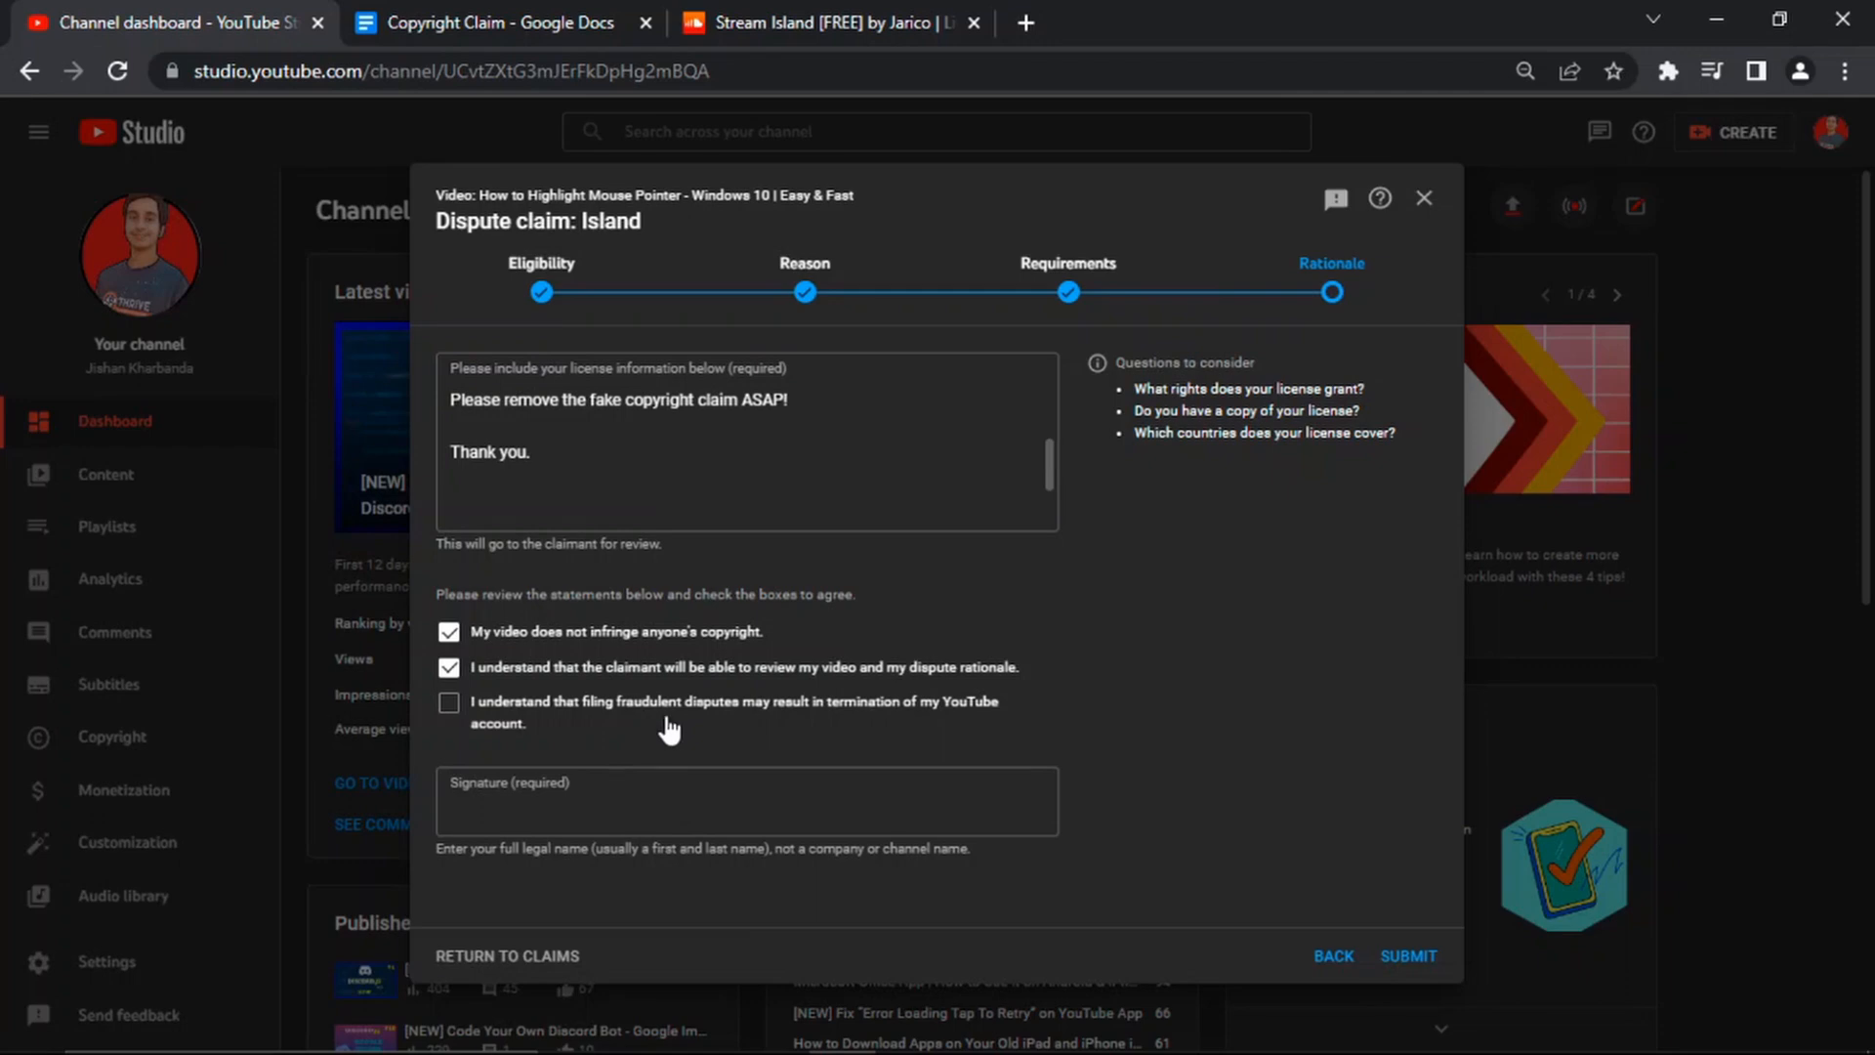
pyautogui.click(449, 702)
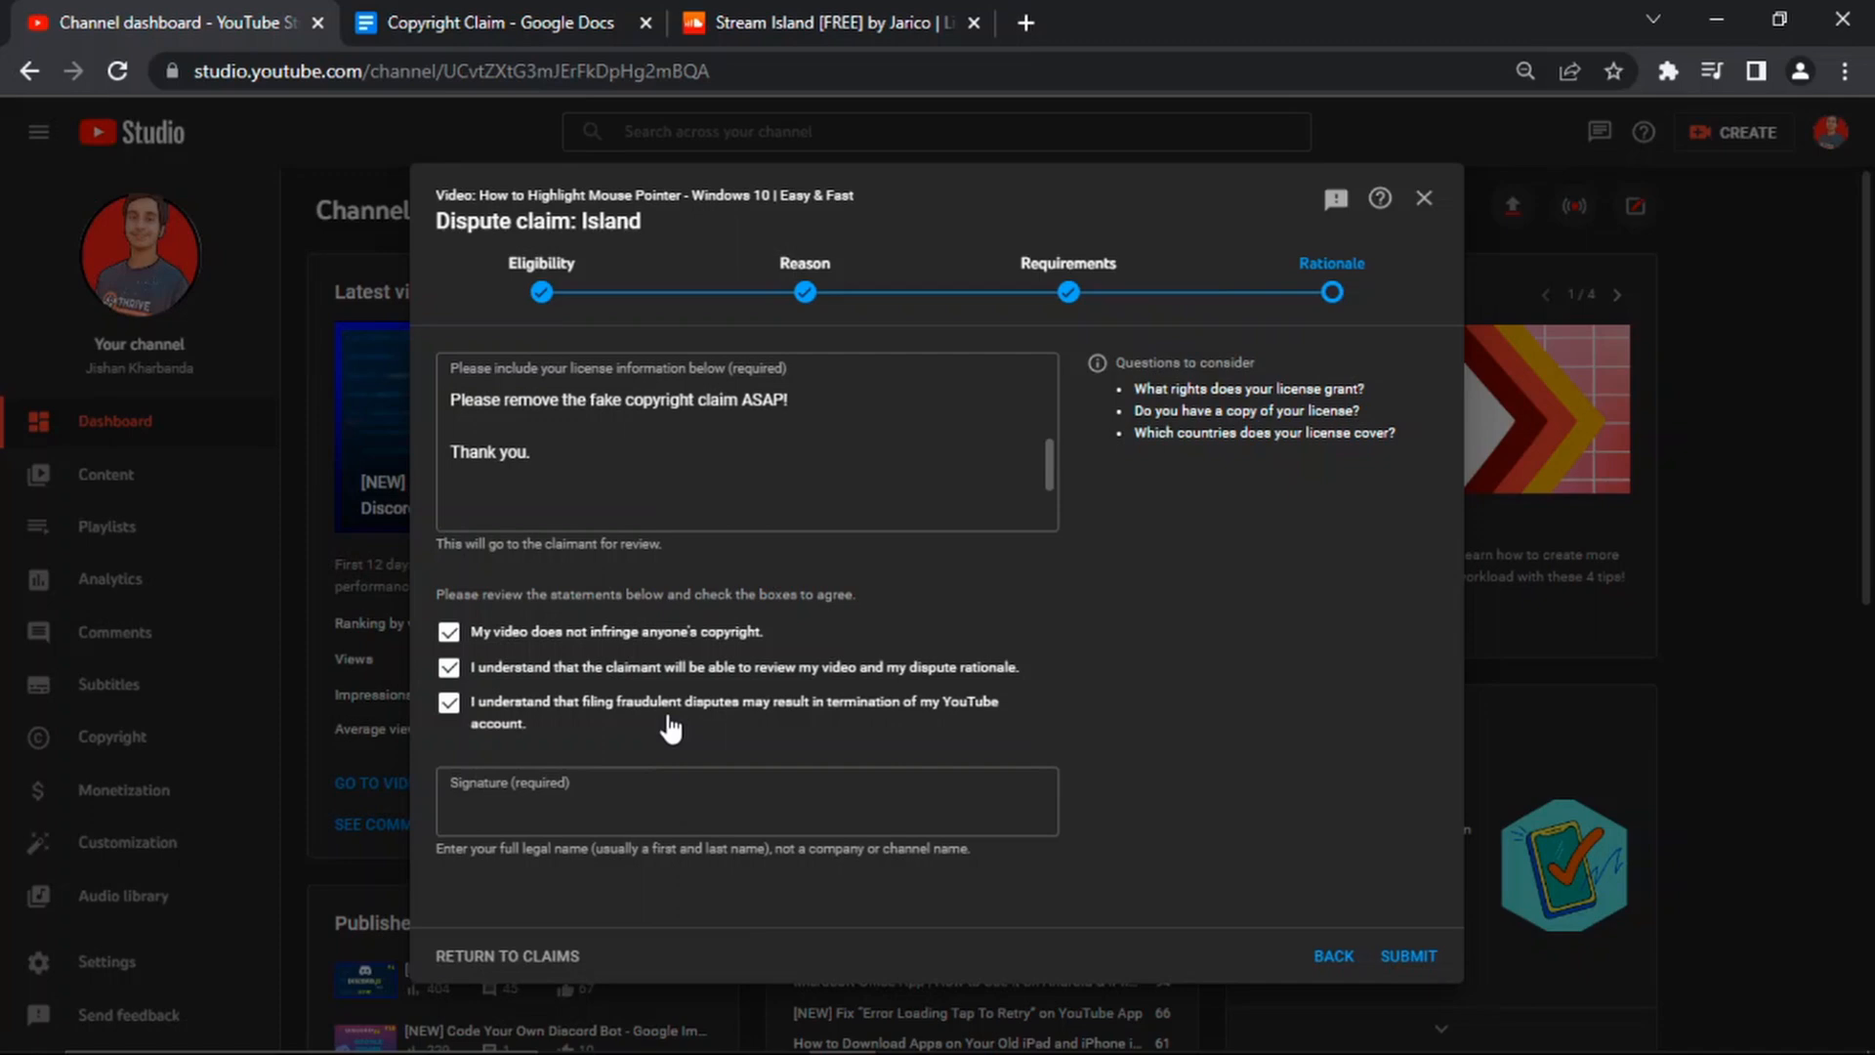
pyautogui.click(746, 801)
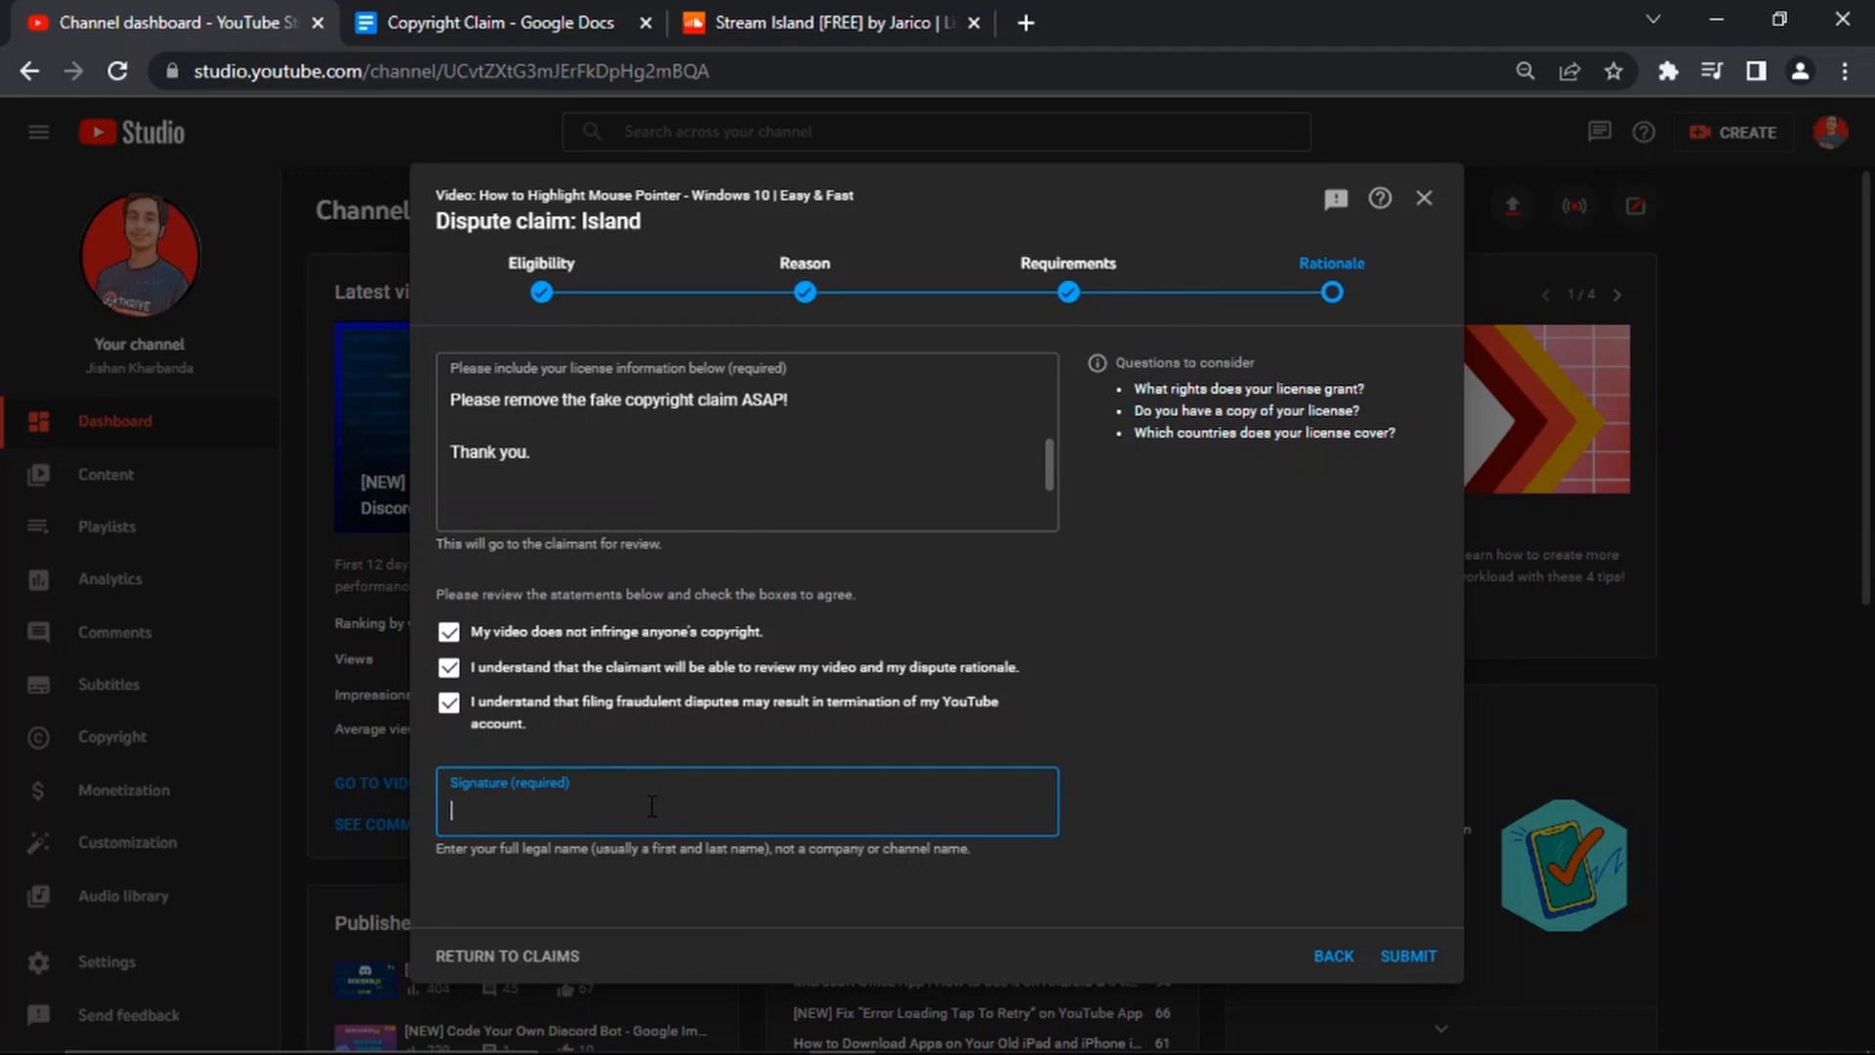
pyautogui.write('Jishan K')
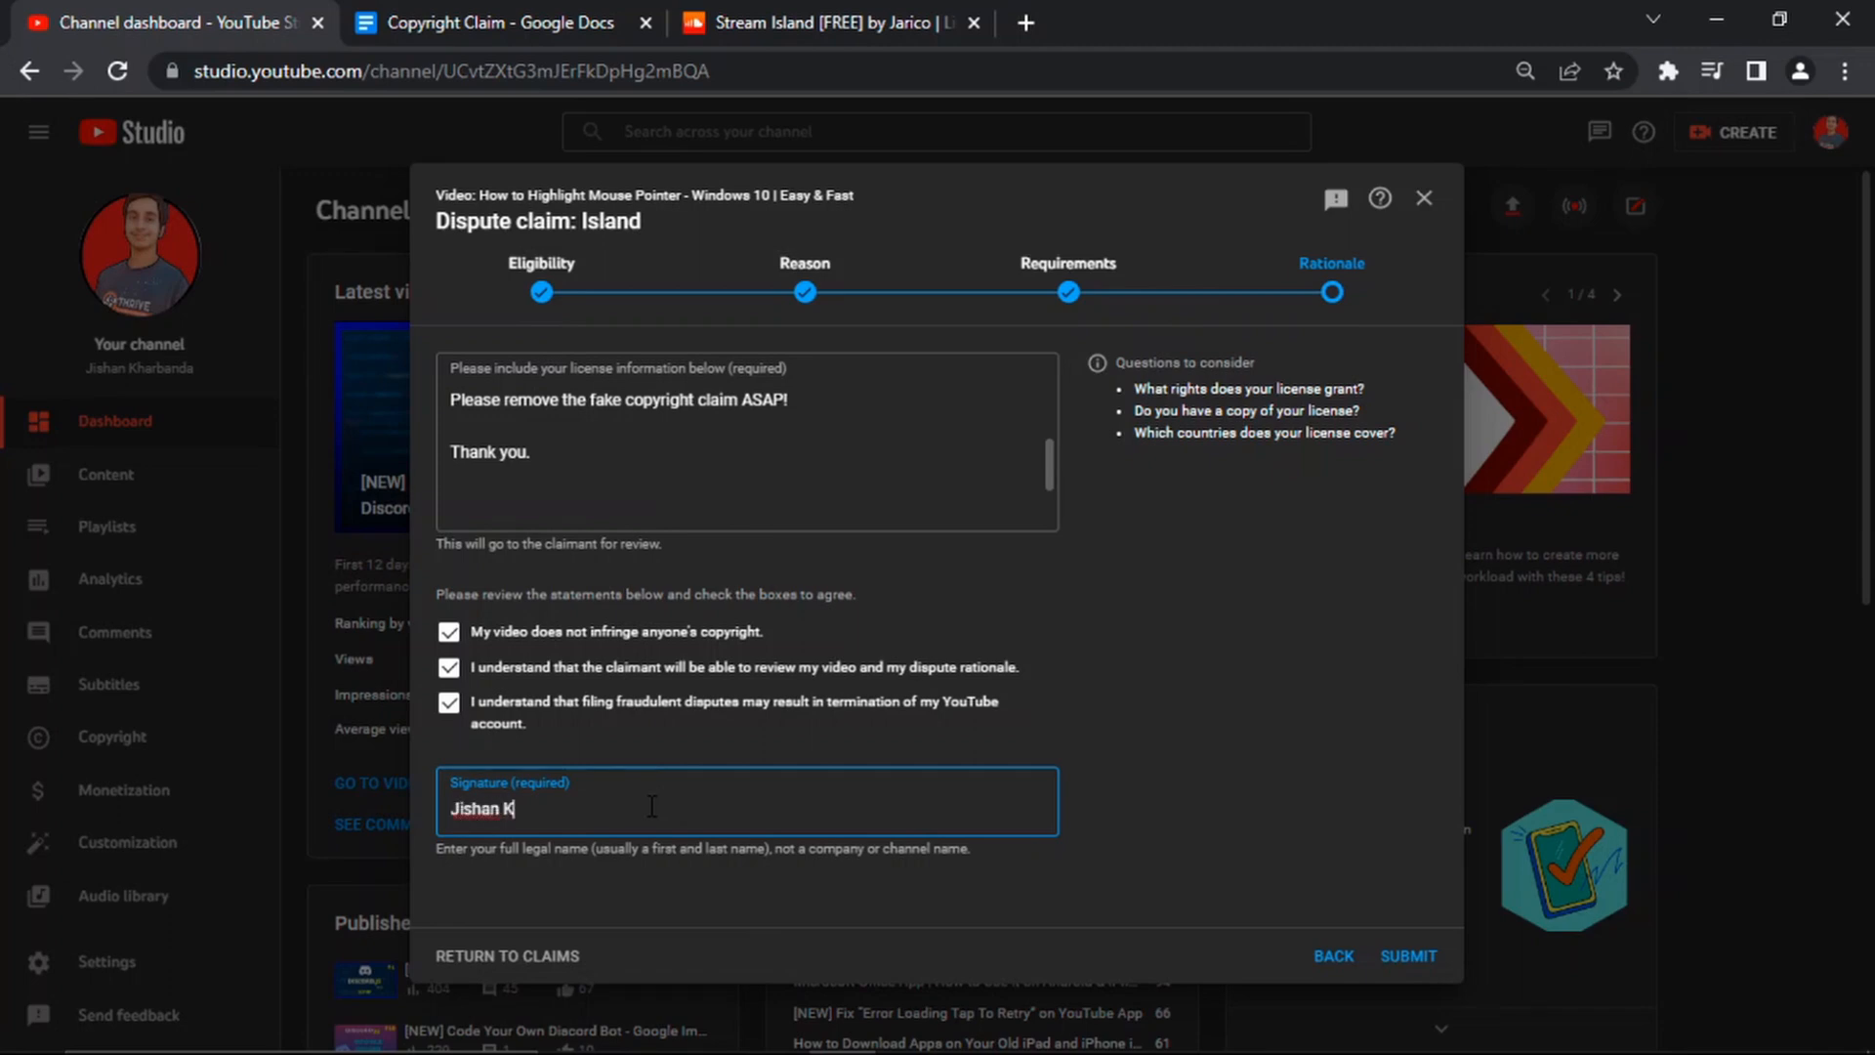
pyautogui.write('harbanda')
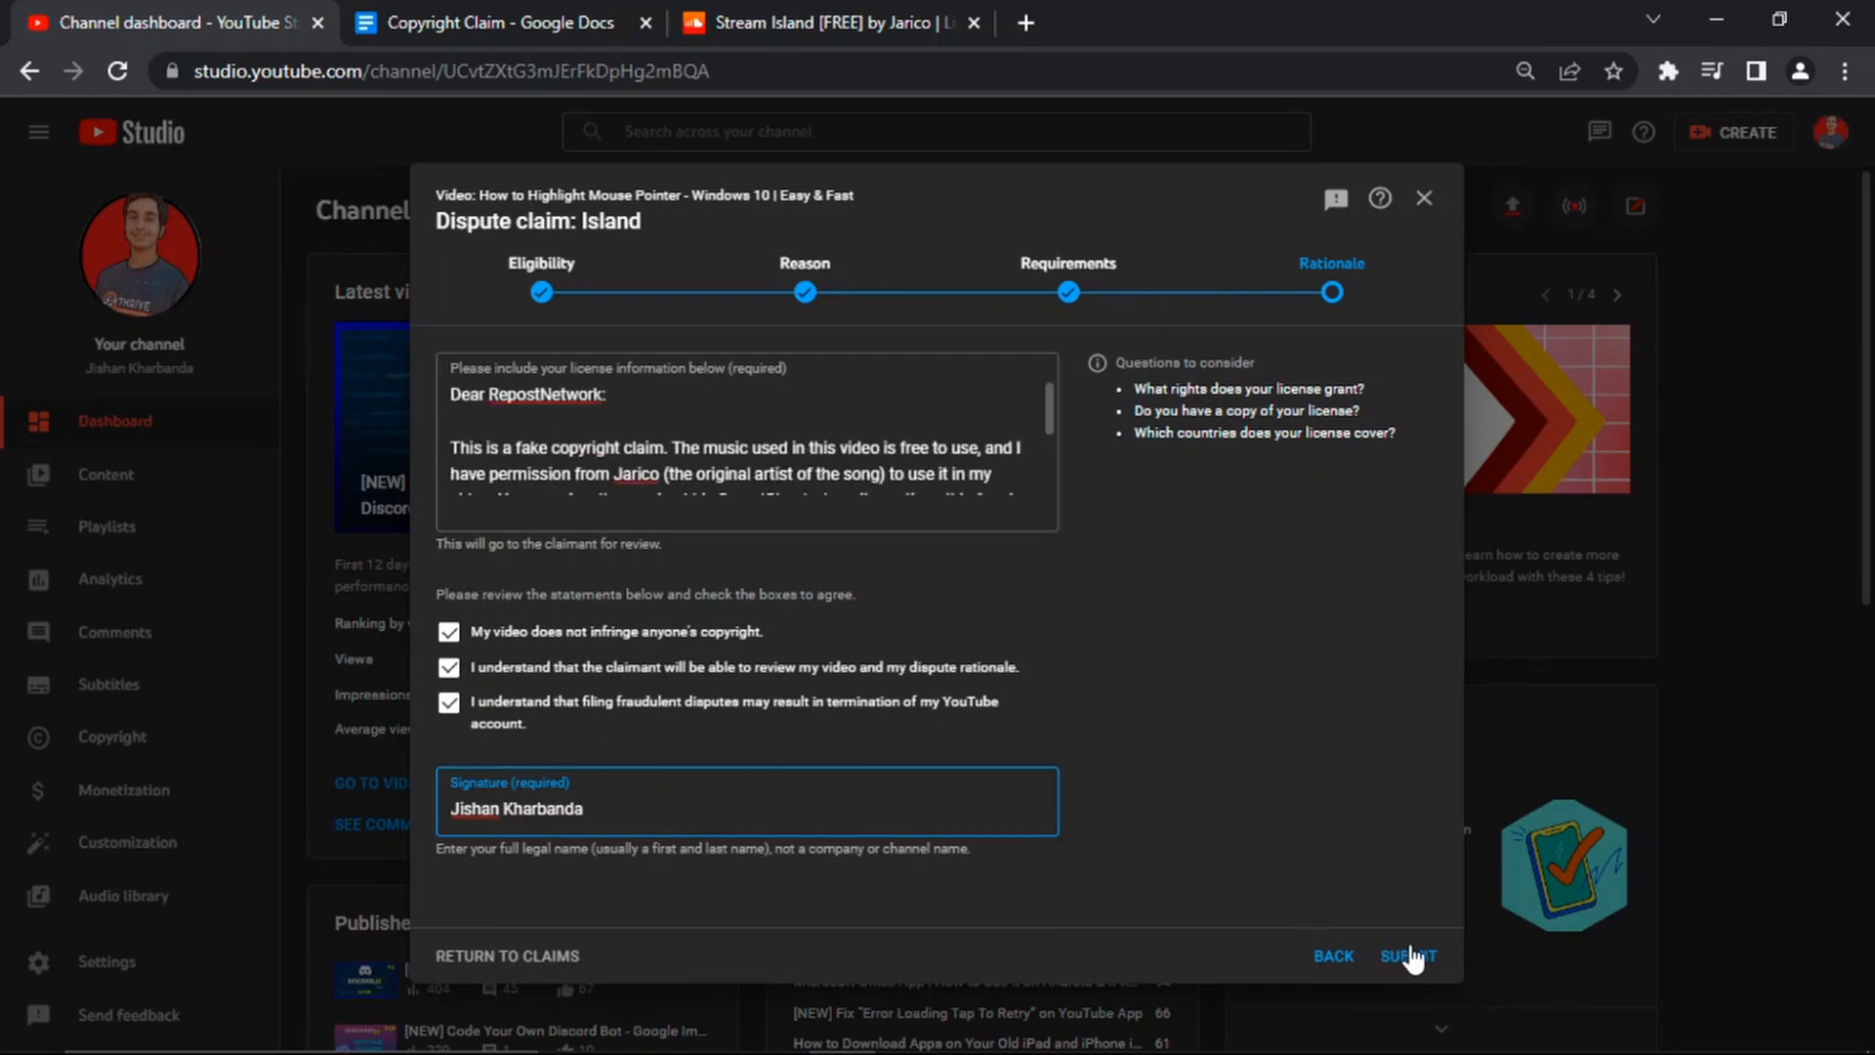
pyautogui.click(1407, 956)
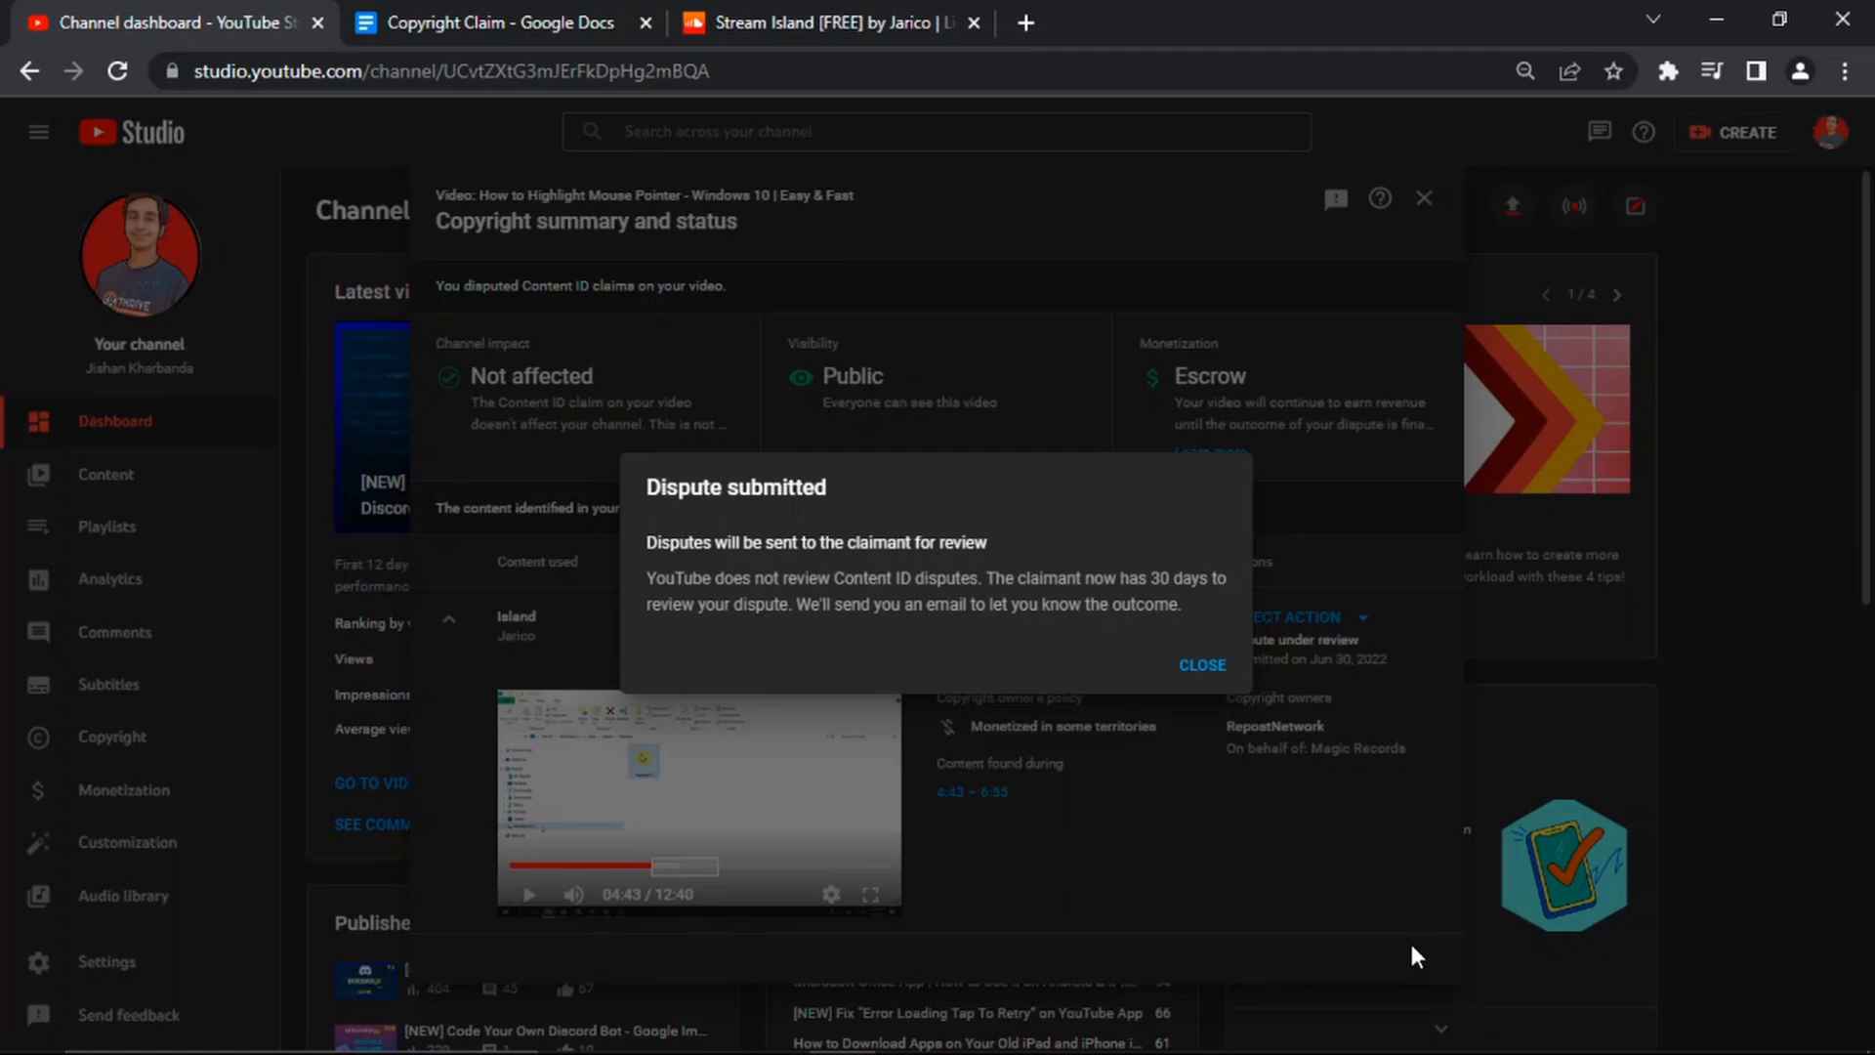
pyautogui.moveTo(1200, 781)
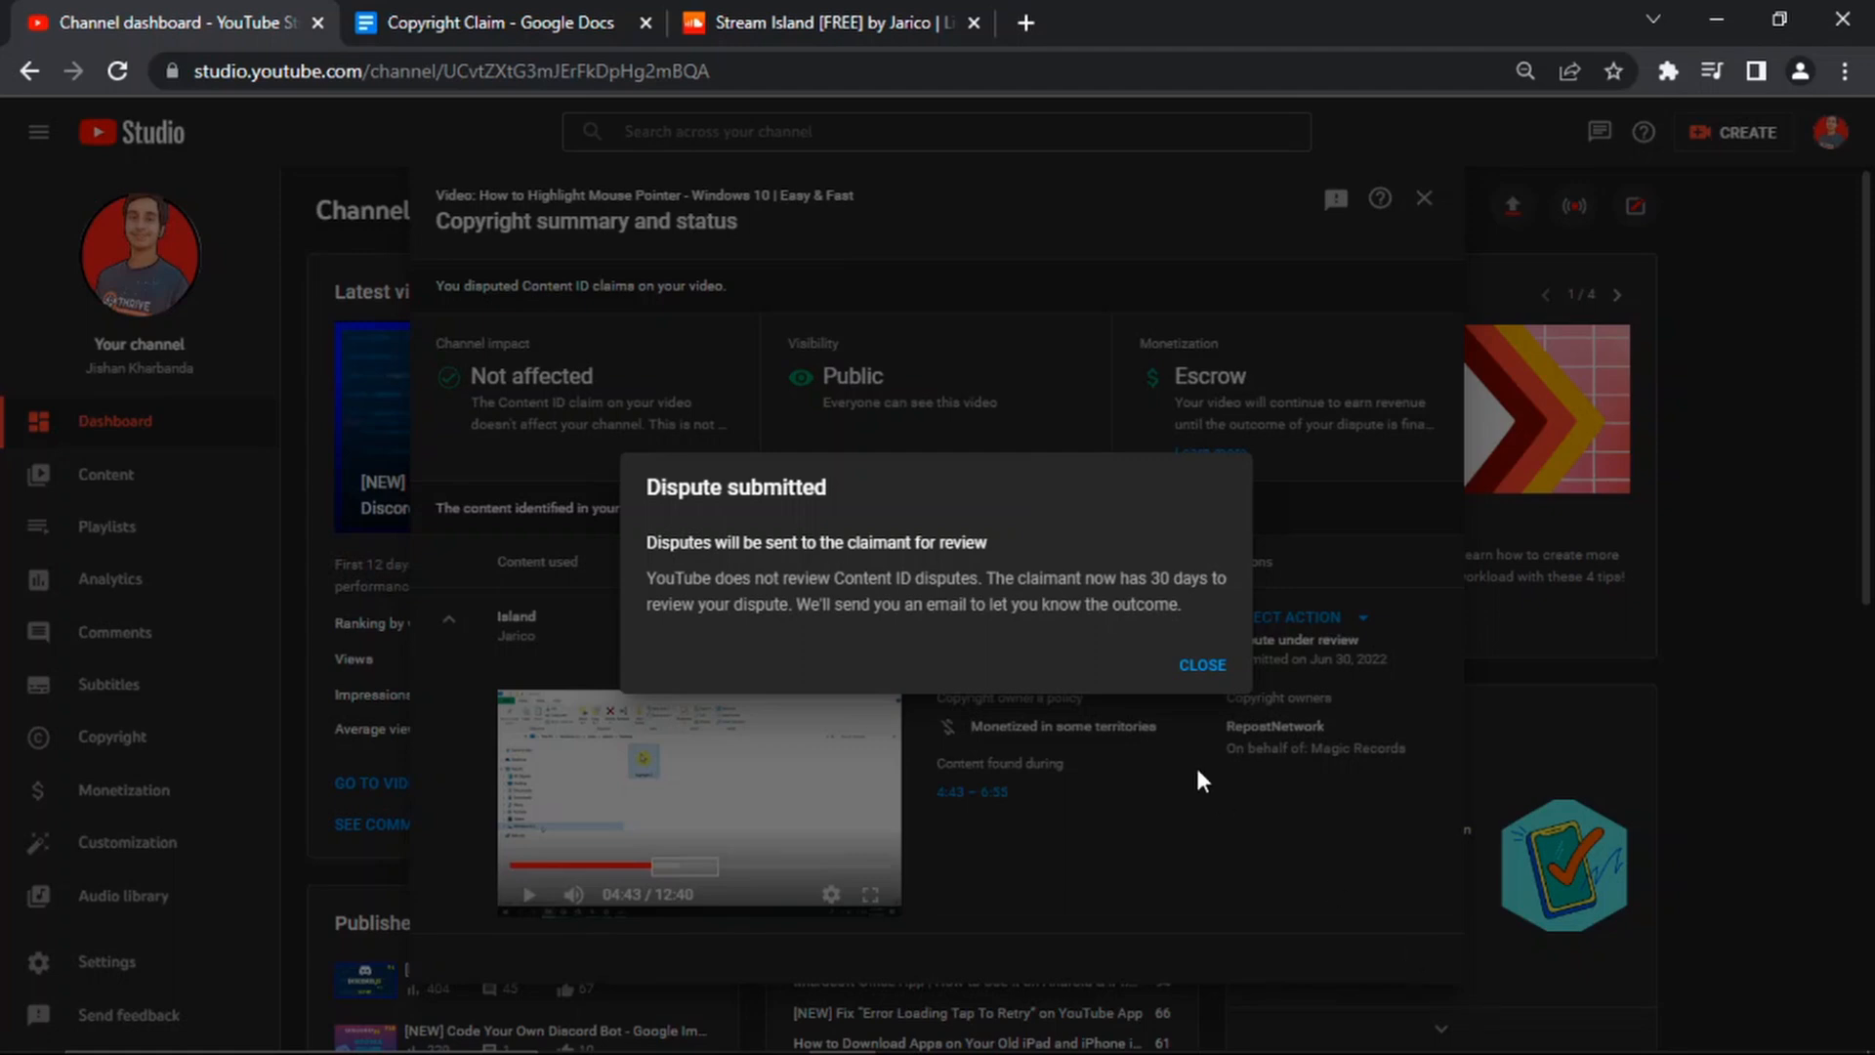
# Step: Dismiss the Dispute submitted notice to see the Island claim under review
pyautogui.click(1200, 664)
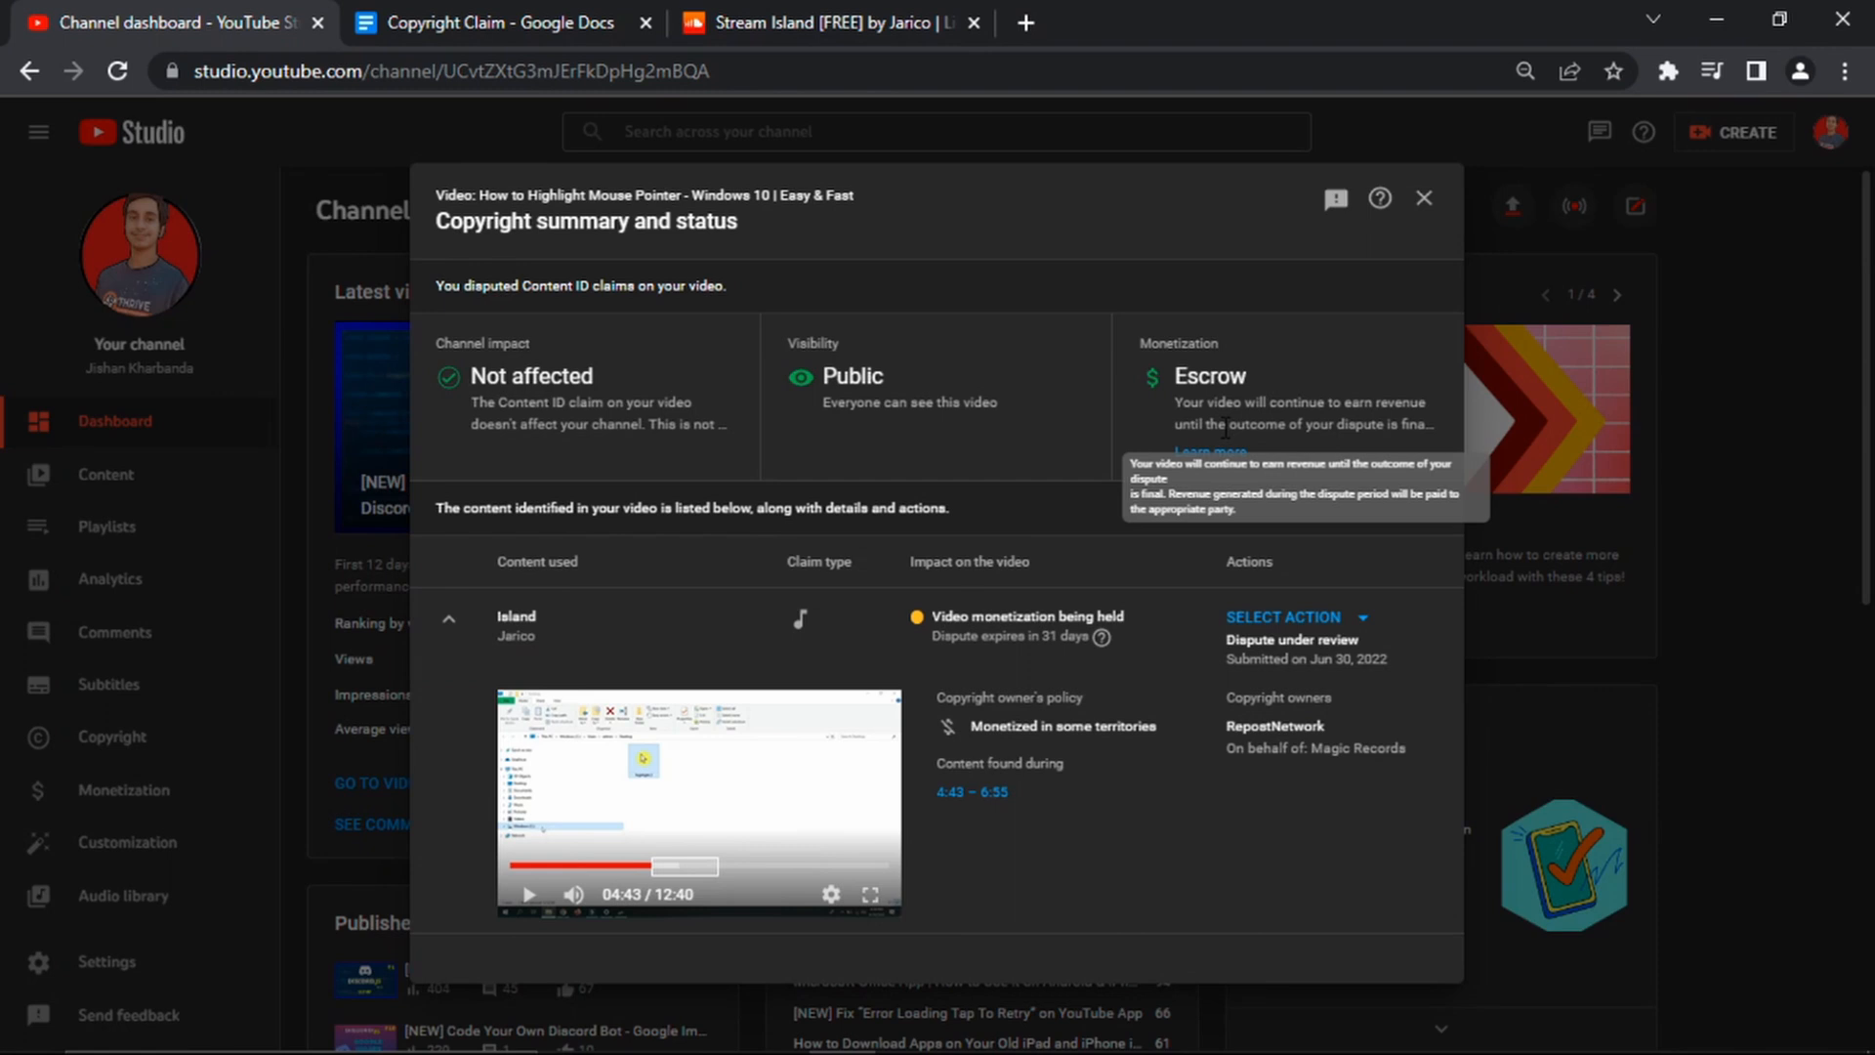
pyautogui.moveTo(1066, 383)
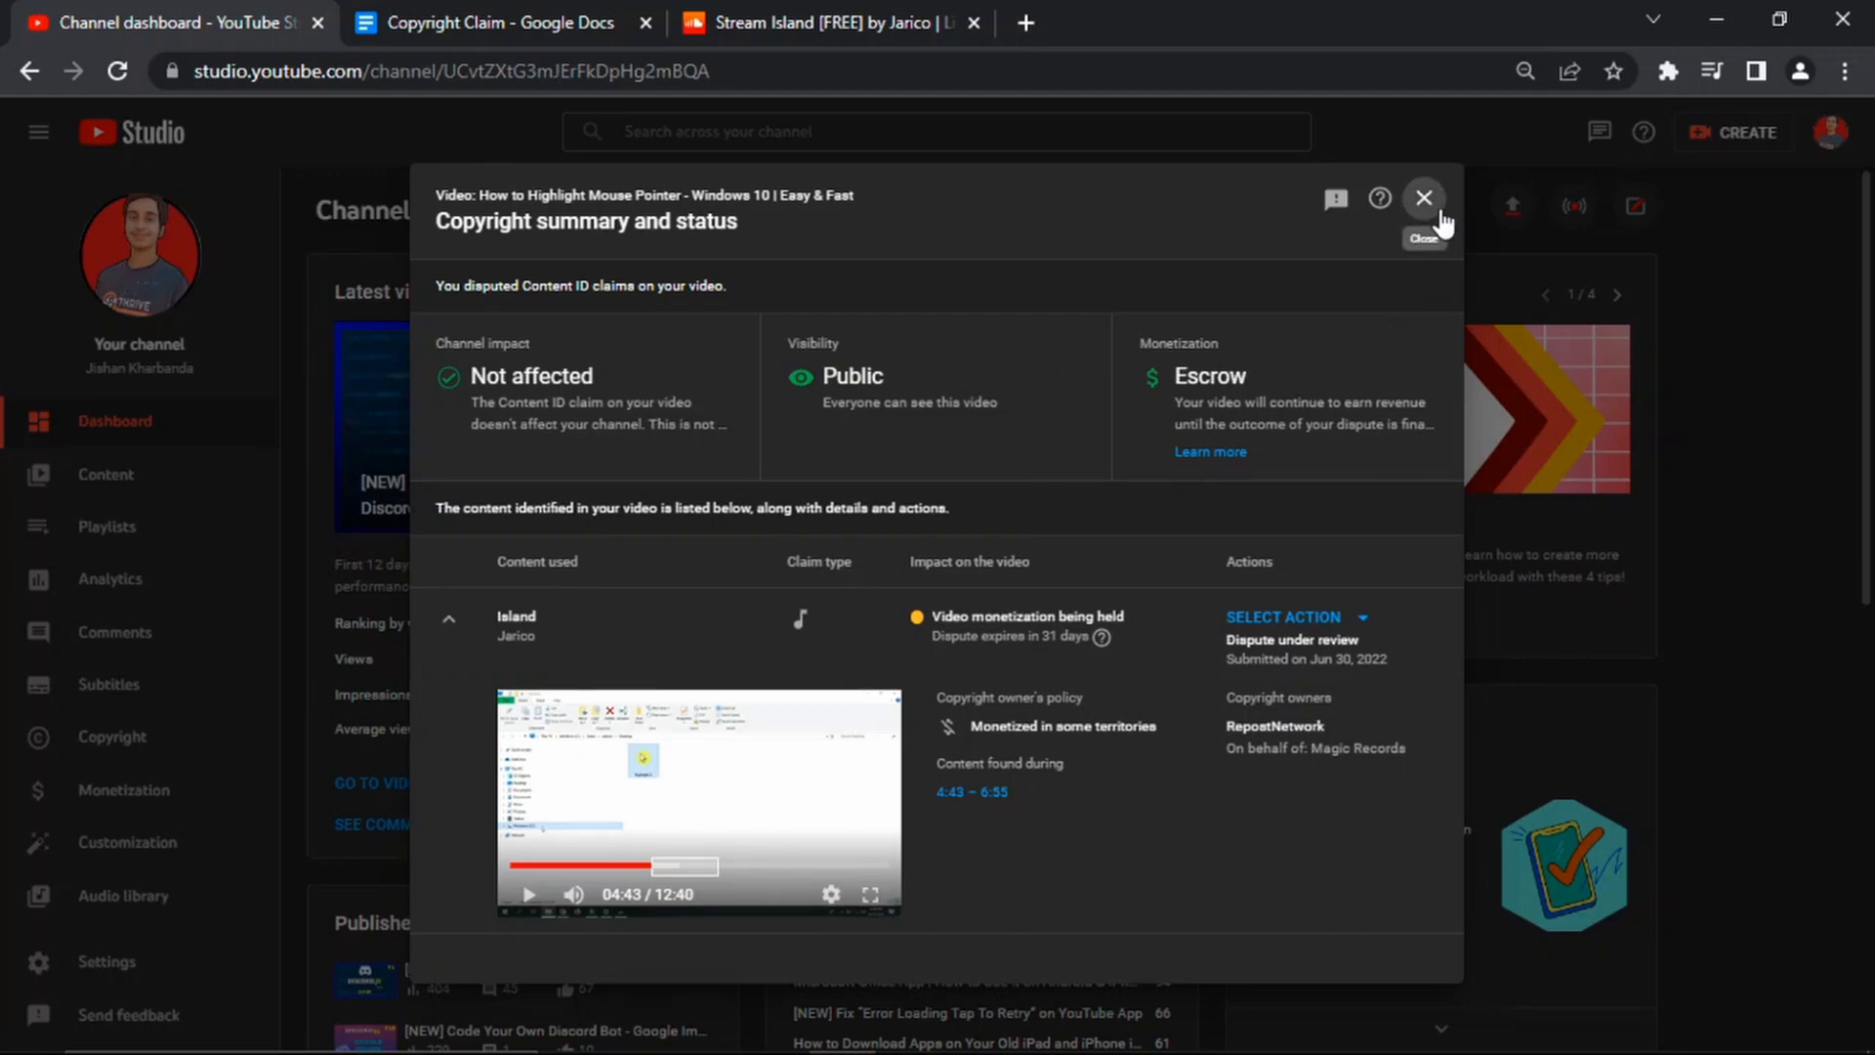
# Step: Close the copyright summary and resume playback of Island [FREE] on SoundCloud
pyautogui.click(1423, 198)
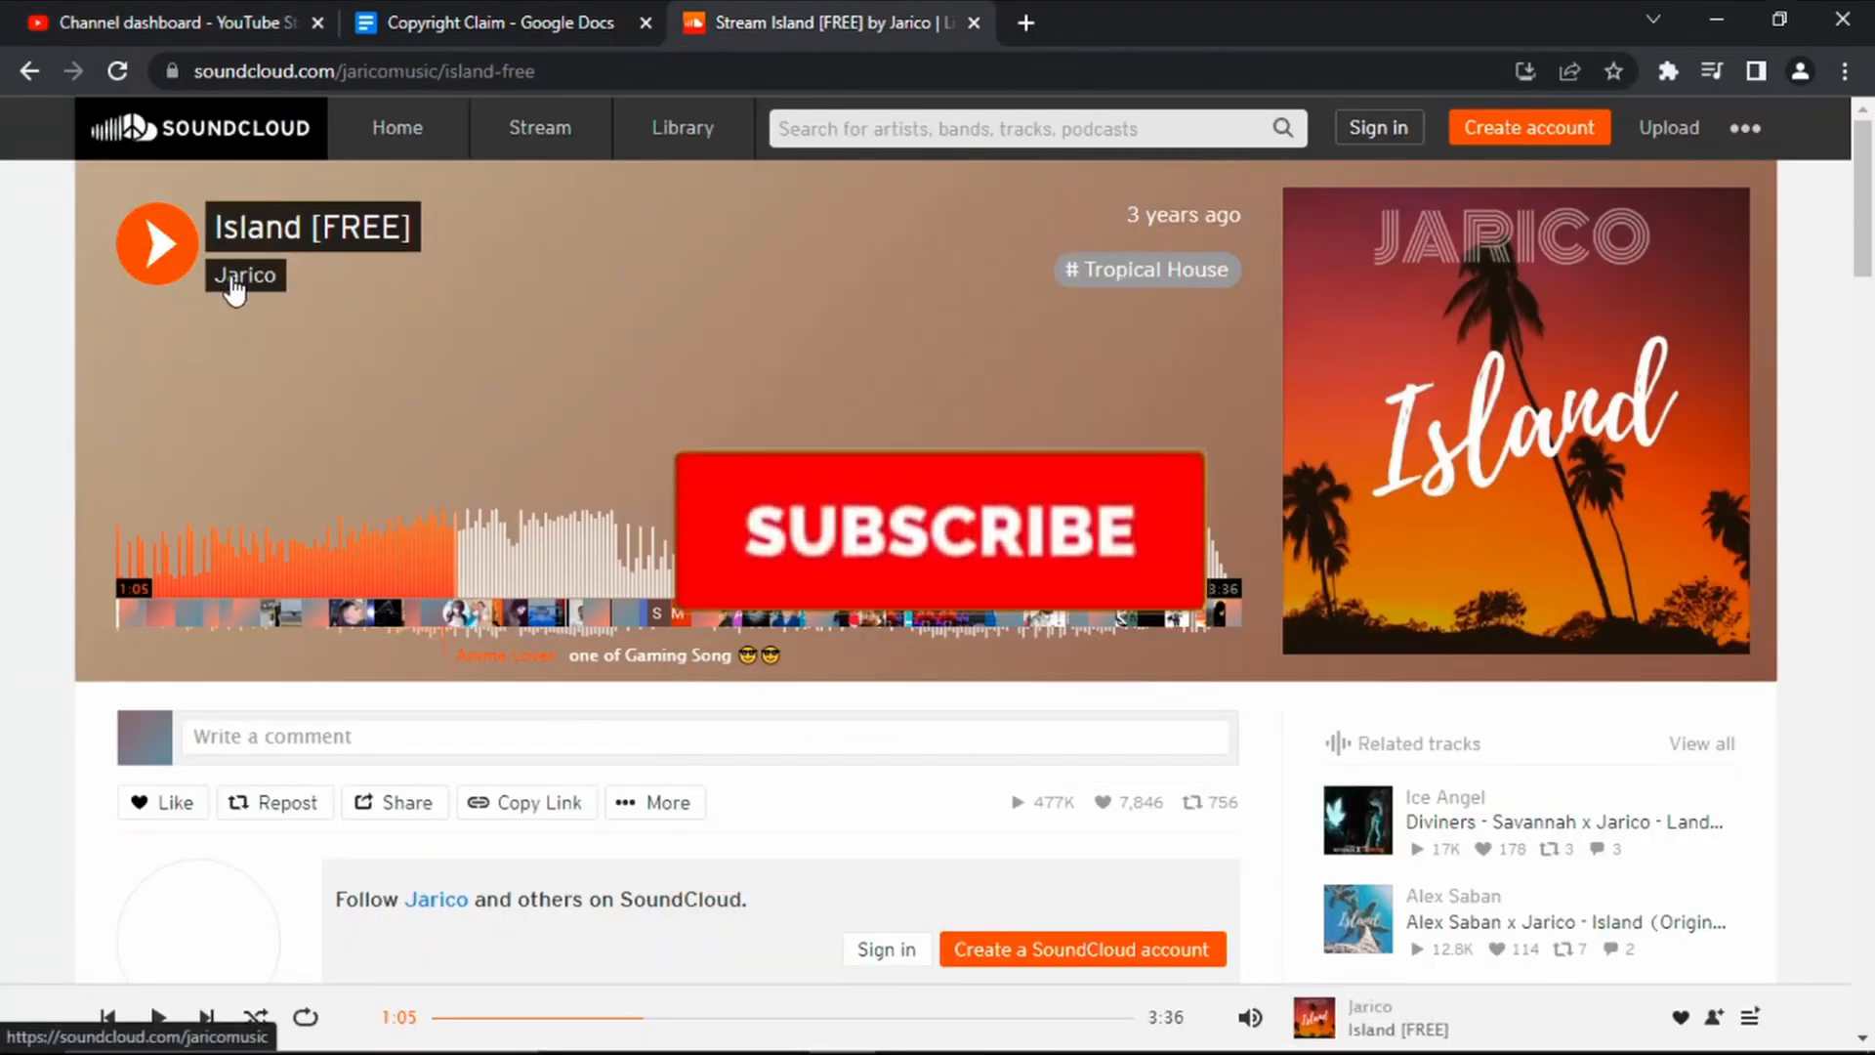
pyautogui.click(937, 530)
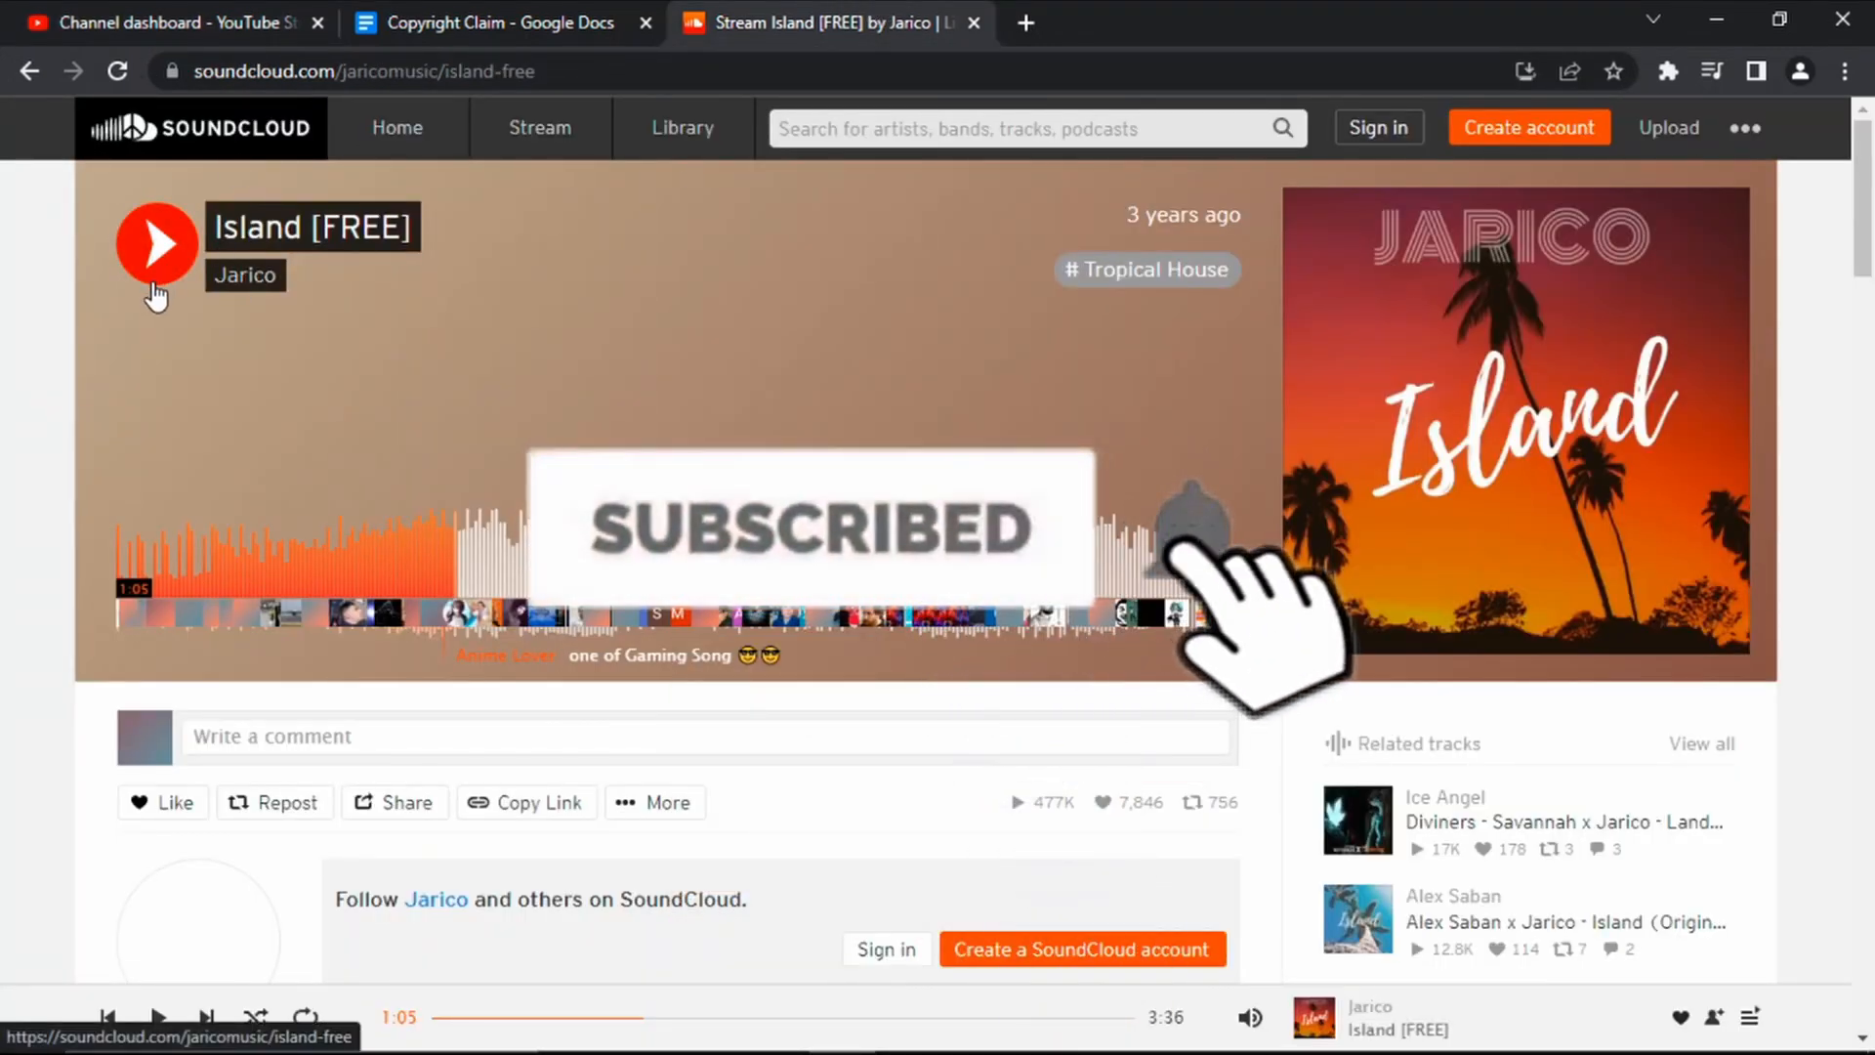